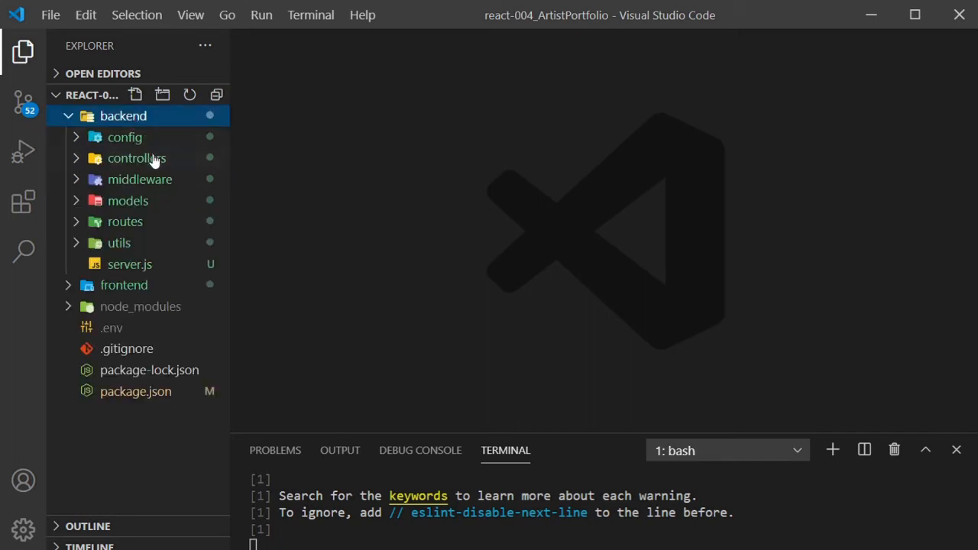
mouse_move(149, 184)
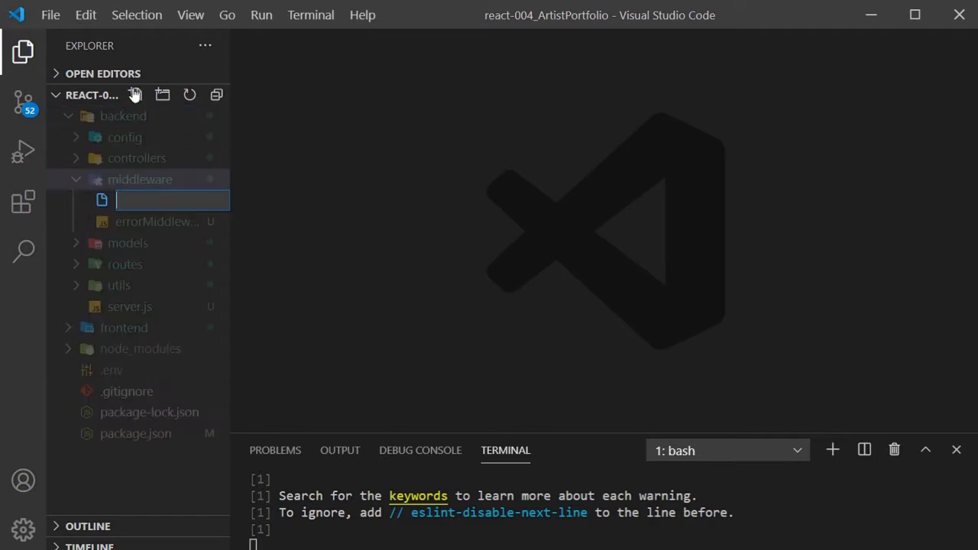
Name the new file in the middleware folder authMiddleware.js.
type("authMidd")
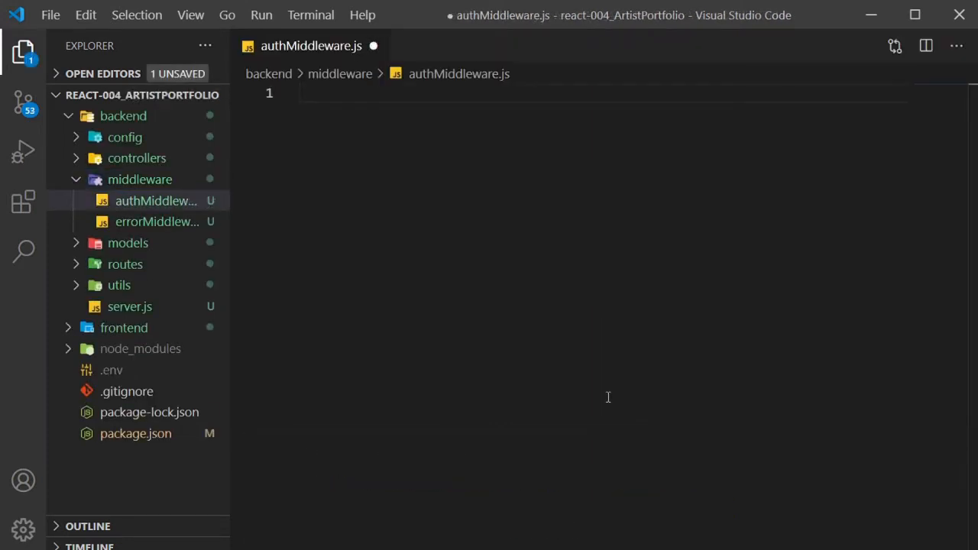
Save the empty file and require jsonwebtoken as jwt and express-async-handler as asyncHandler.
key("ctrl+s")
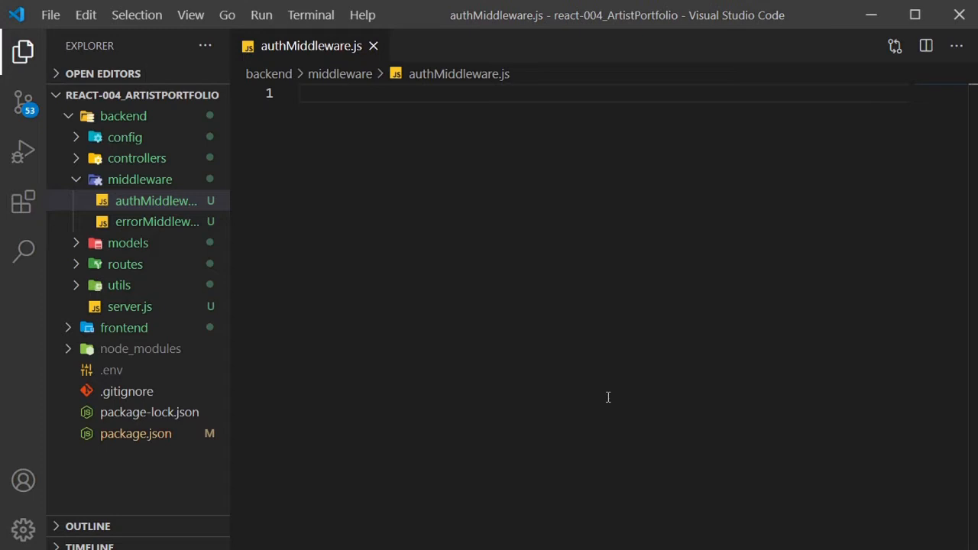
type("const jwt")
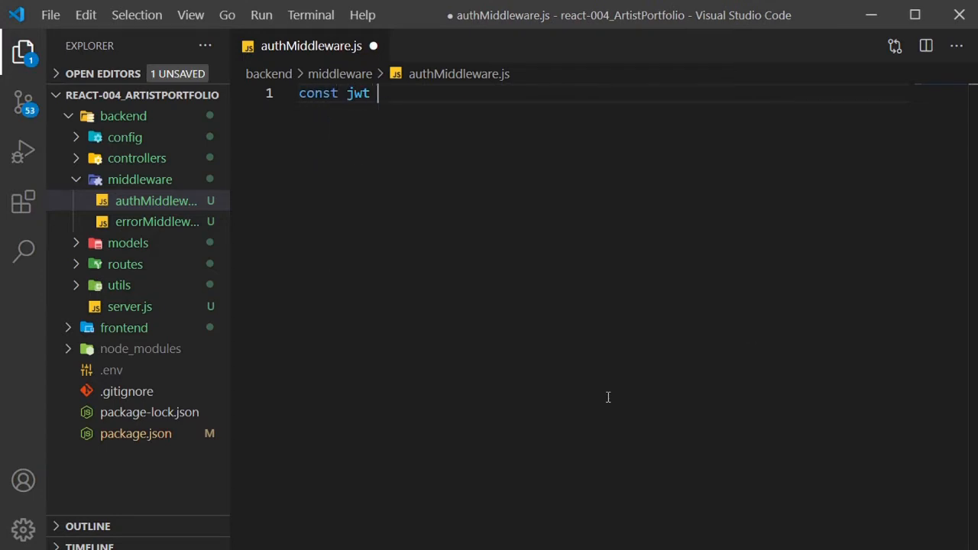
type("= require('j")
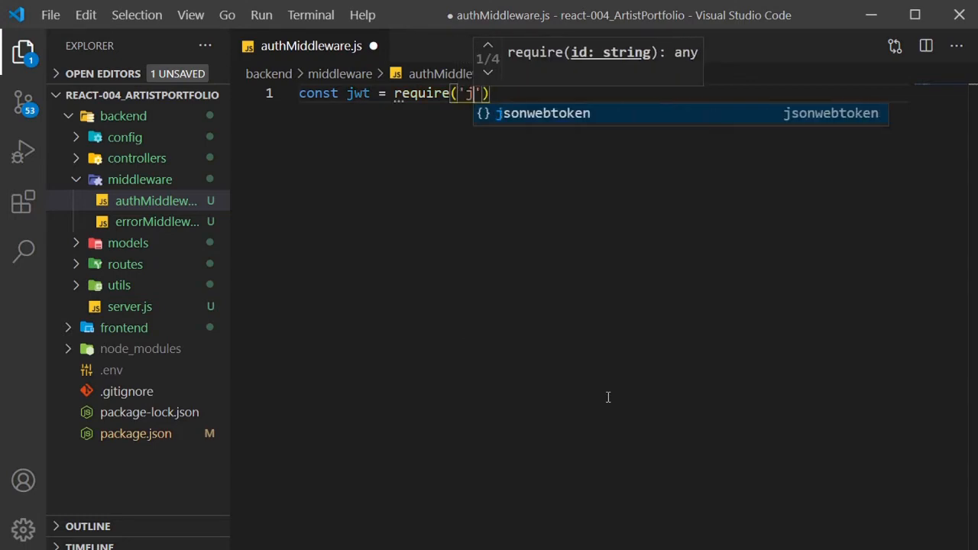
key("Tab")
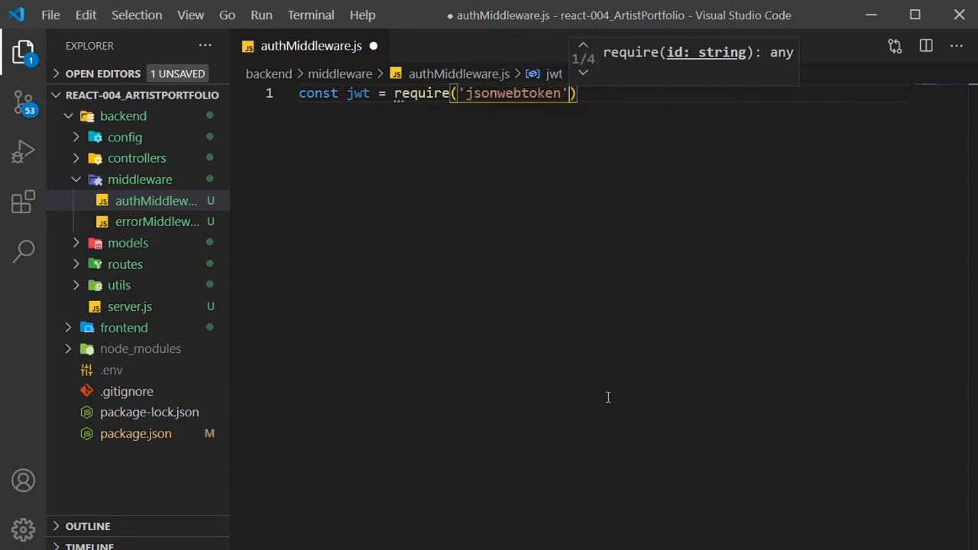
type("const asyncH")
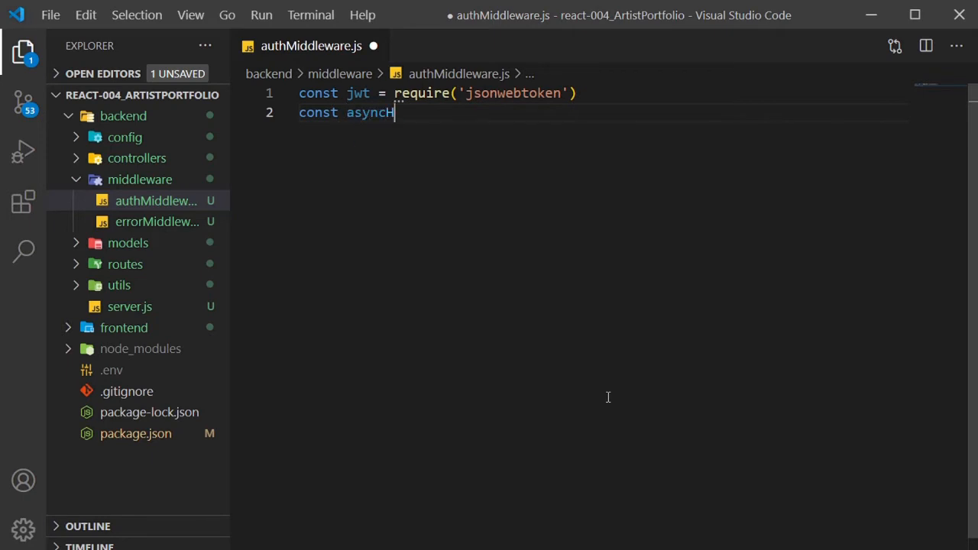
type("andler =")
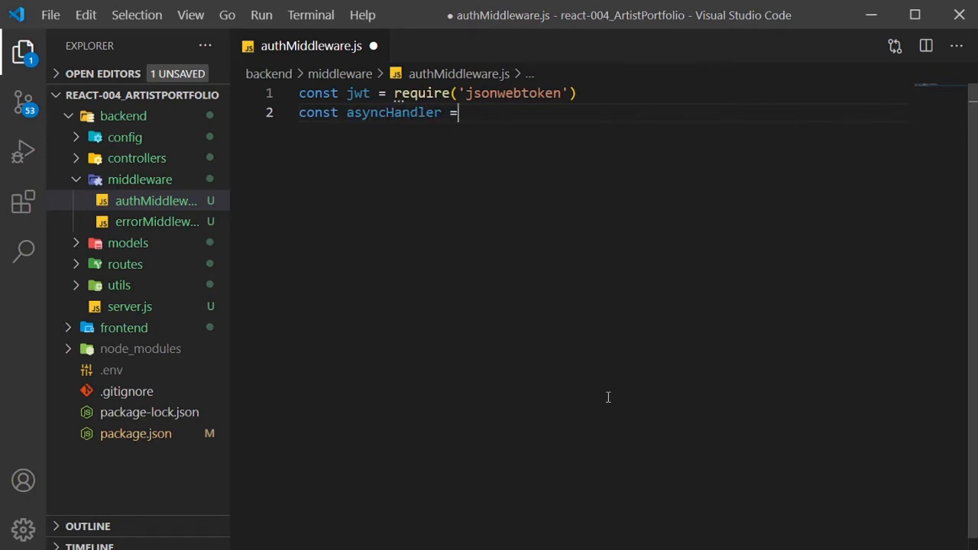
type("require()")
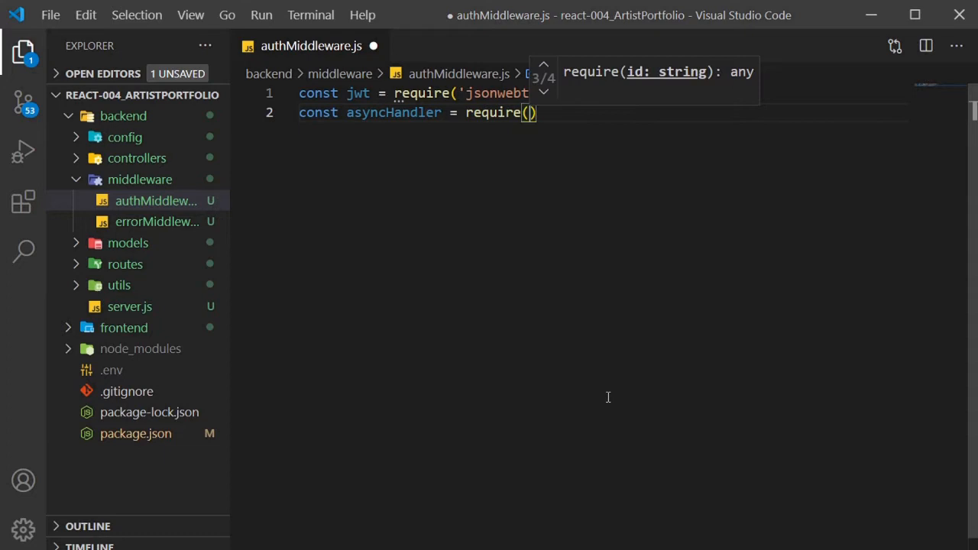
type("'express-async-handler'")
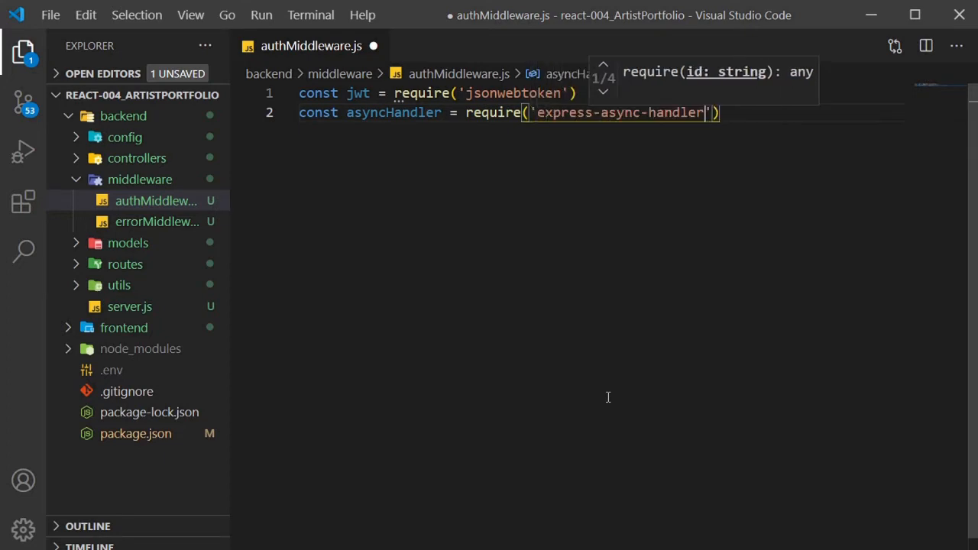
Require the User model from ../models/User.
key("Enter")
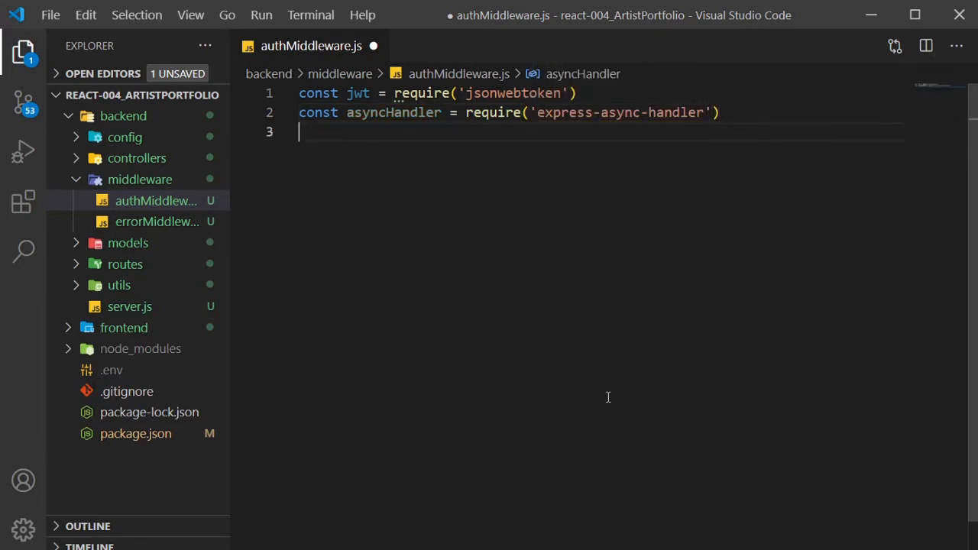
type("const us")
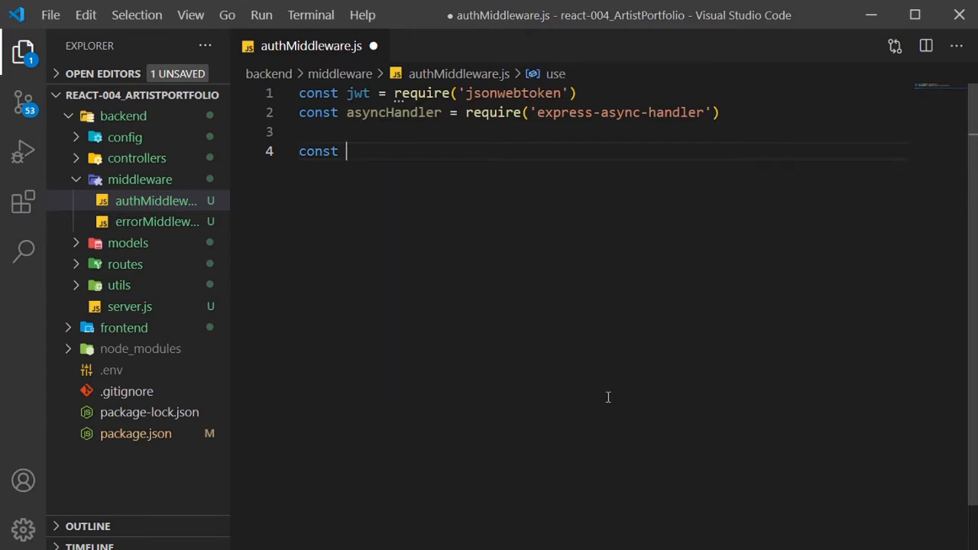
type("User")
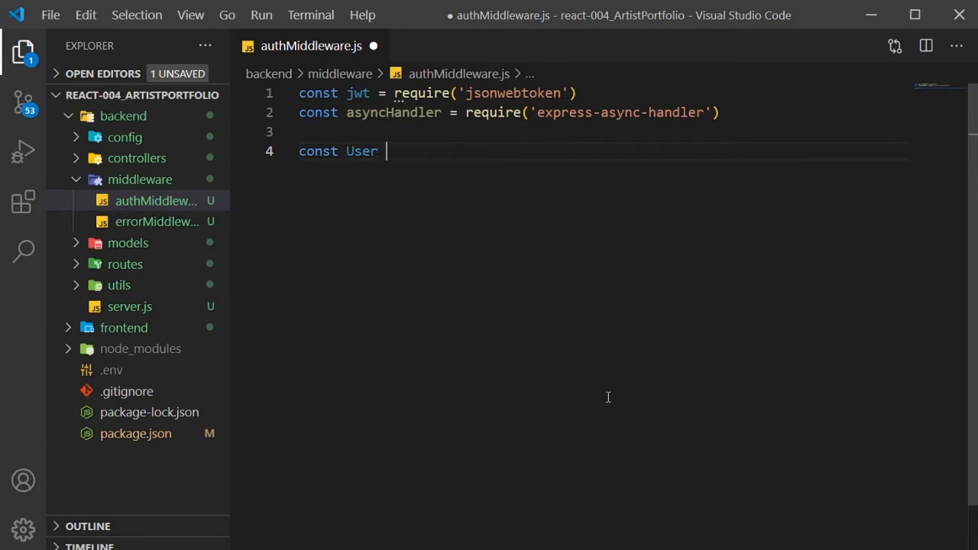
type("= require()")
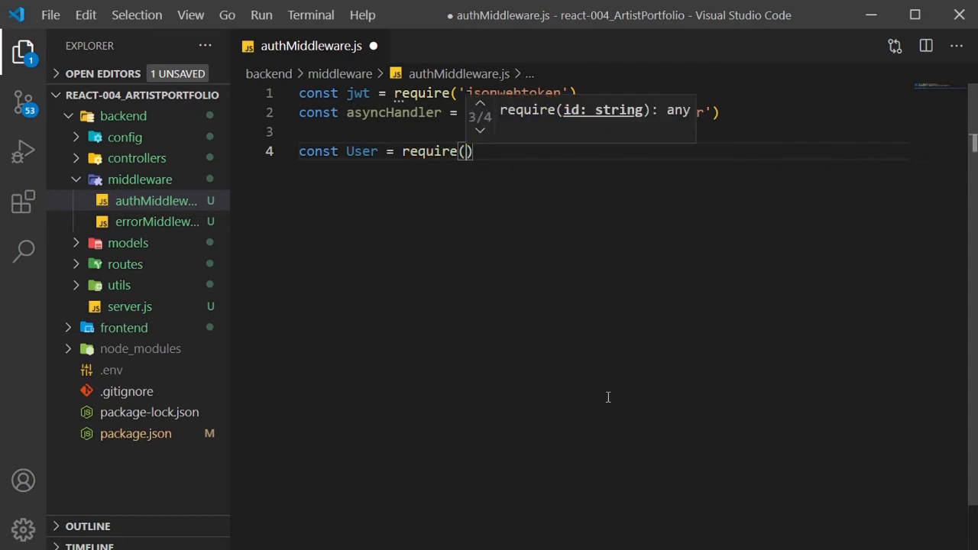
type("../'")
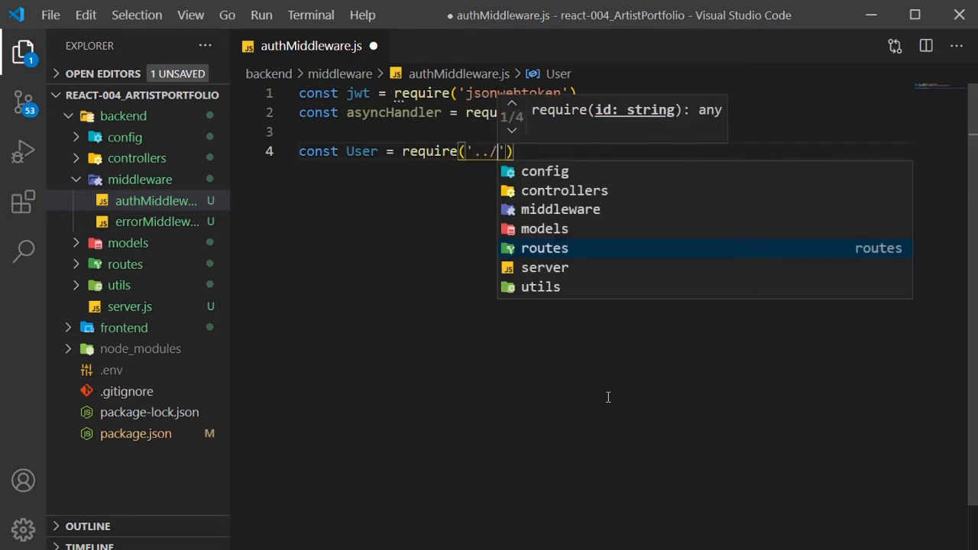
type("models/User\"")
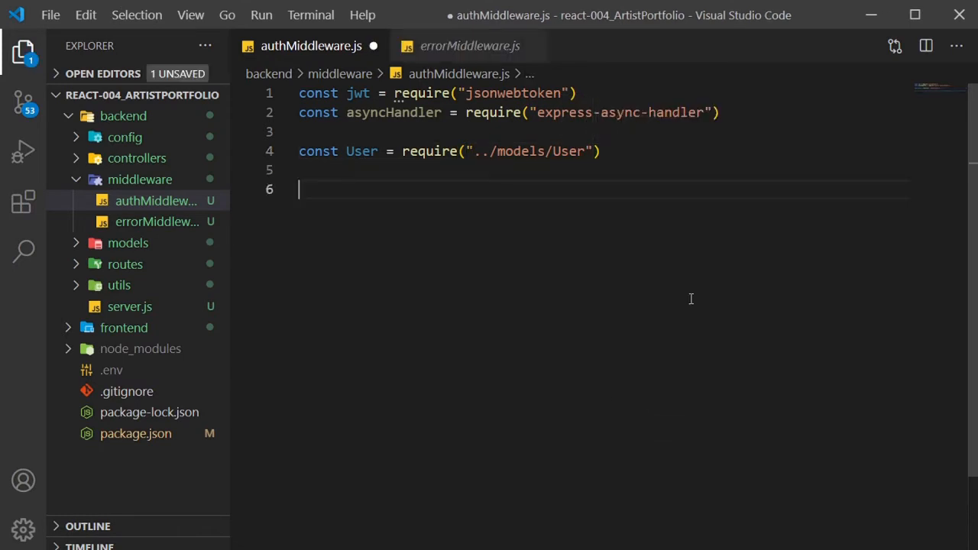
Declare const protect = asyncHandler(async (req, res, next) => {}) with an empty body.
type("const protect = asyncHandler(")
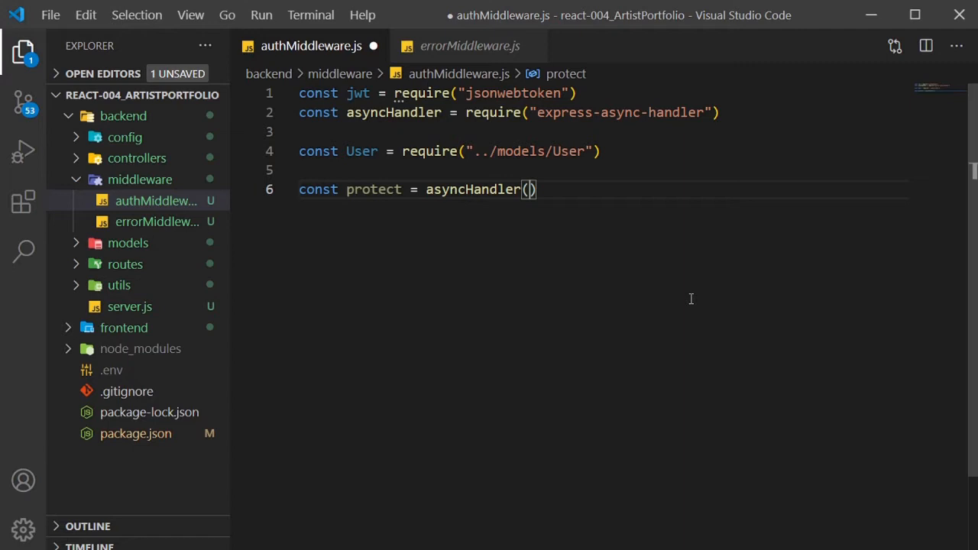
type("a")
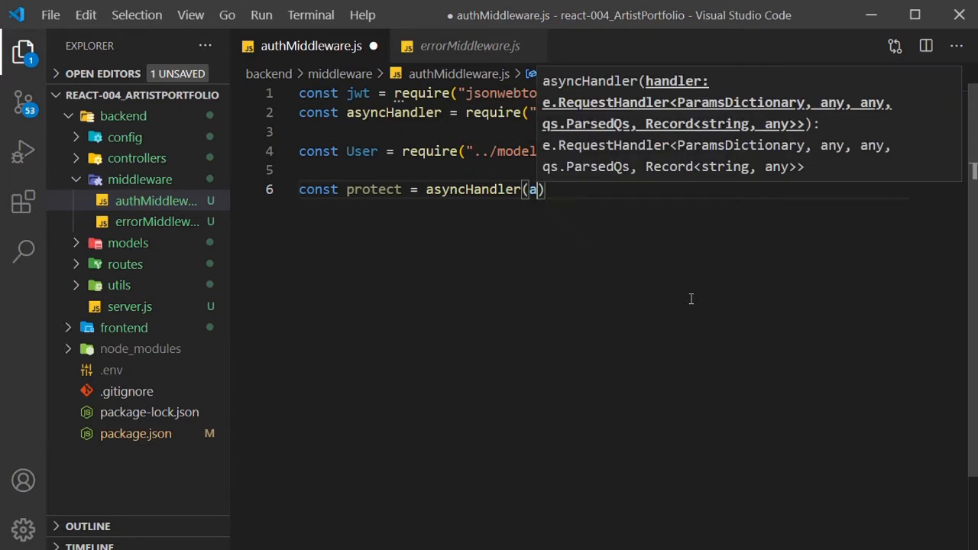
type("async ()")
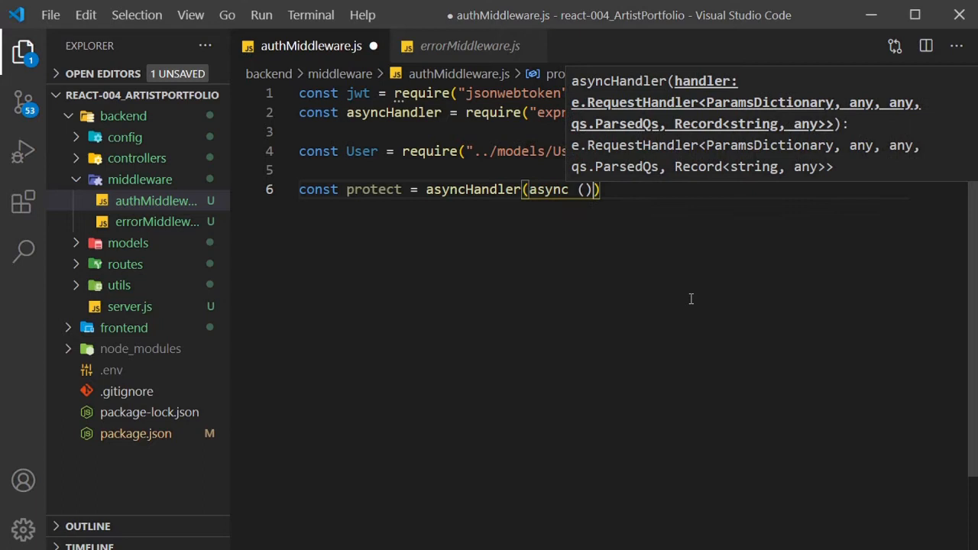
type("=")
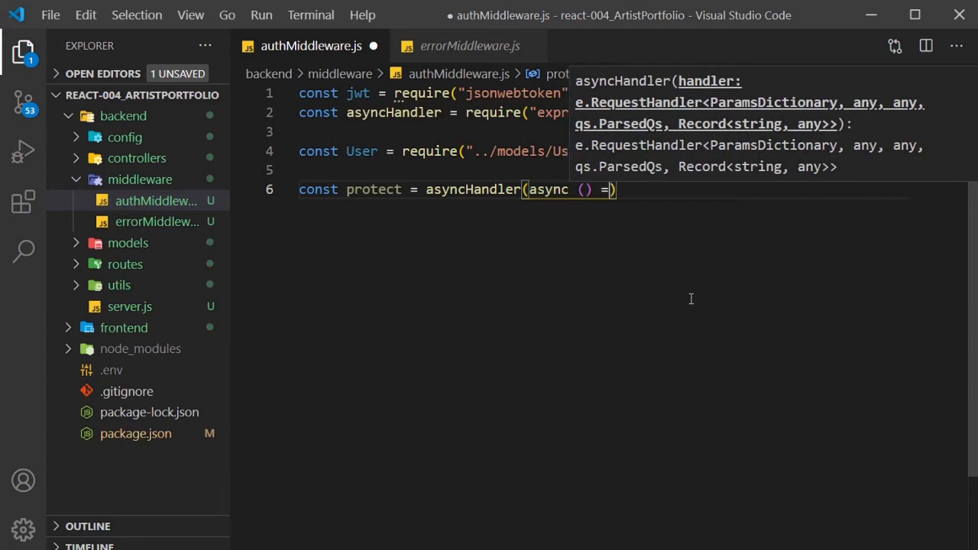
type("{P")
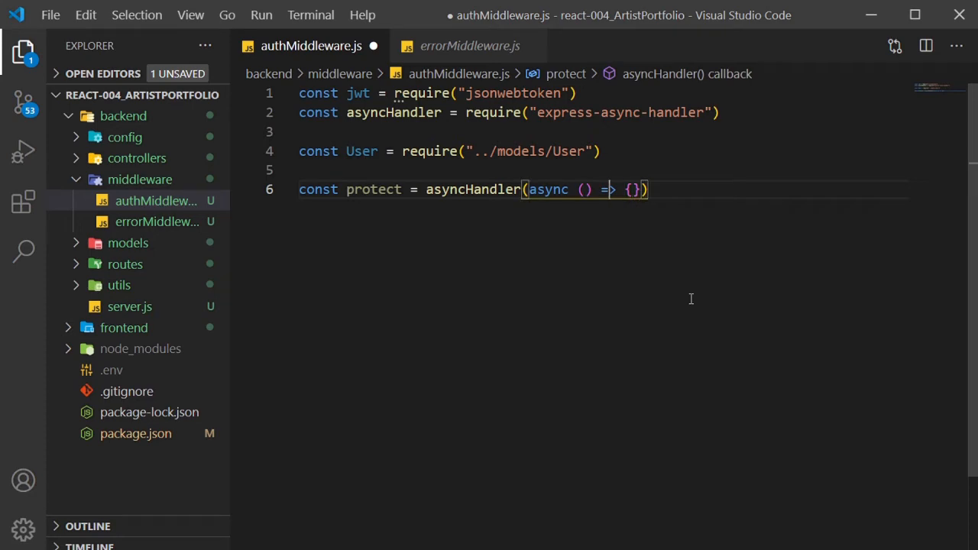
type("req,re")
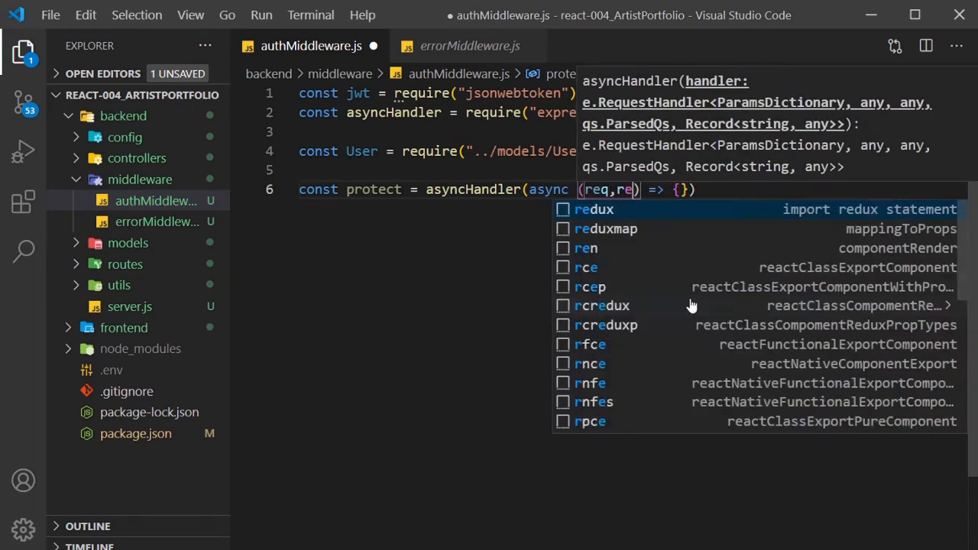
type("s,next")
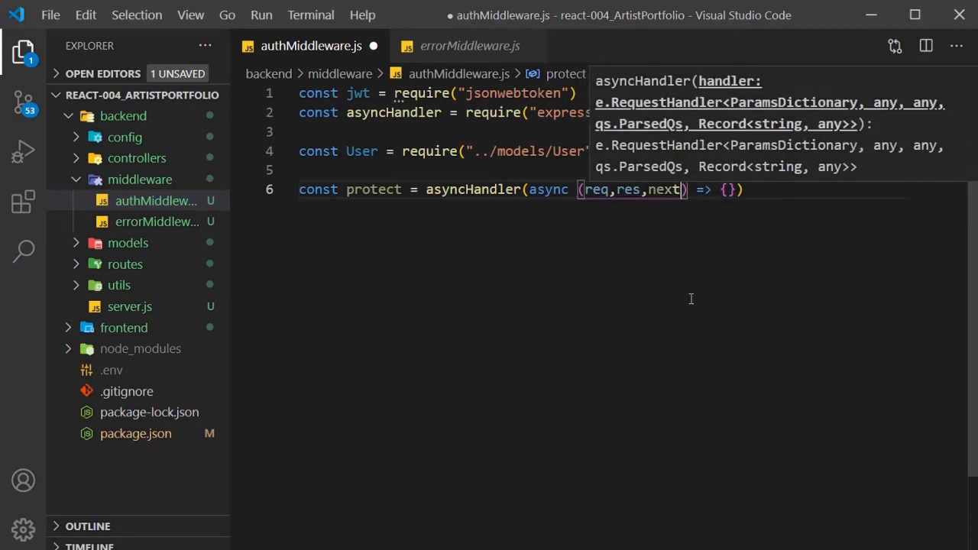
key("ctrl+s")
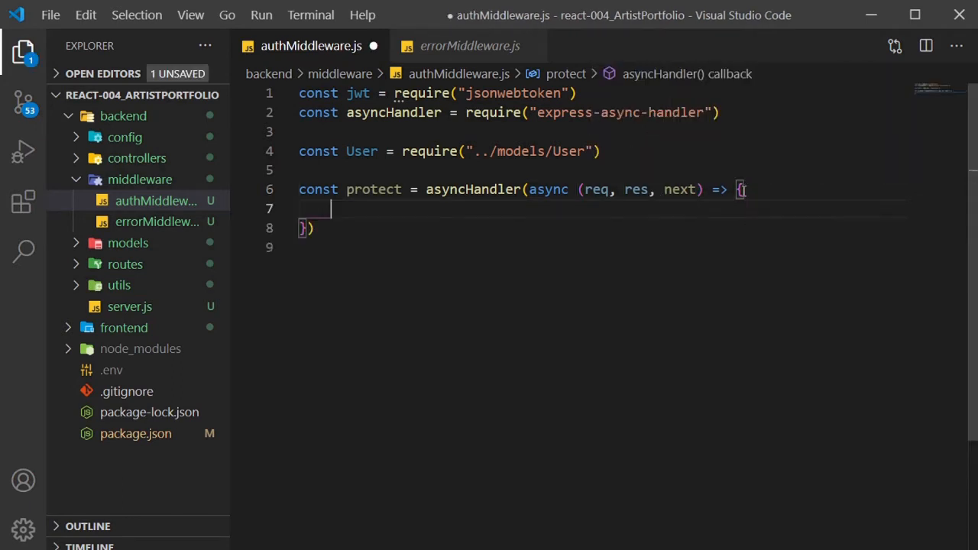
Declare let token and add an if checking req.headers.authorization starts with 'Bearer'.
type("let to")
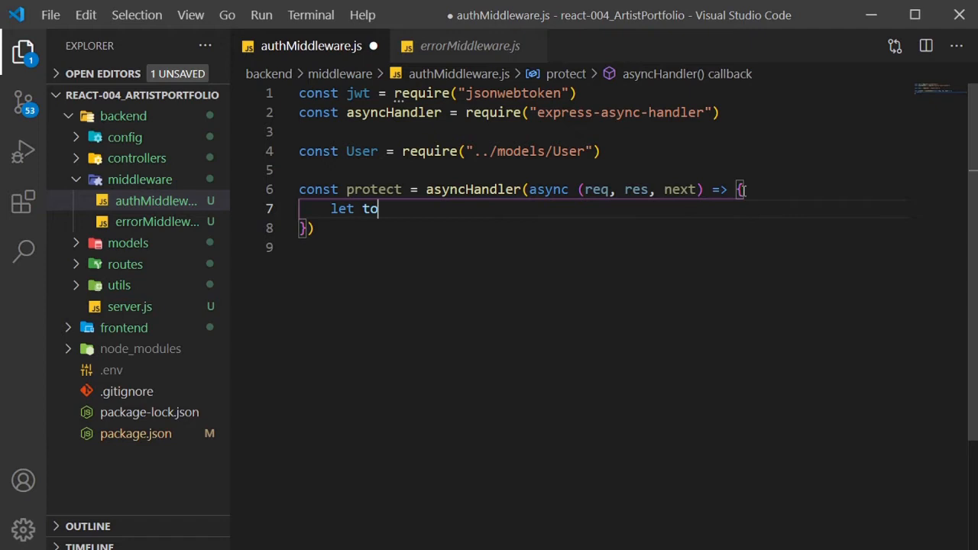
type("ken")
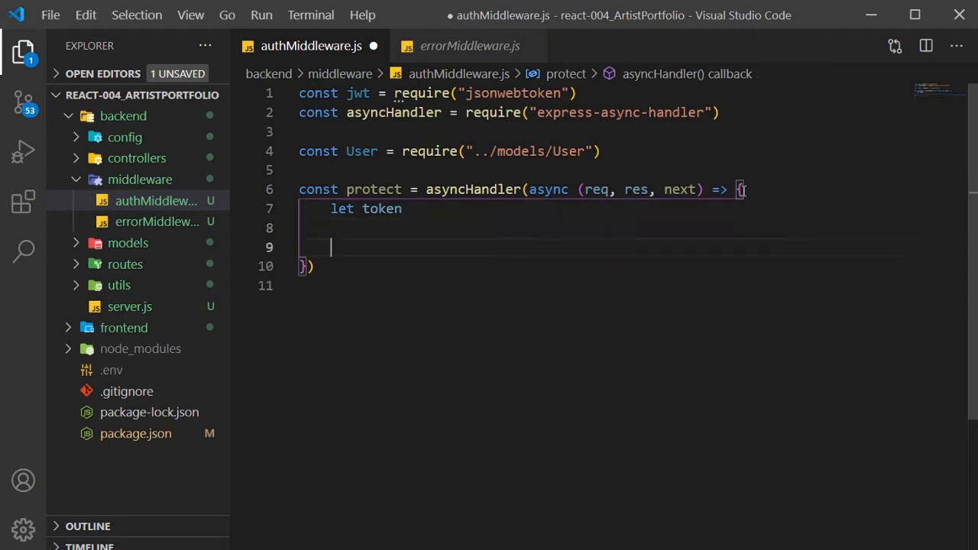
type("if(")
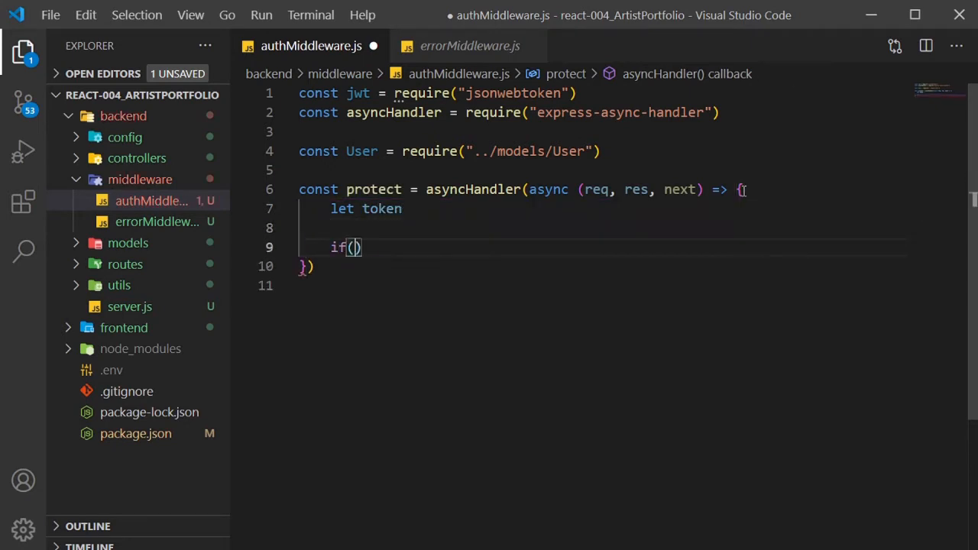
type("req.headers.author")
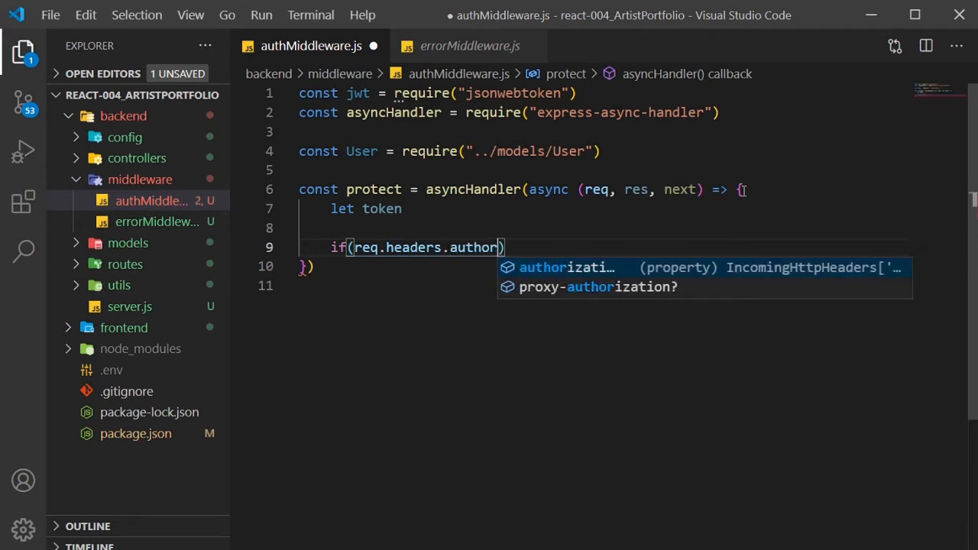
type("ization && req.header")
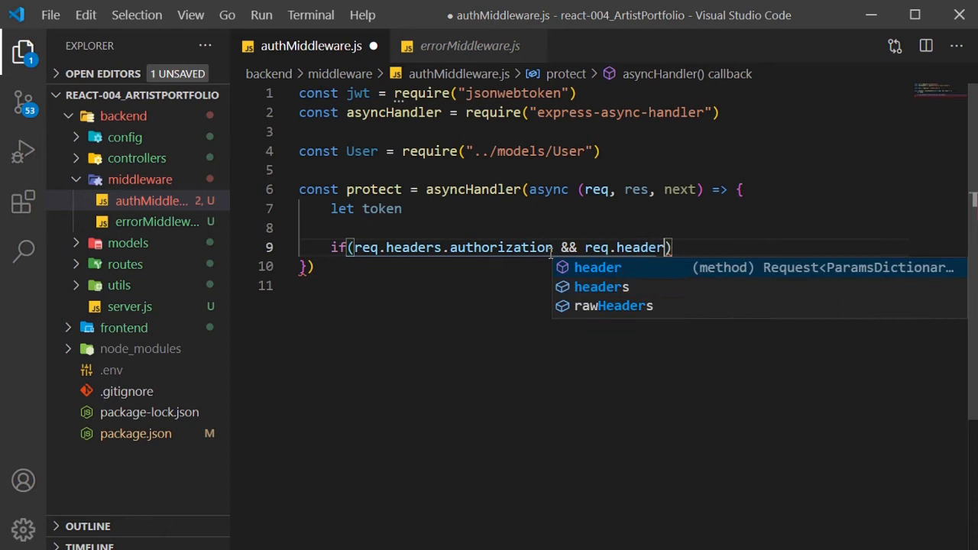
type("s.authoriza")
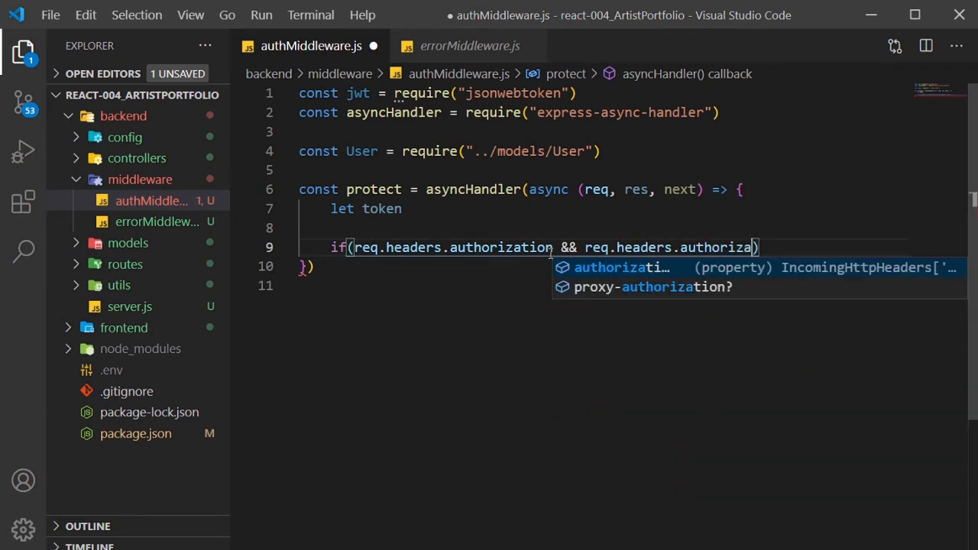
type(".startsWith")
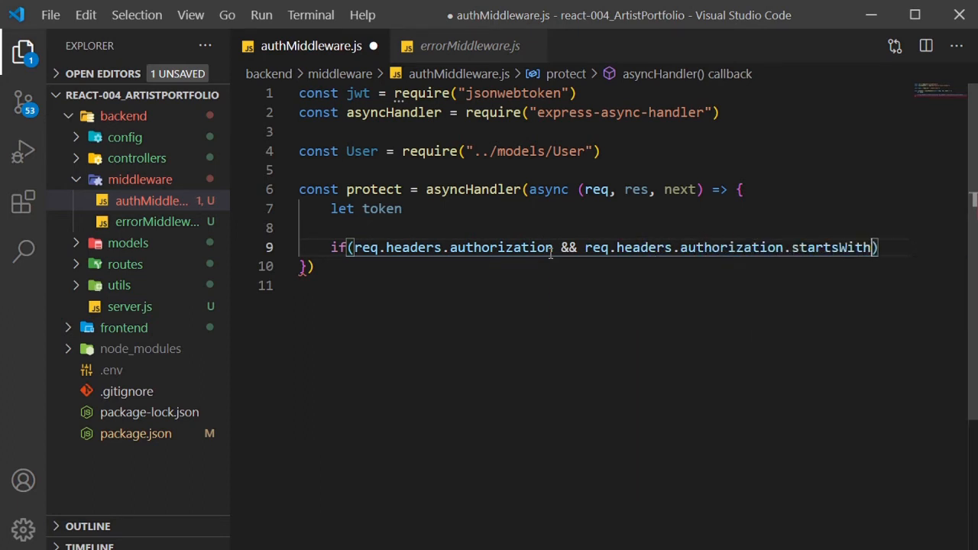
type("()")
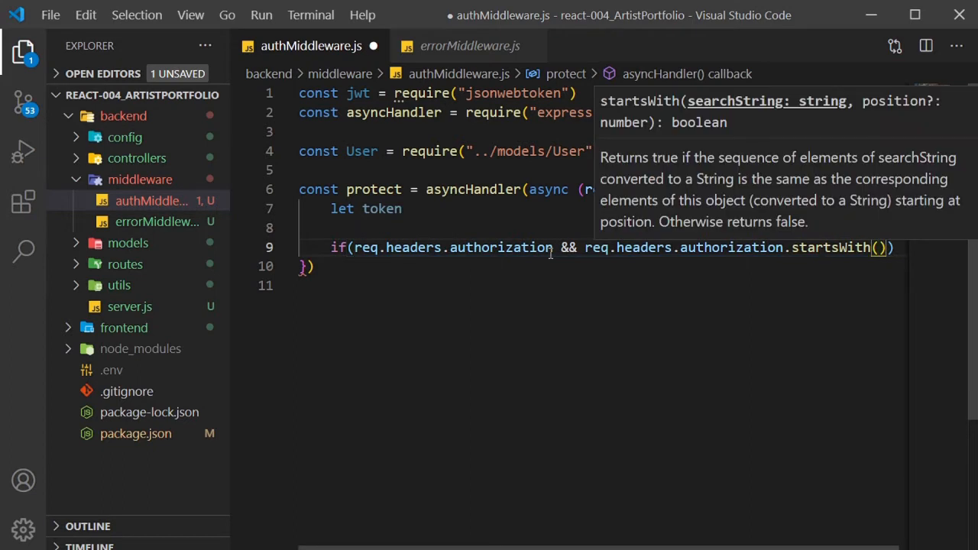
type("'Bearer'")
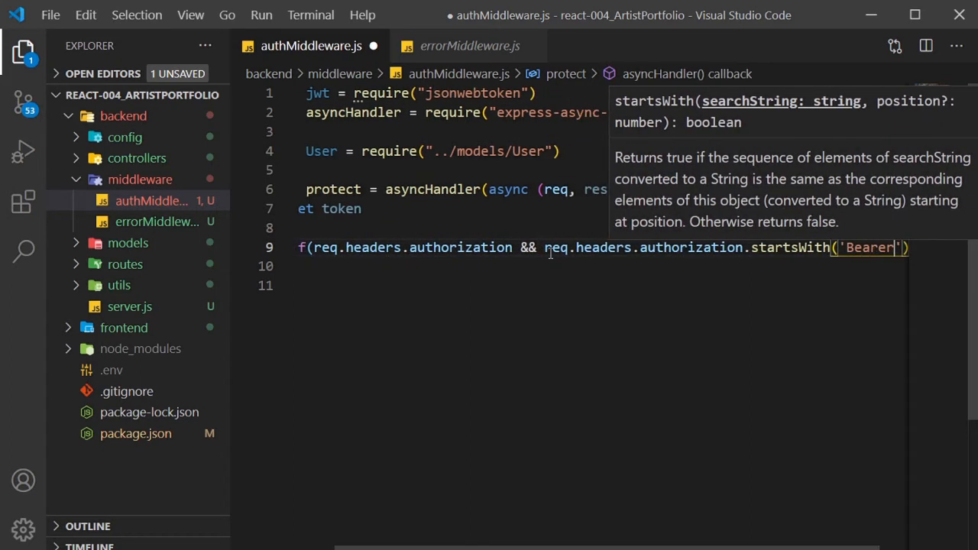
key("ctrl+s")
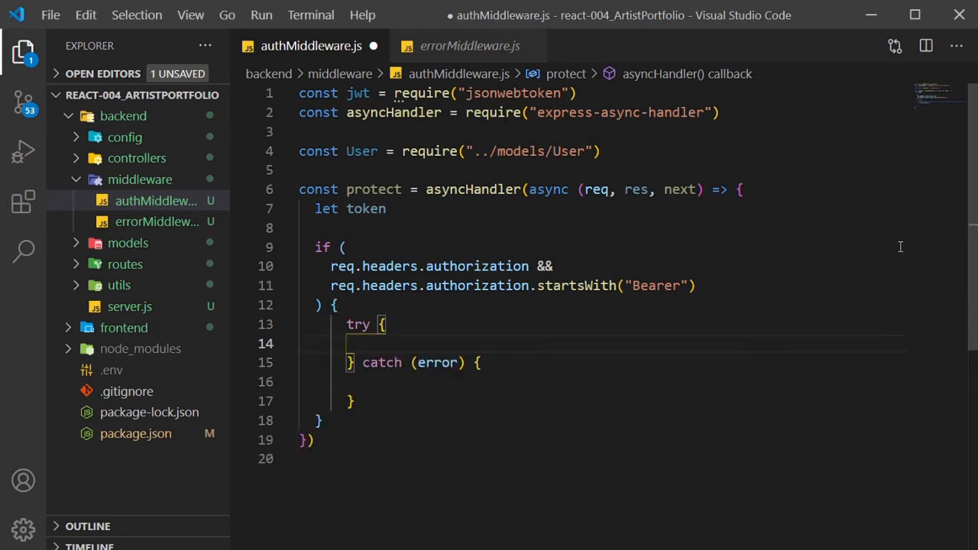
Set token to the authorization header split on a space, taking element [1].
type("token = req.headers.")
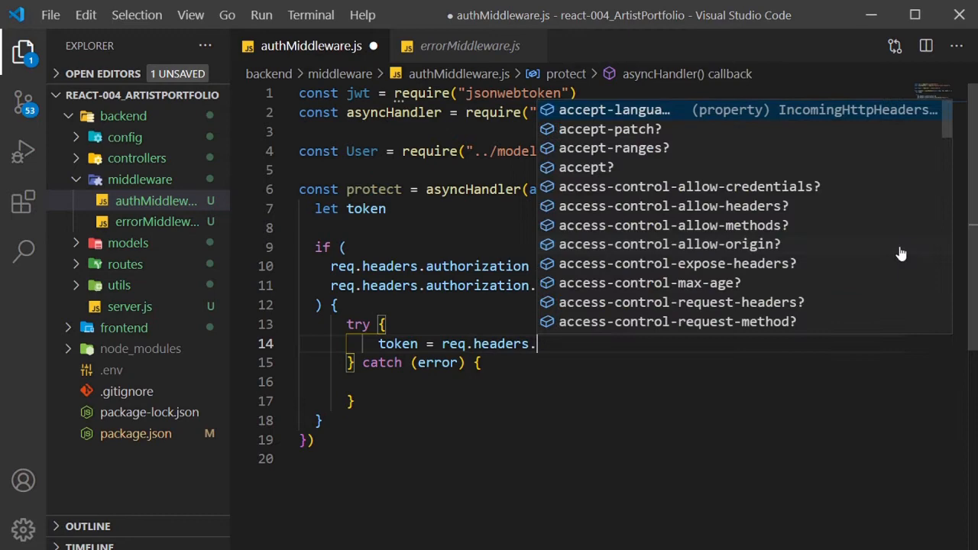
type("authorization")
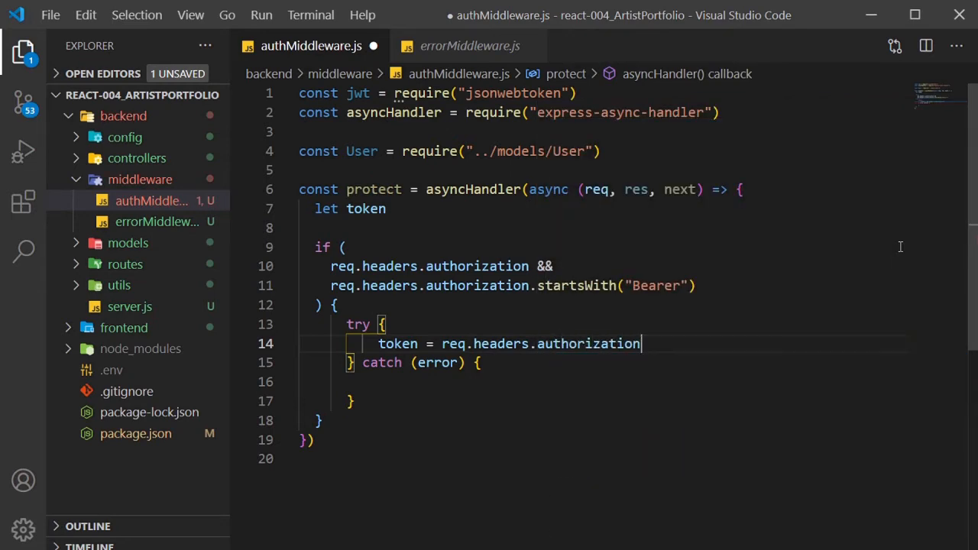
type(".split")
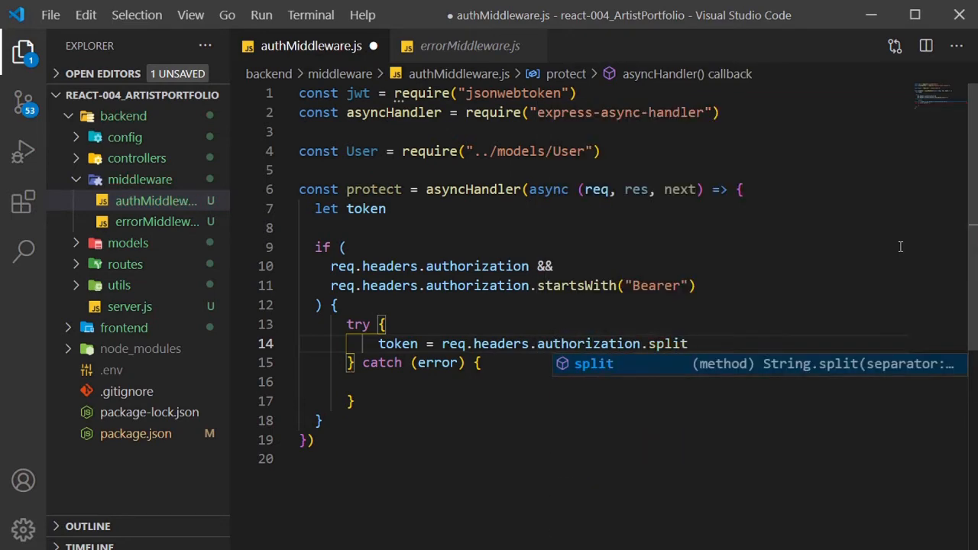
type("('')")
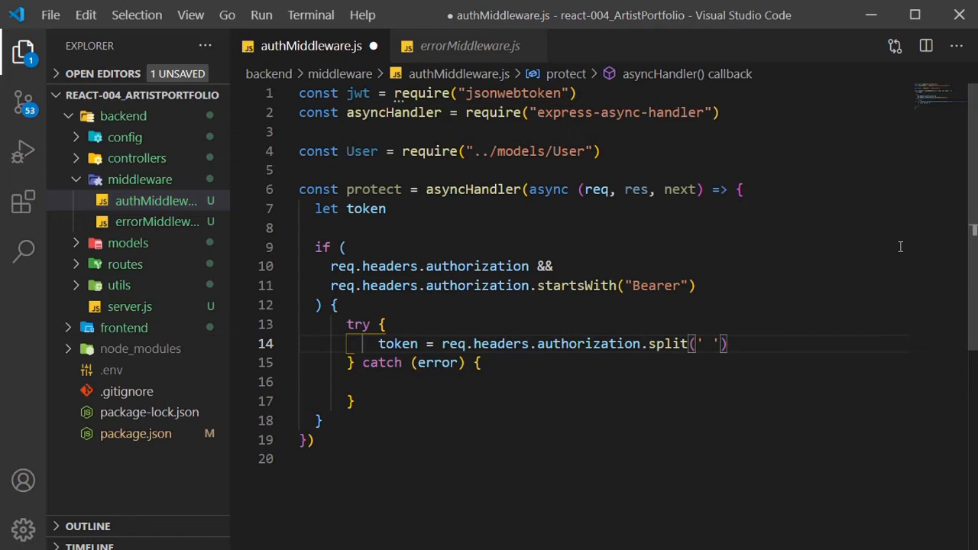
type("[1]")
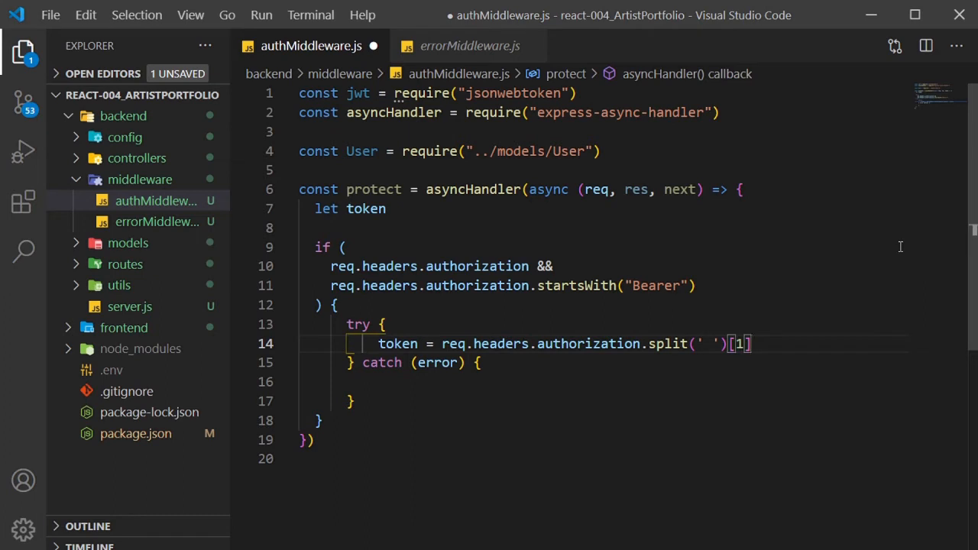
Decode the token with jwt.verify(token, process.env.JWT_SECRET).
key("Enter")
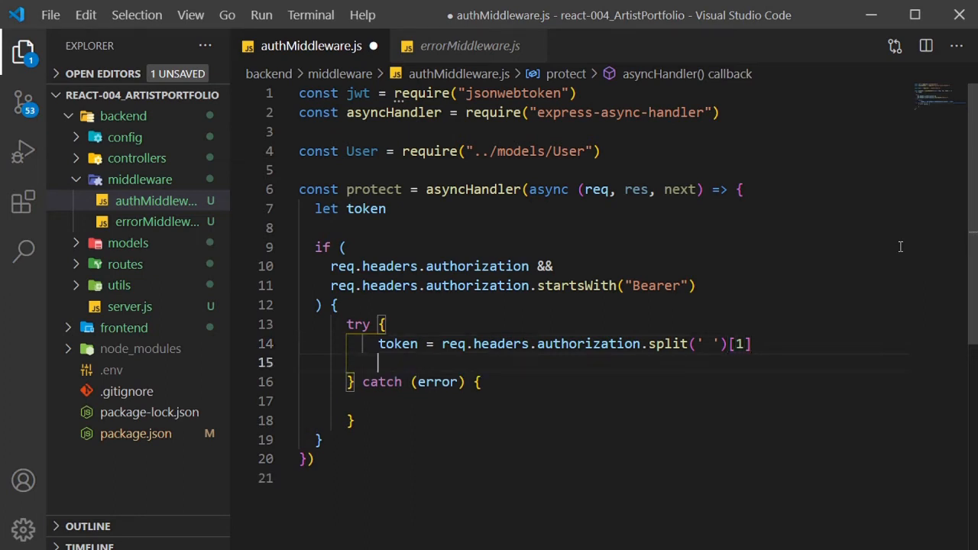
type("const d")
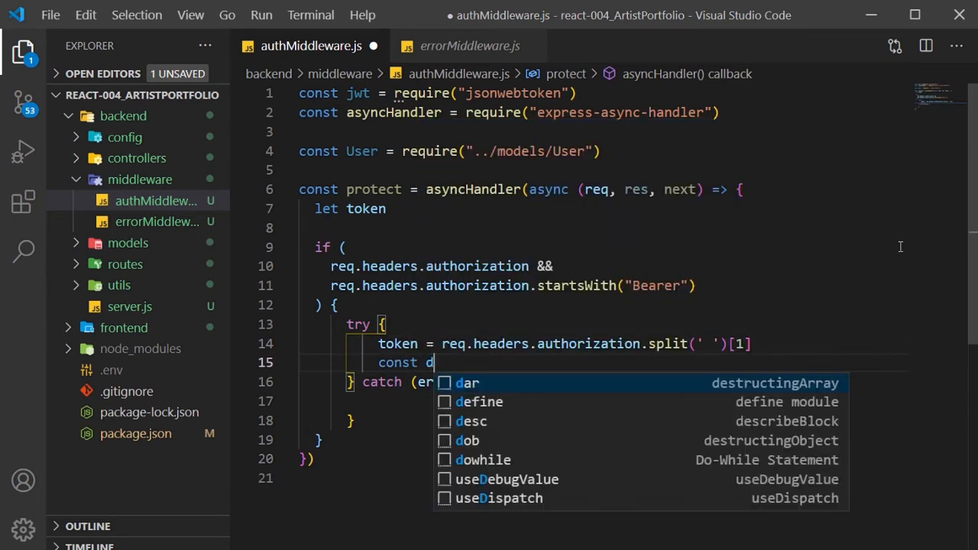
type("ecoded = jwt")
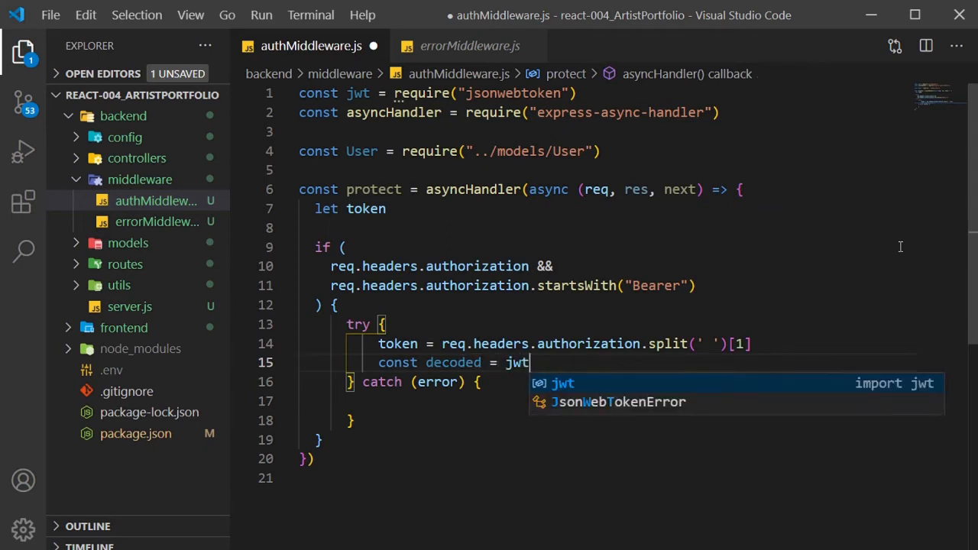
type(".verify(")
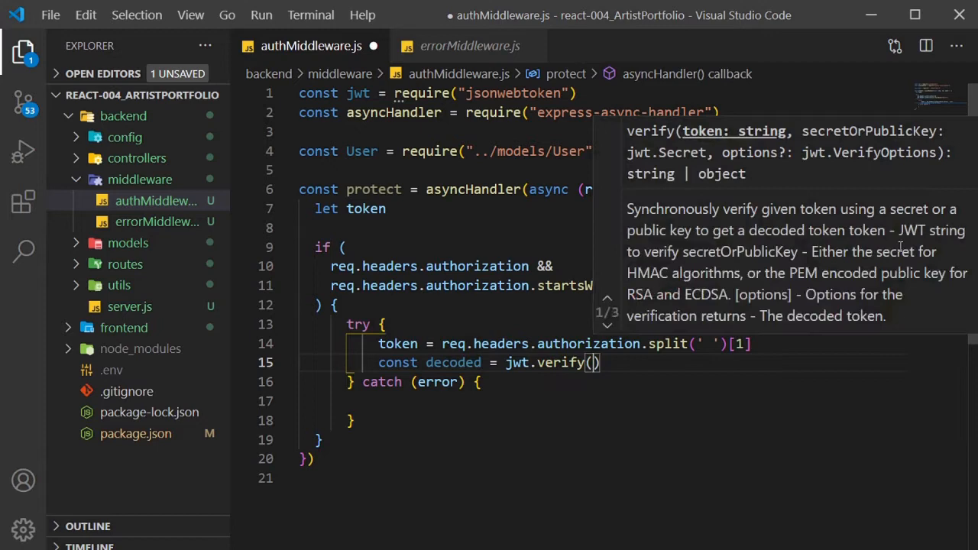
type("token, process.env.j")
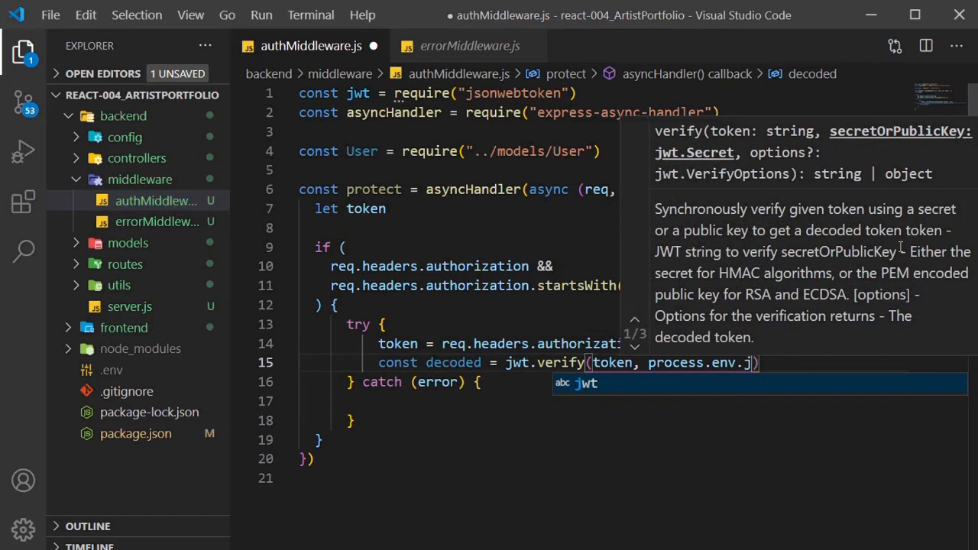
type("WT_S")
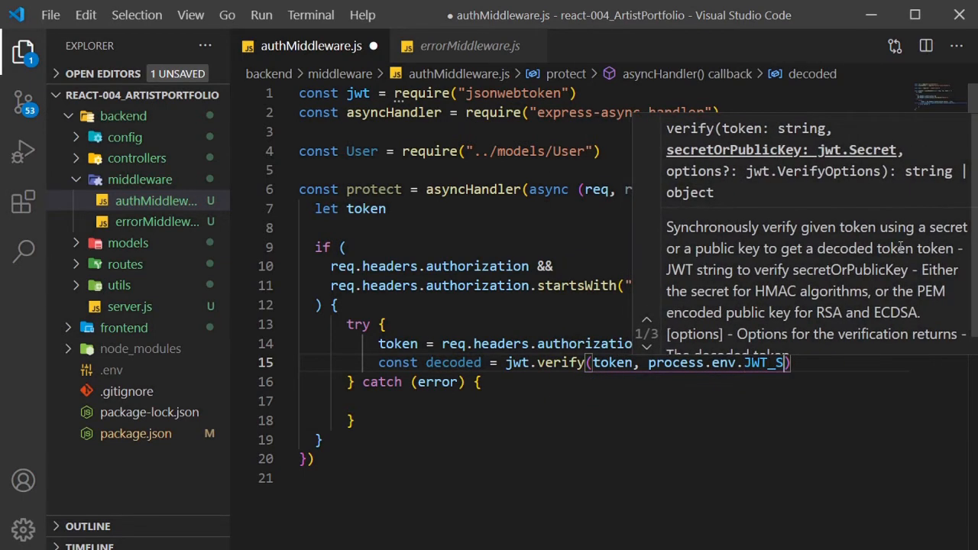
type("ECRET")
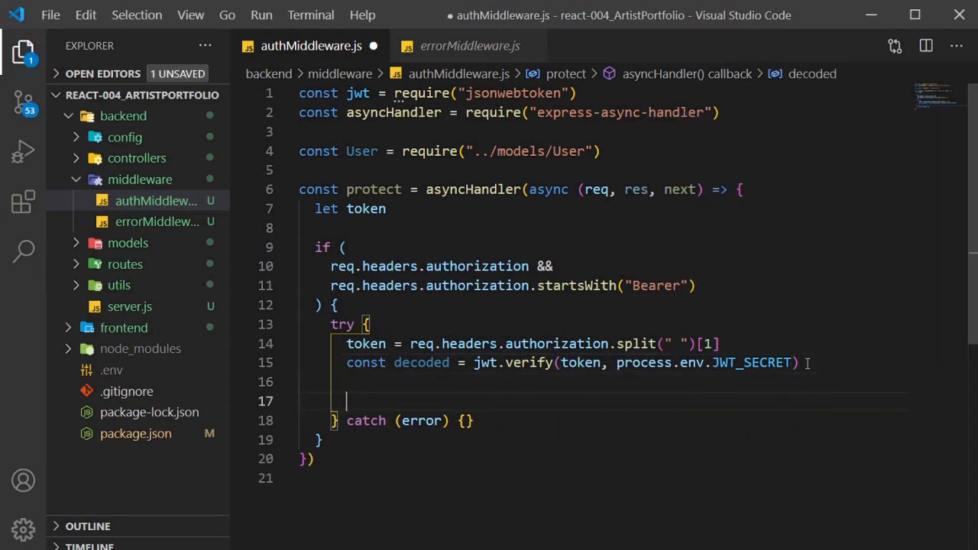
Set req.user via User.findById with select('-password'), then call next().
type("req.user = await User.findById(decoded.id")
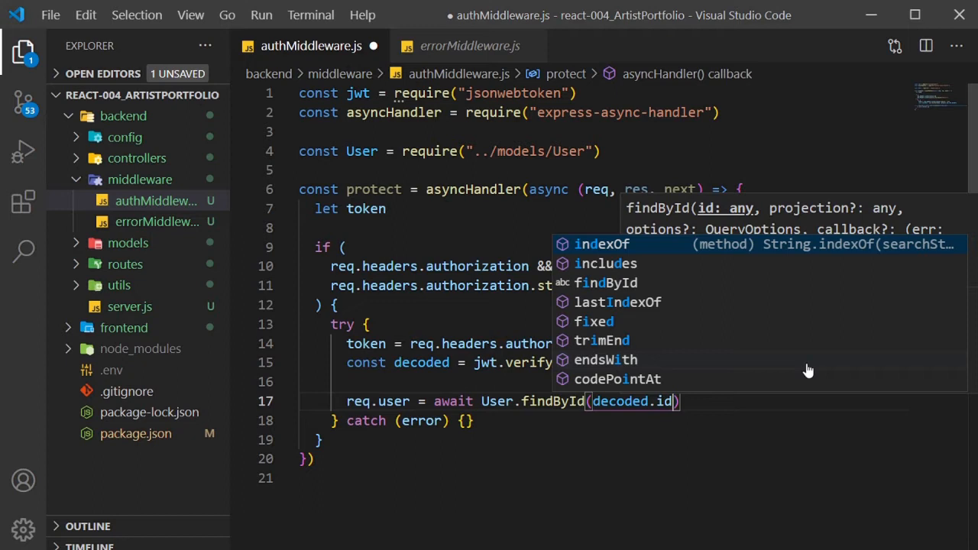
type(".")
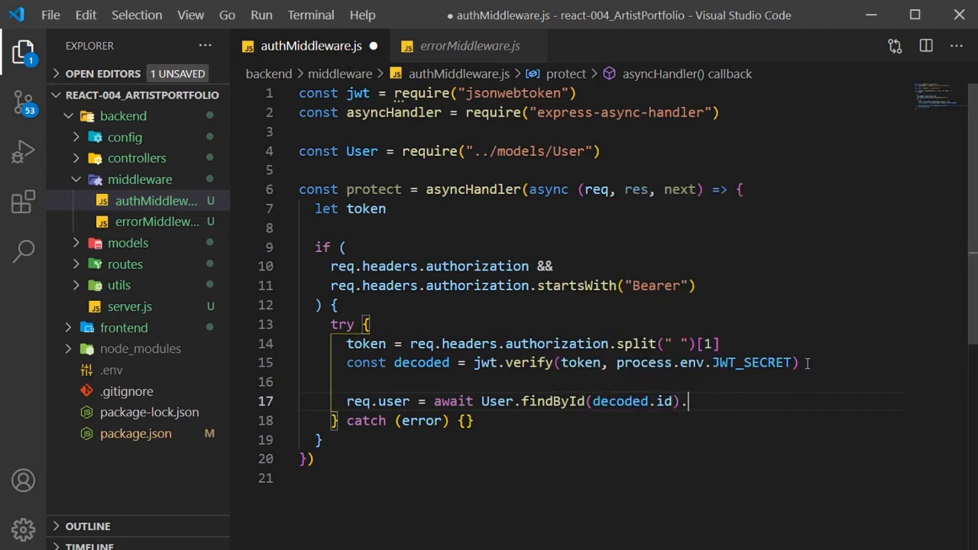
type("select")
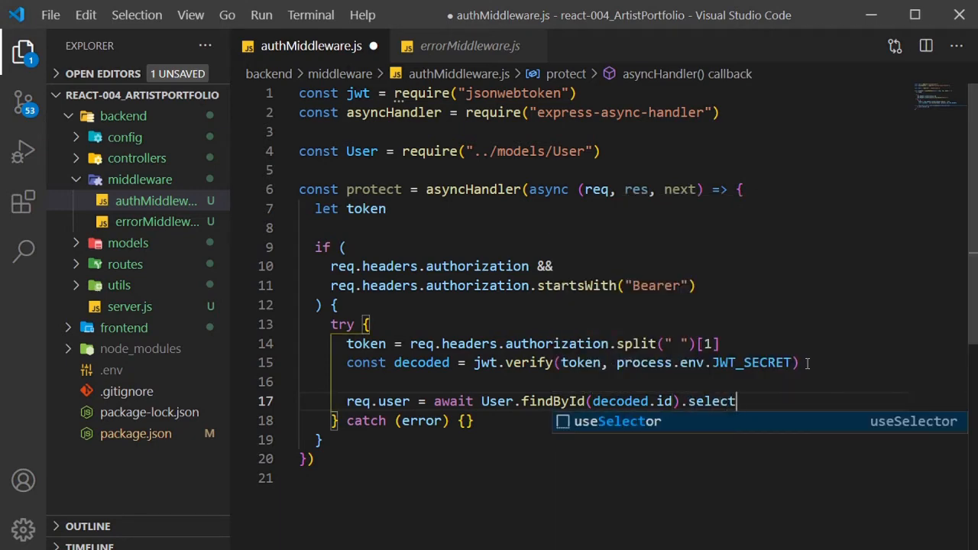
type("('')")
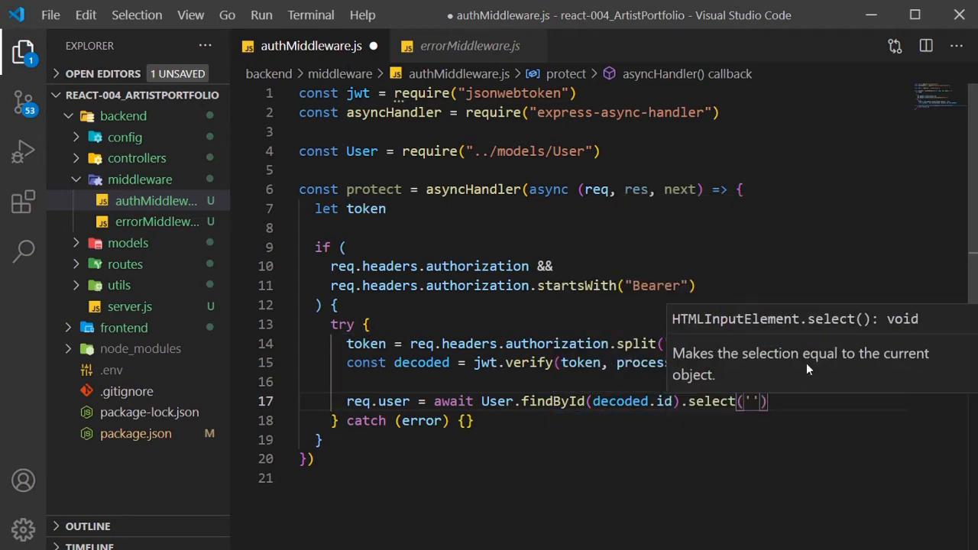
type("-password")
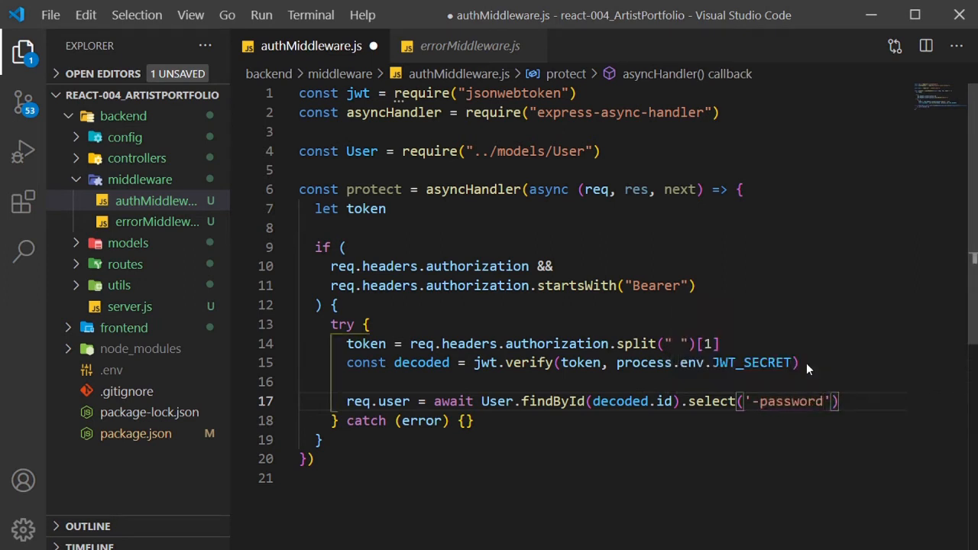
type("next(")
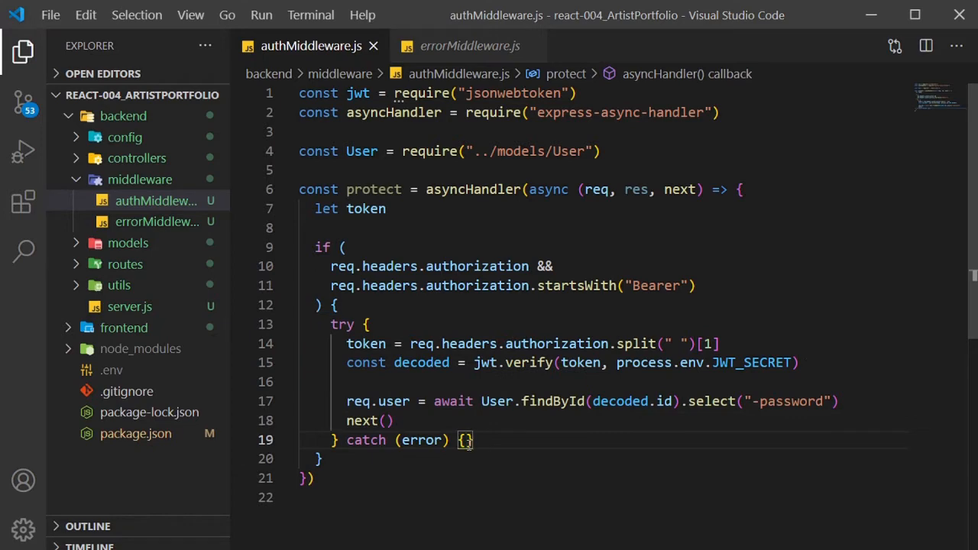
In the catch block, log the error, set status 401, throw 'Not authorized, token failed', and save.
type("conso")
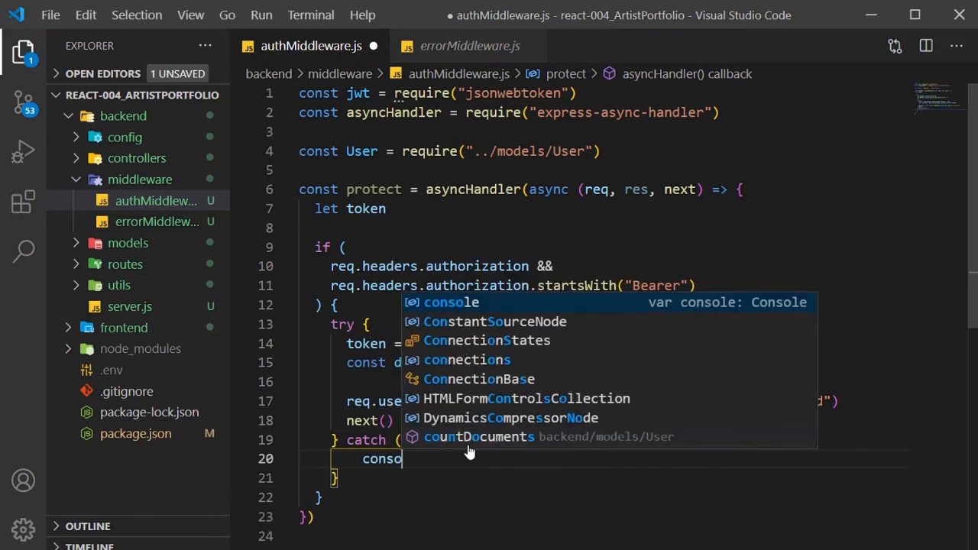
type(".error(error")
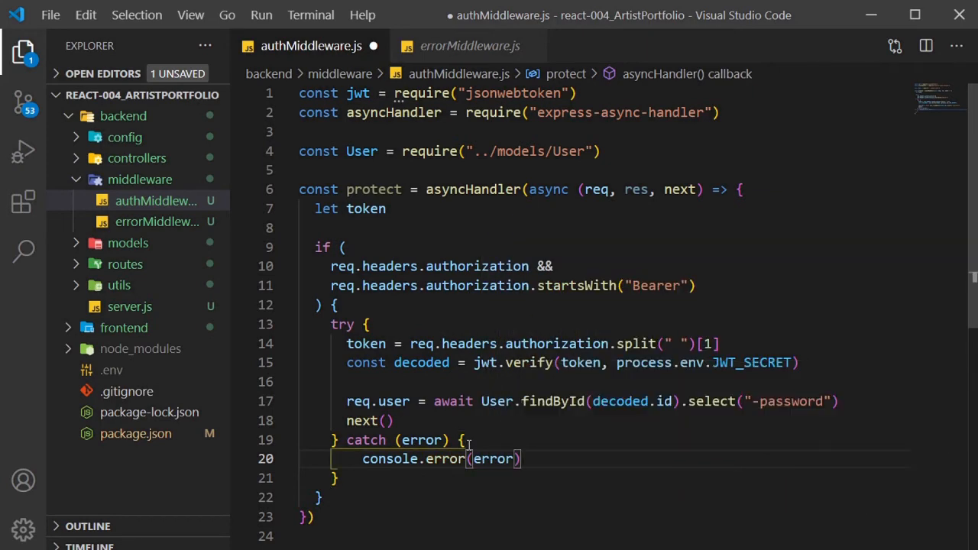
type("res.status(")
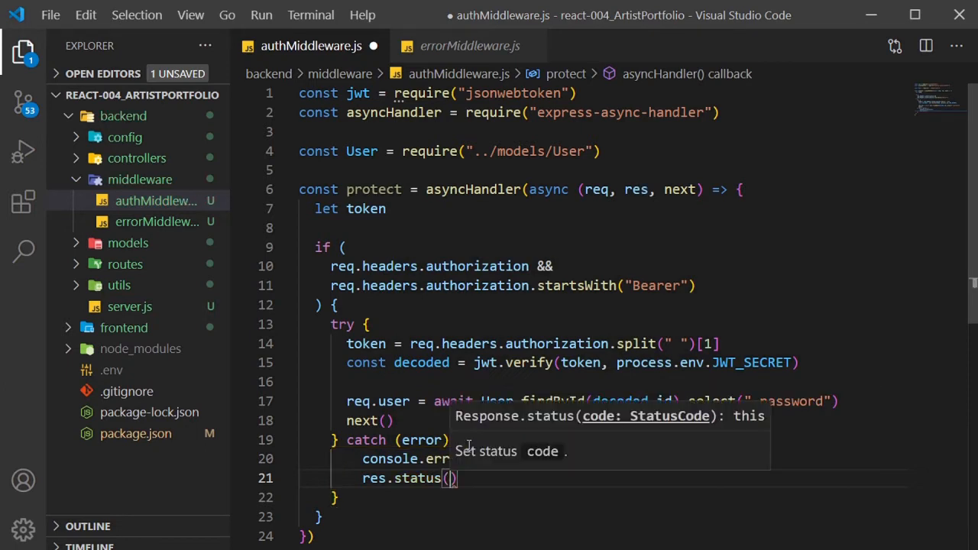
type("401")
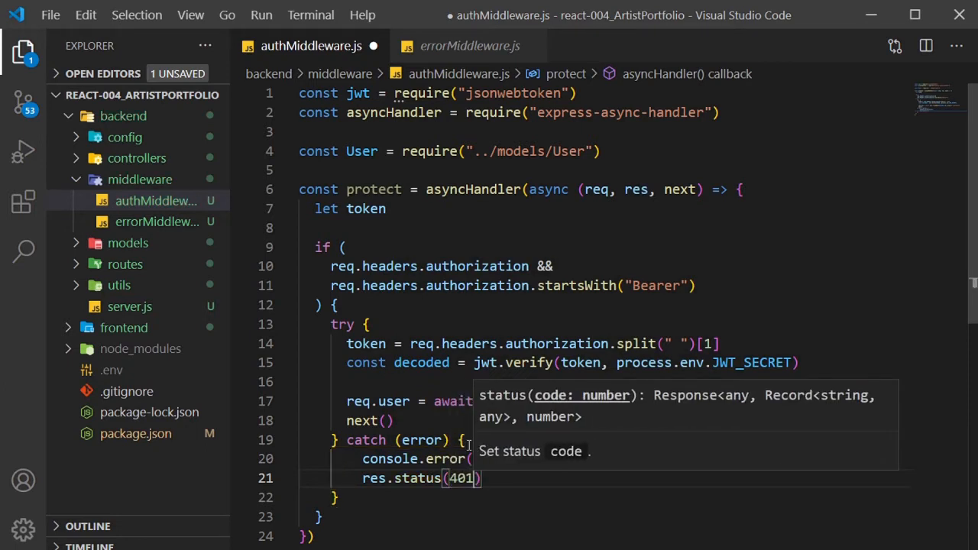
type("throw")
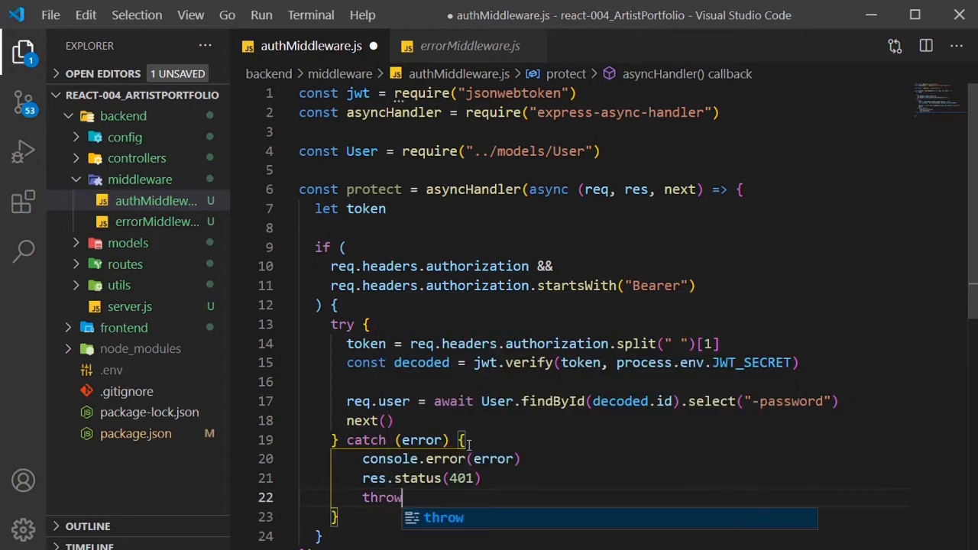
type("new Error()")
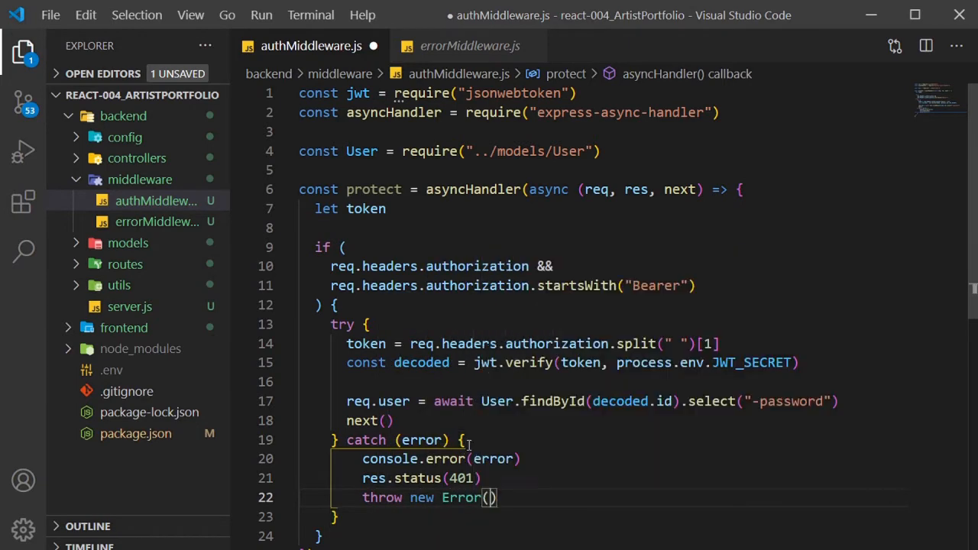
type("'Not'")
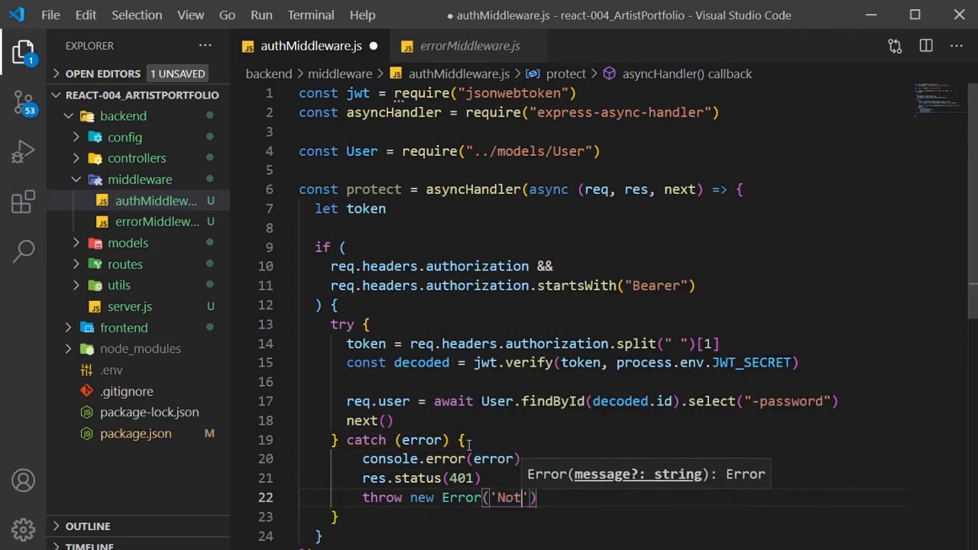
type("authorized,")
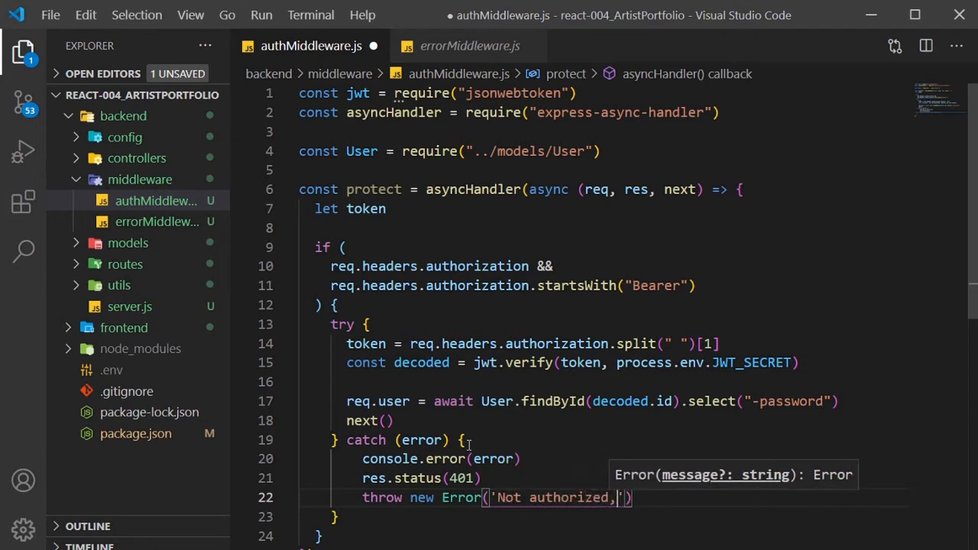
type("token f")
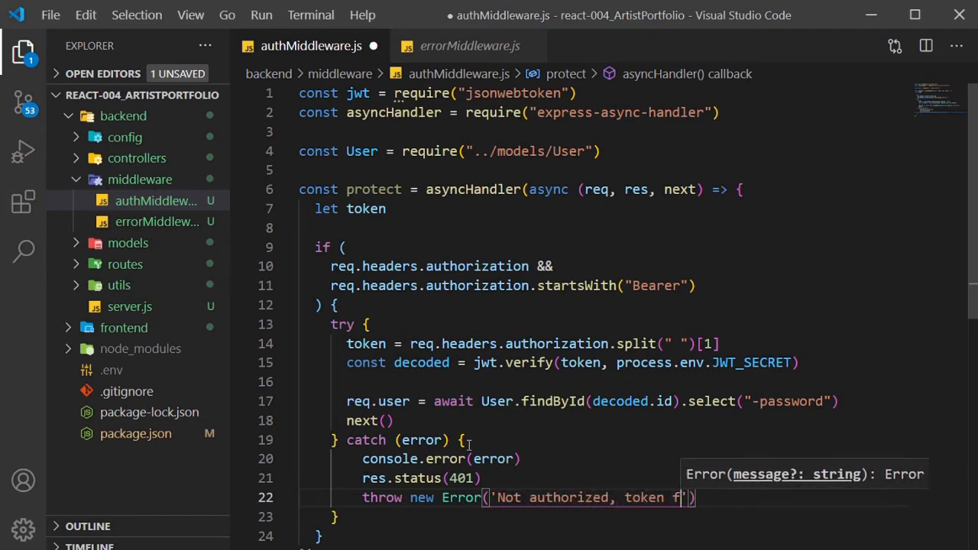
key("ctrl+s")
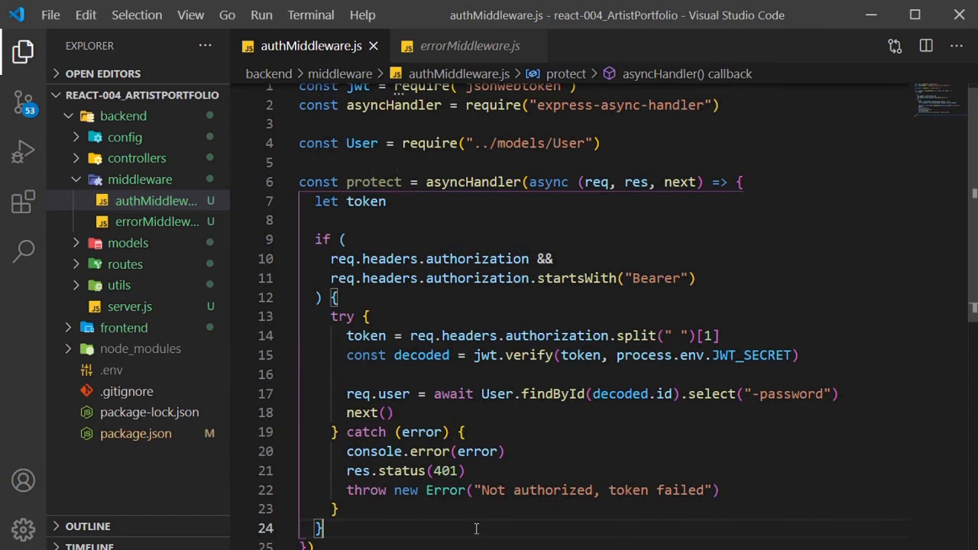
scroll("down", 3)
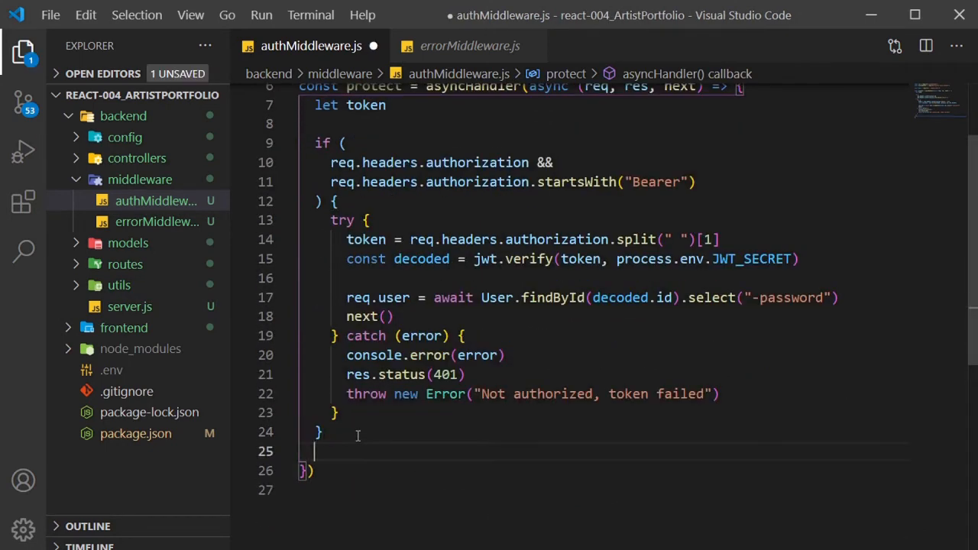
Add if (!token) setting status 401 and throwing 'Not authorized, no token'.
type("if(!)")
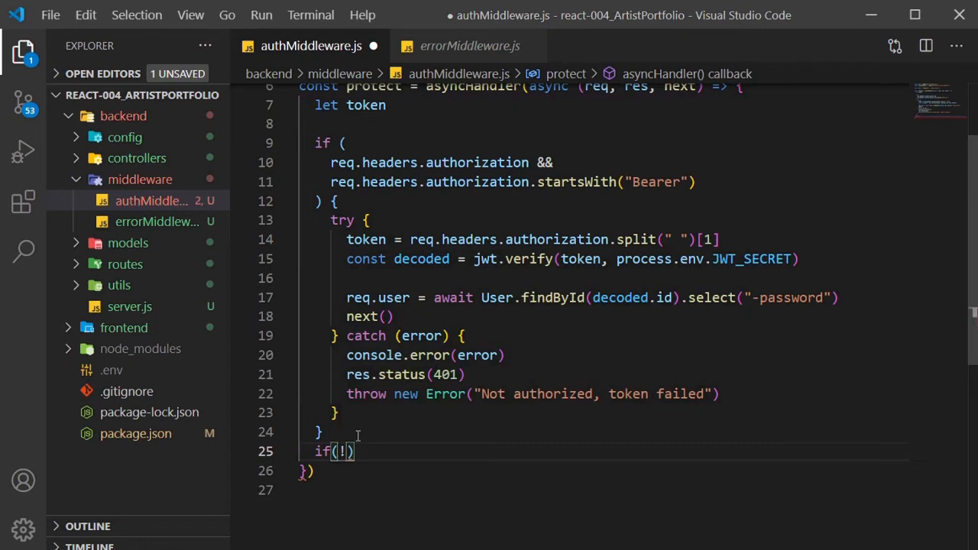
type("token)")
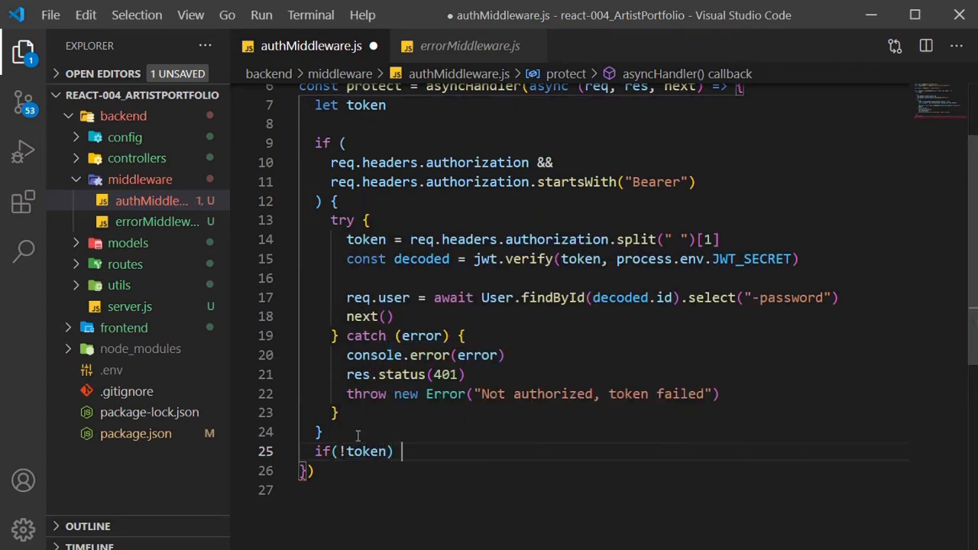
type("res.status(401)")
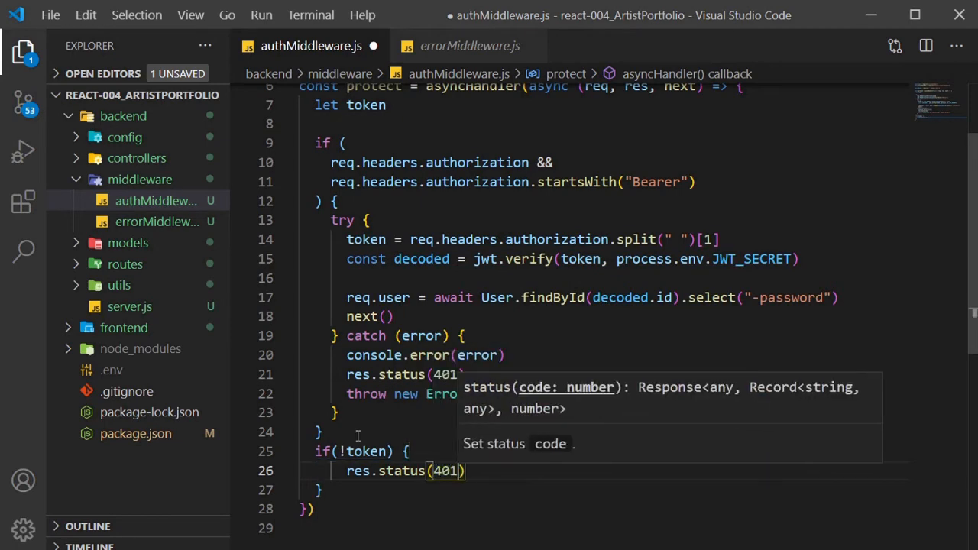
type("thr")
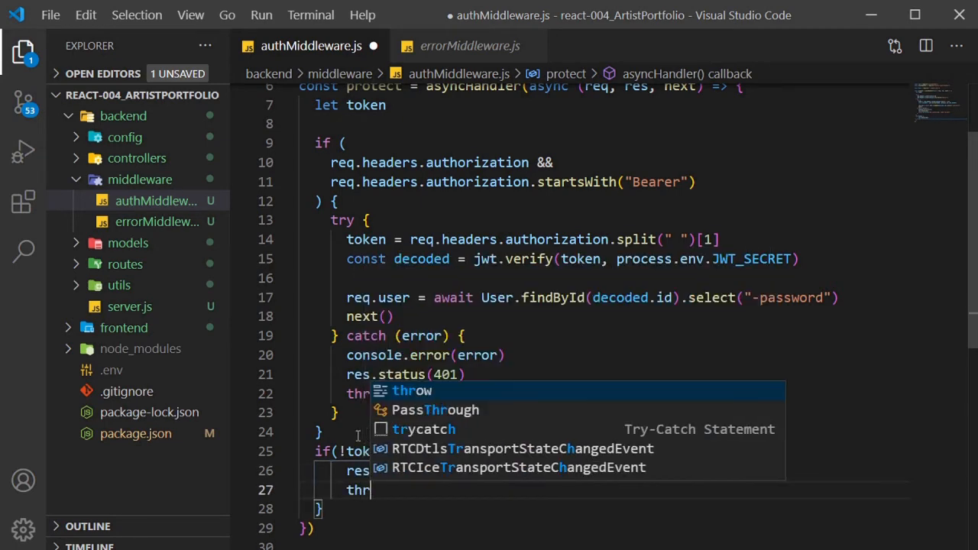
type("new Error('n')")
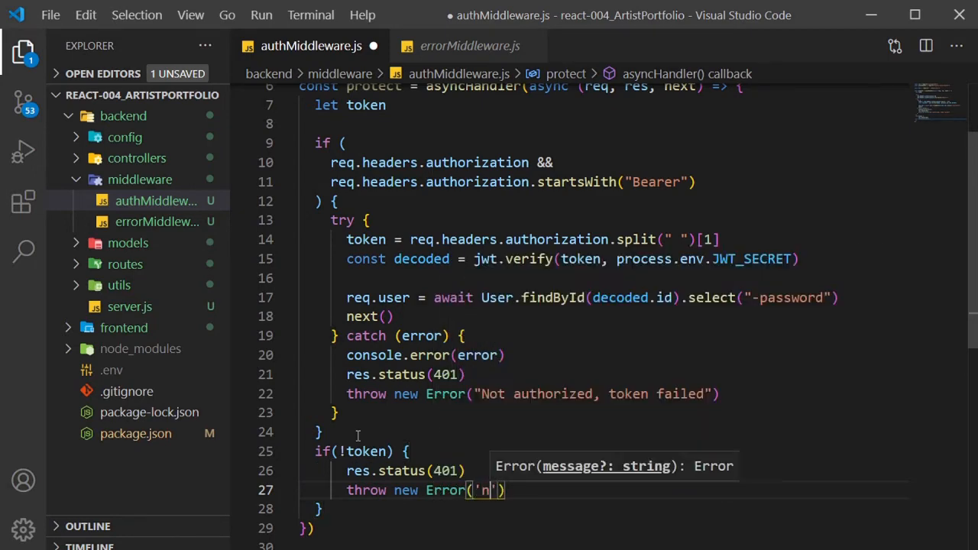
type("ot authorized, no token\"")
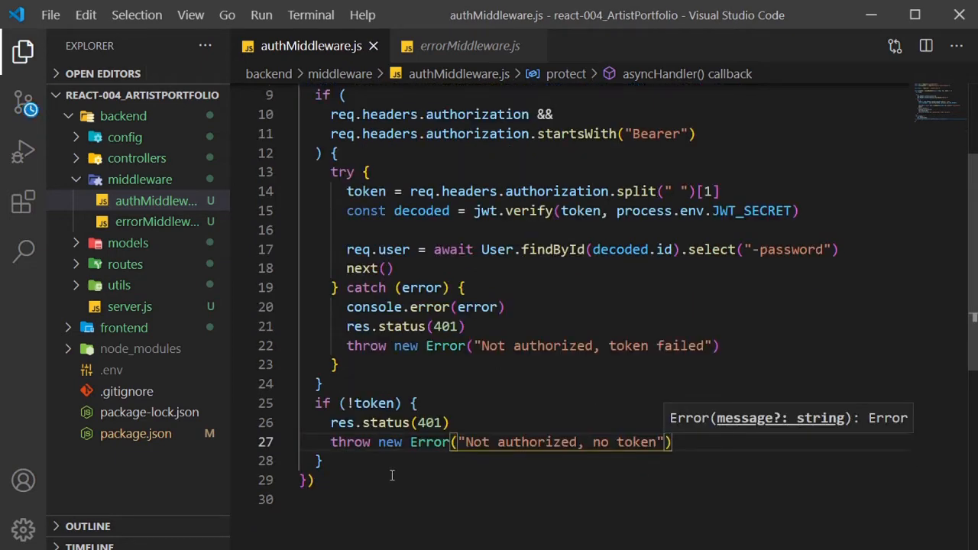
type("const admin =")
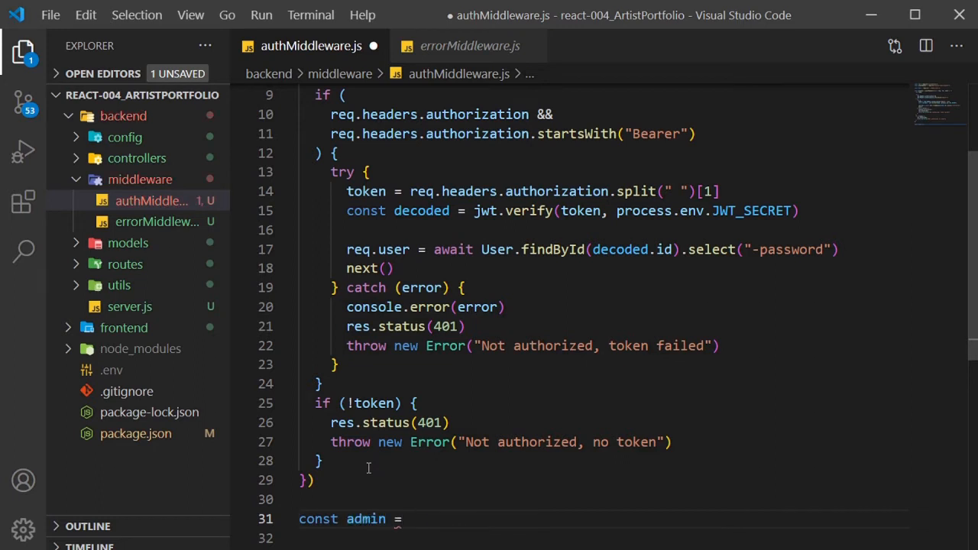
Define admin (req, res, next) calling next() when req.user exists and isAdmin is true.
type("() =>")
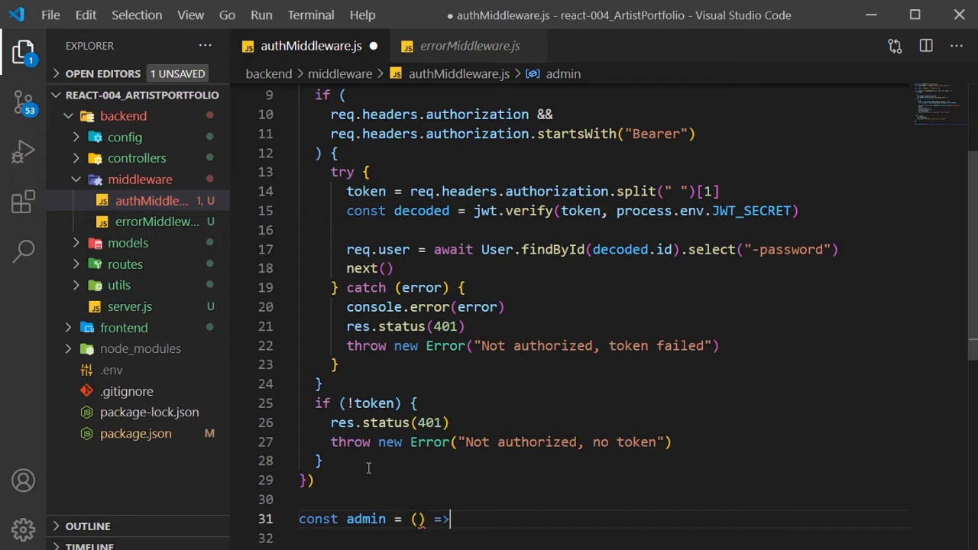
type("{")
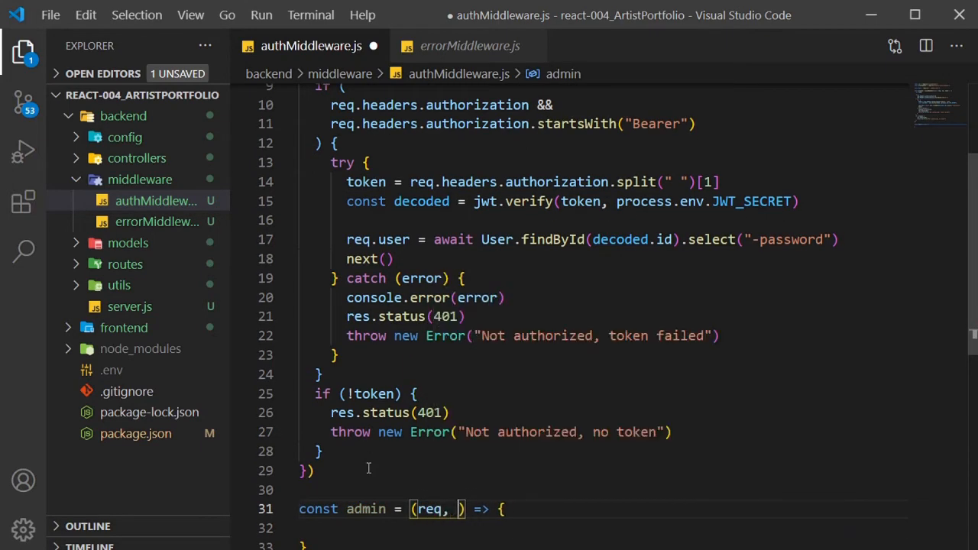
type("res, next")
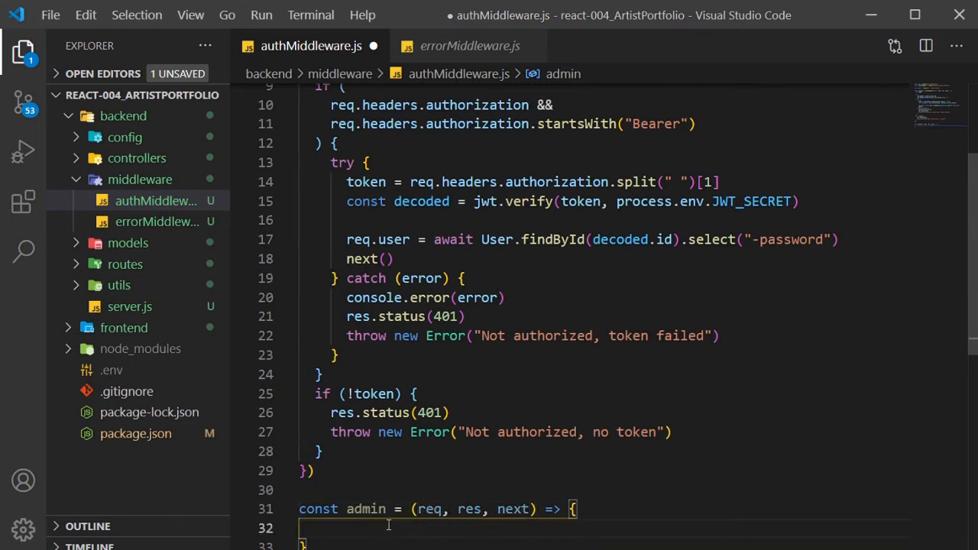
type("if()")
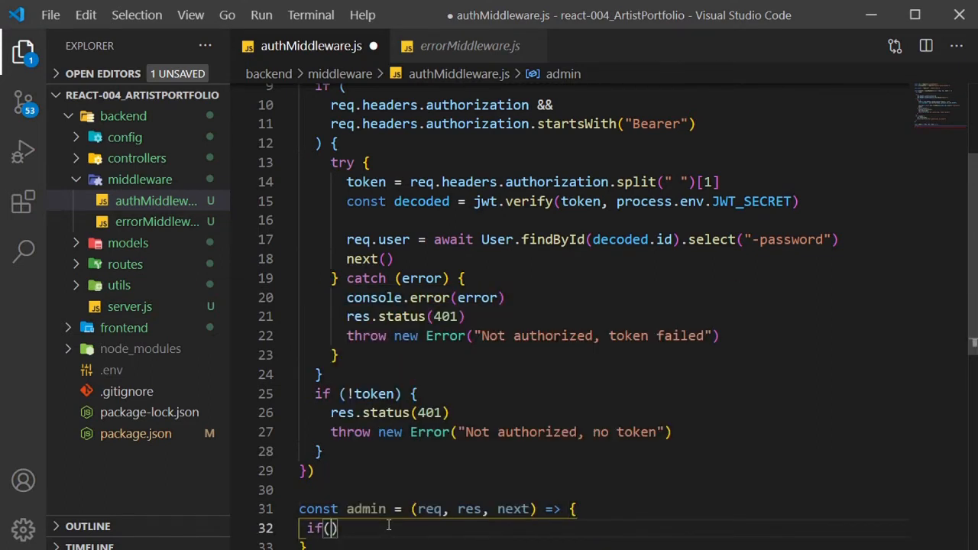
type("req.user")
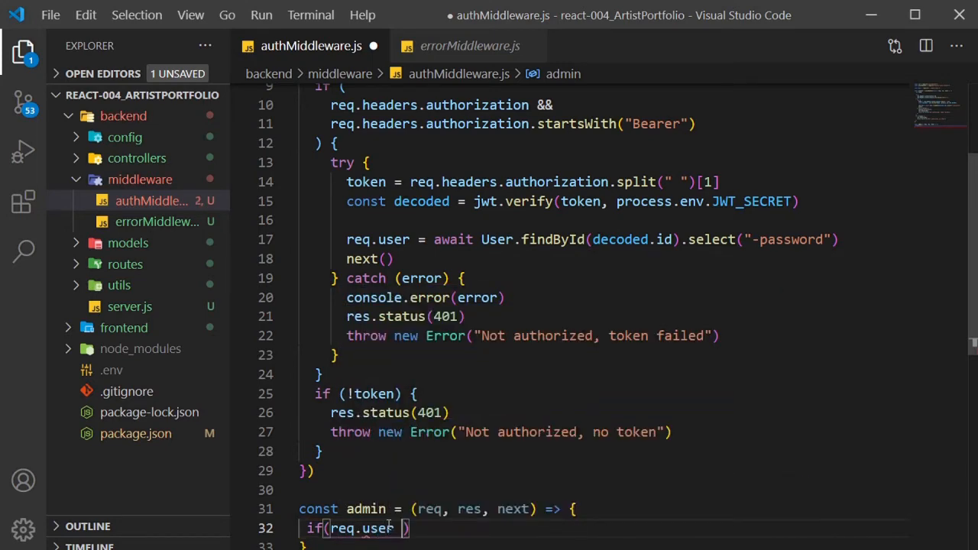
type("&& req.user.isA")
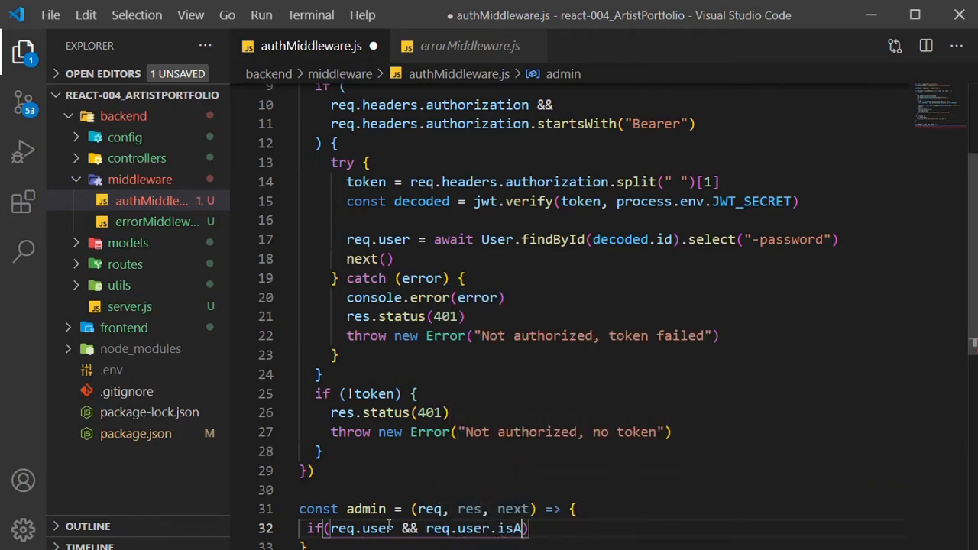
type("dmin")
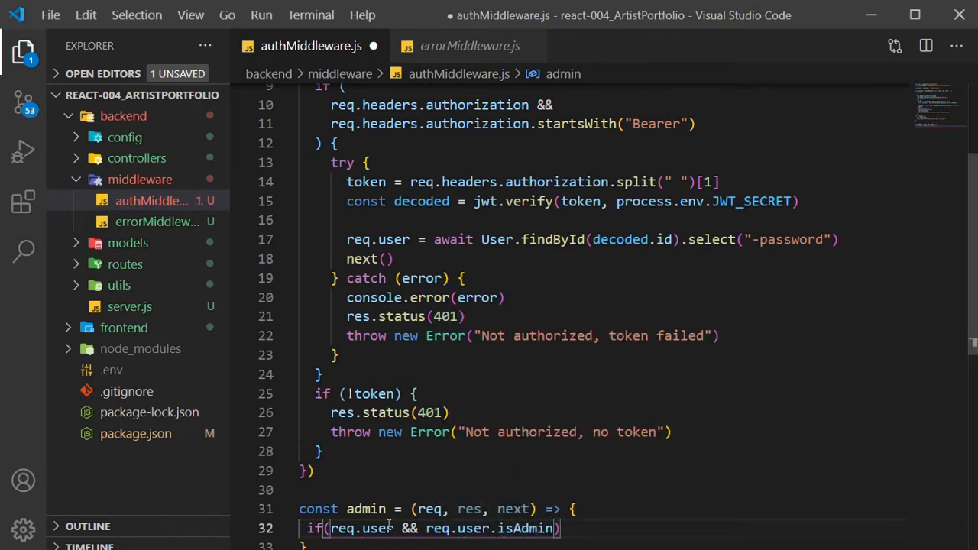
type("{")
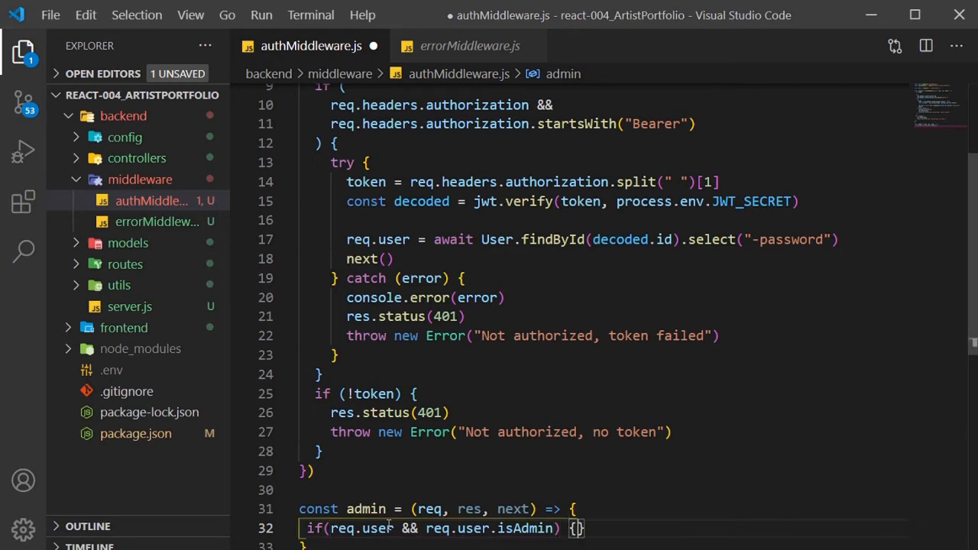
type("next()")
type("} else {")
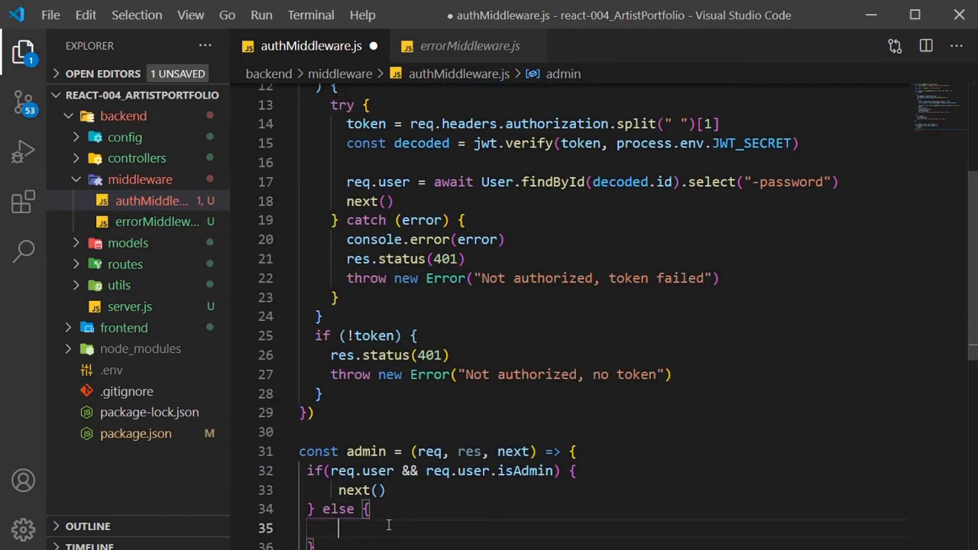
Otherwise set status 401 and throw 'Not authorized as an admin'.
type("res.status")
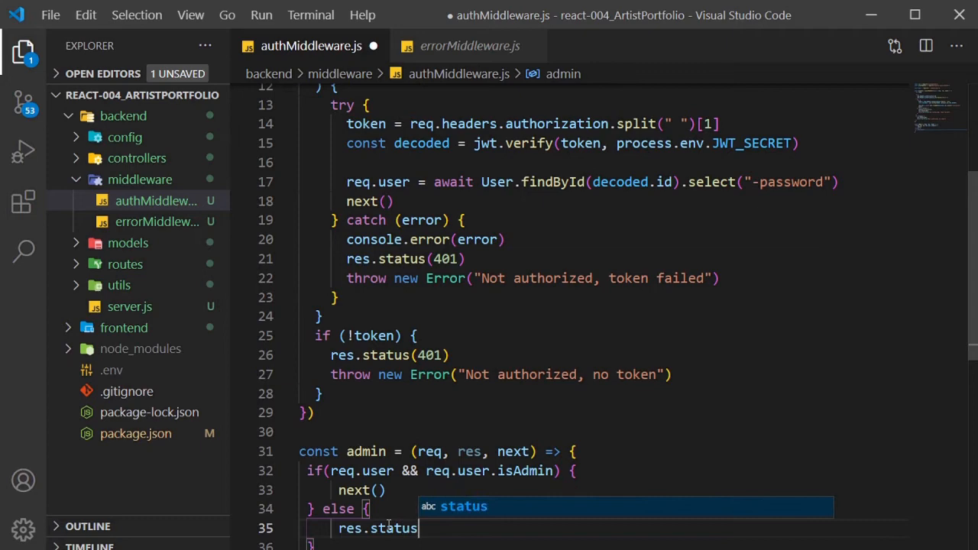
type("(401)")
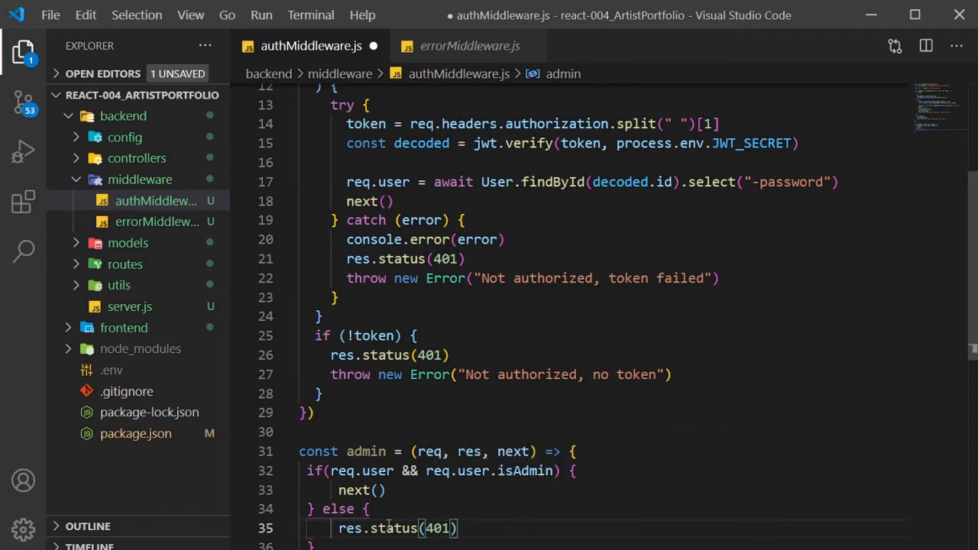
type("throw new Error")
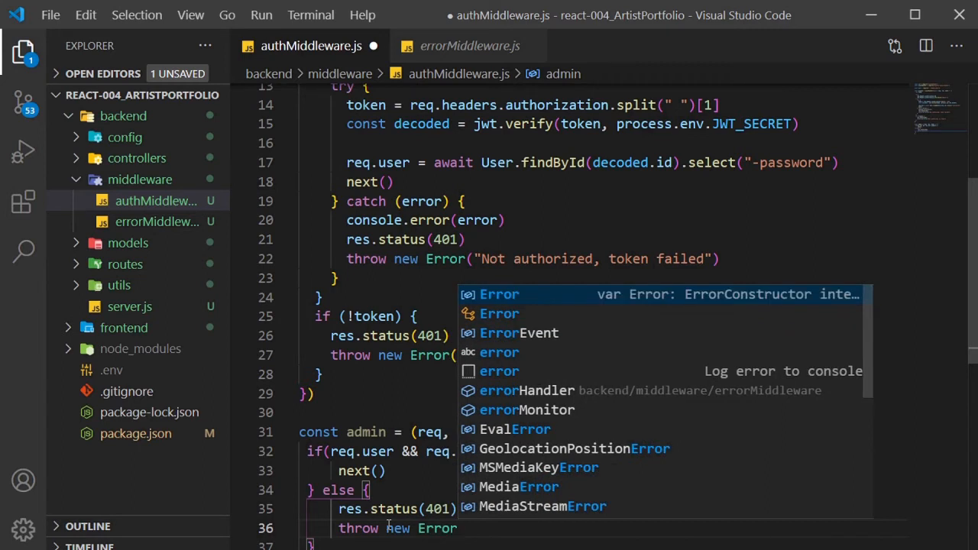
type("('Not authorized as an admin\")")
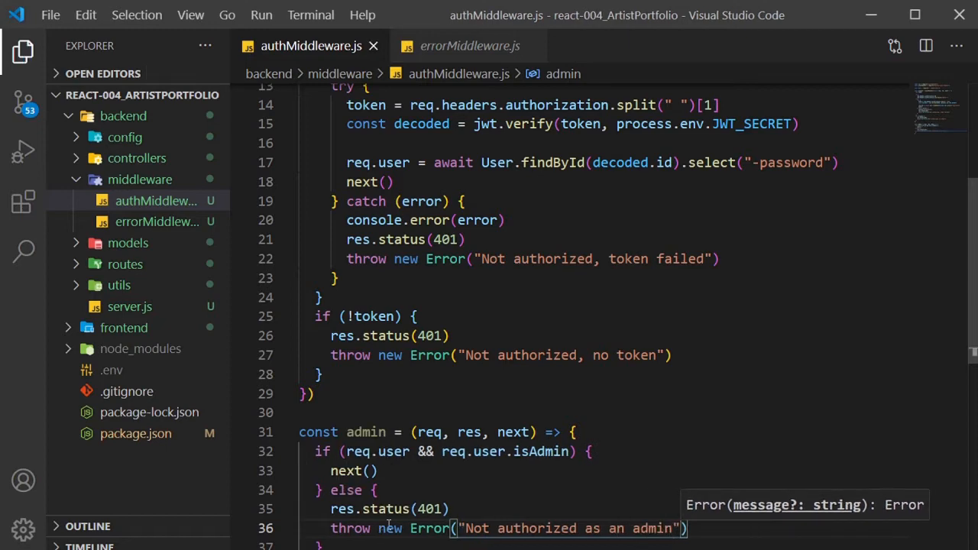
scroll("down", 3)
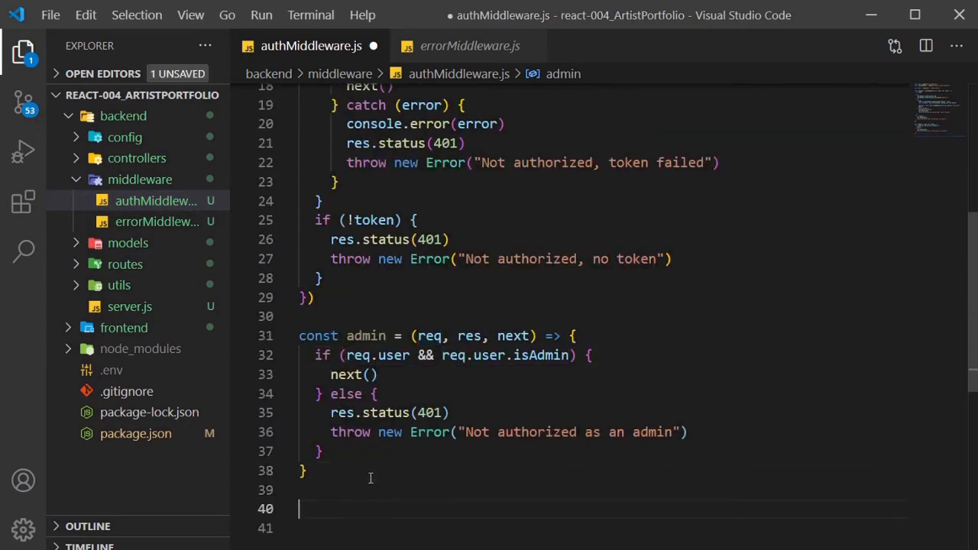
Add module.exports = { protect, admin } to authMiddleware.js.
type("module.exports = {")
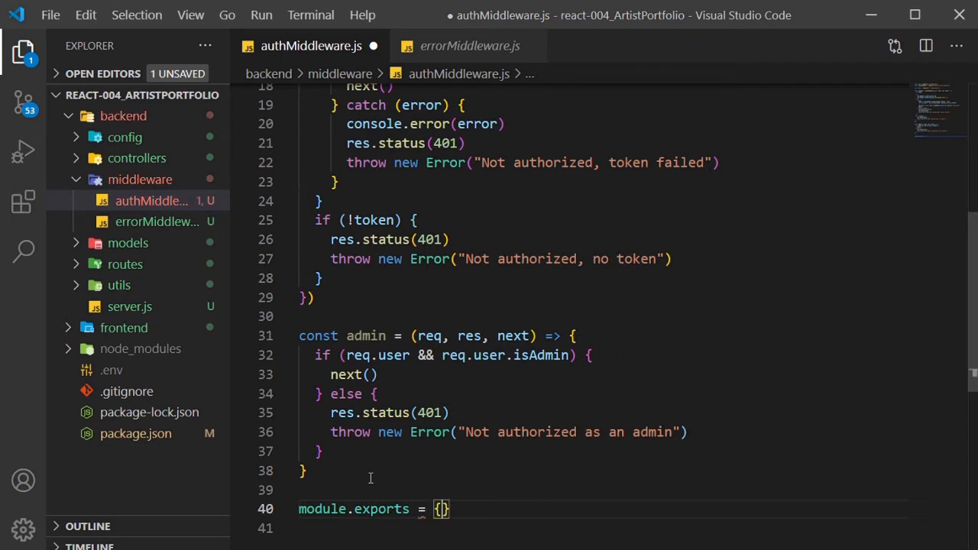
type("protect, admin")
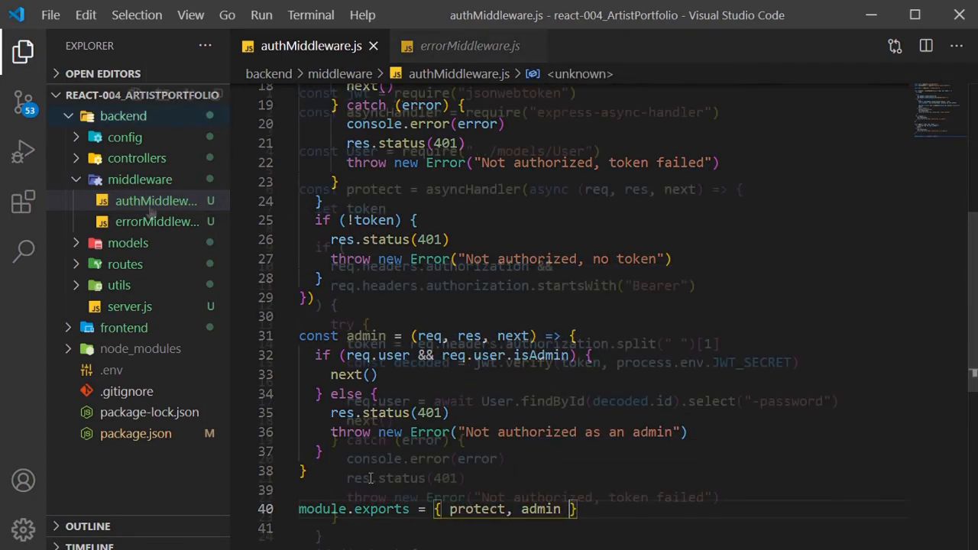
left_click(130, 307)
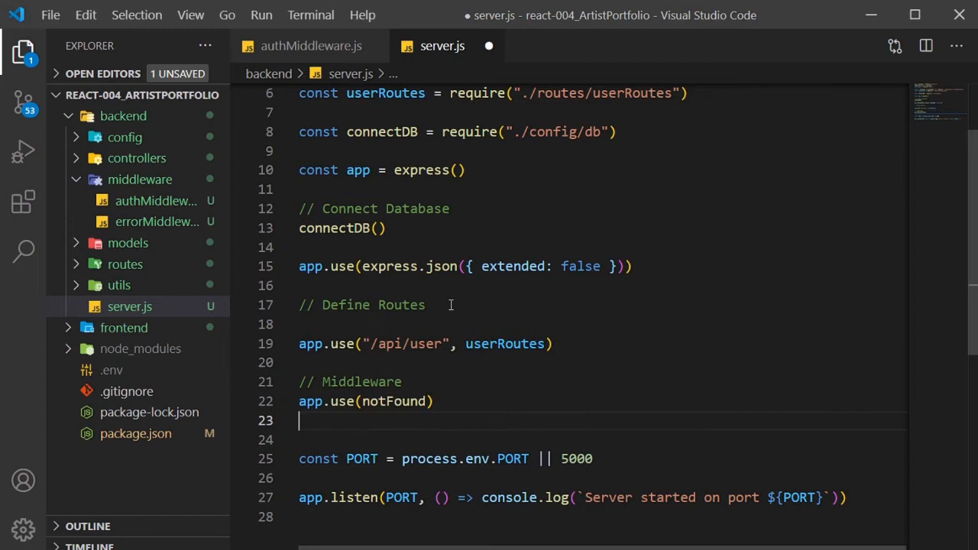
Add app.use(errorHandler) to server.js, save it, and close all editors.
type("app.use(")
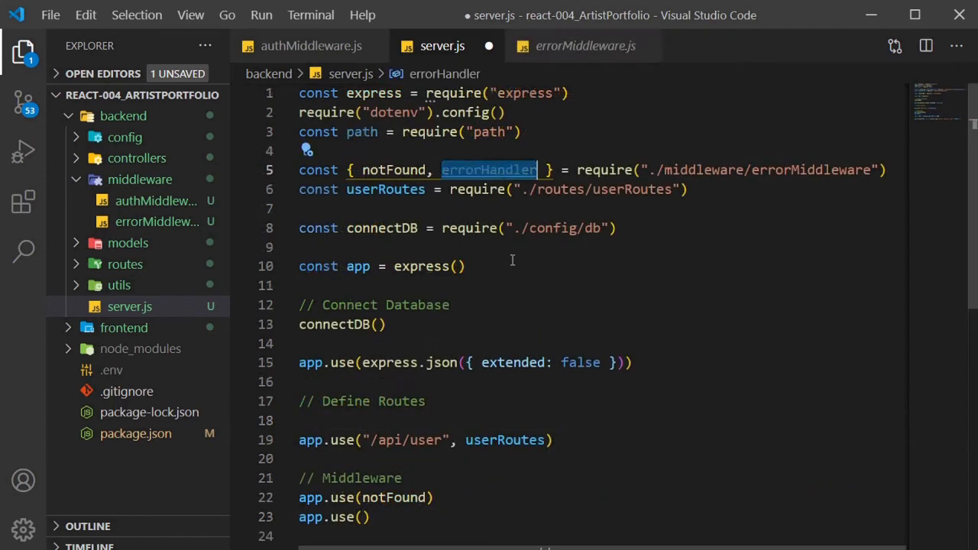
key("ctrl+s")
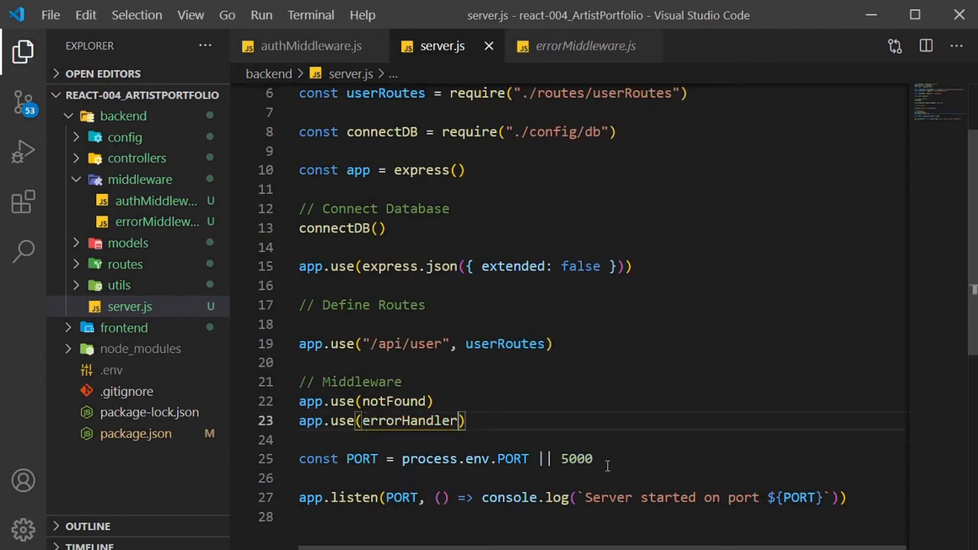
left_click(488, 46)
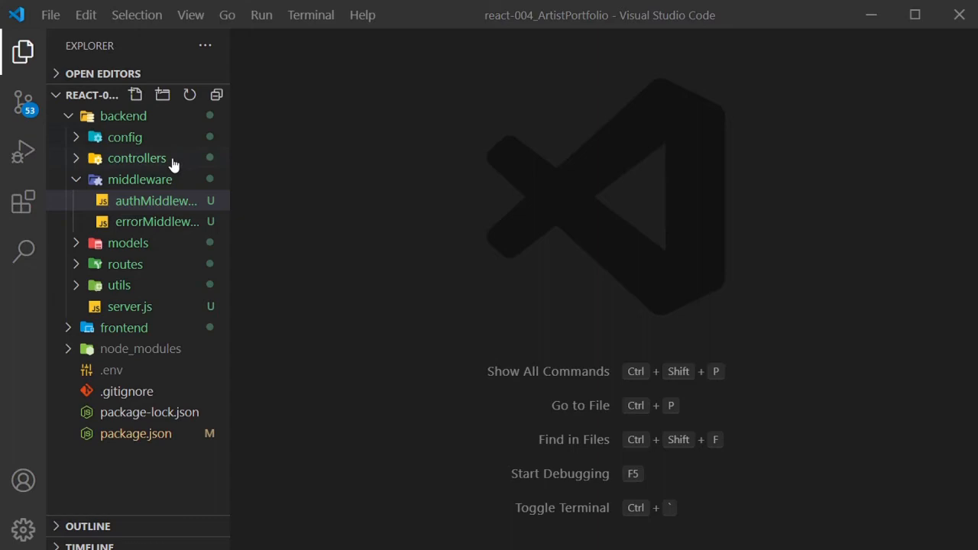
Open userController.js from the controllers folder and scroll down toward the exports.
left_click(137, 158)
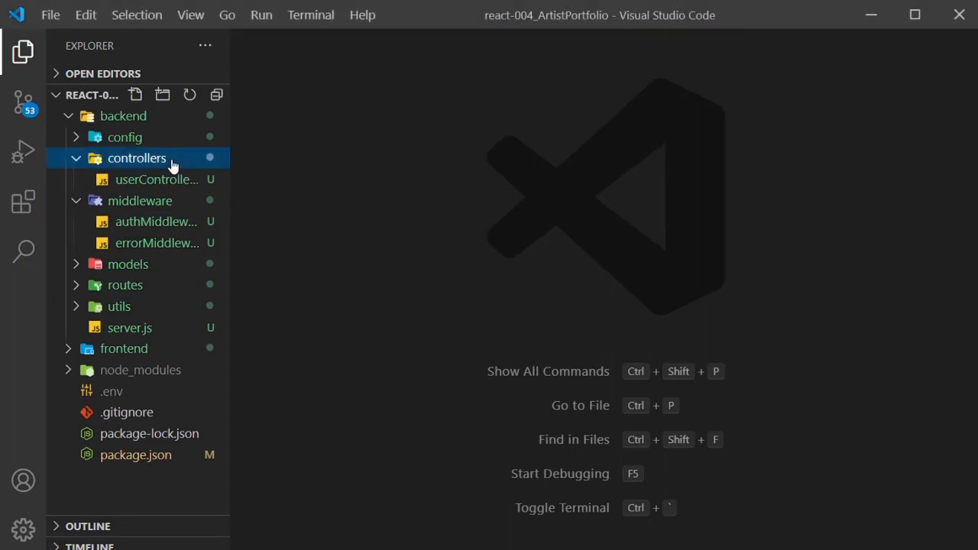
double_click(157, 179)
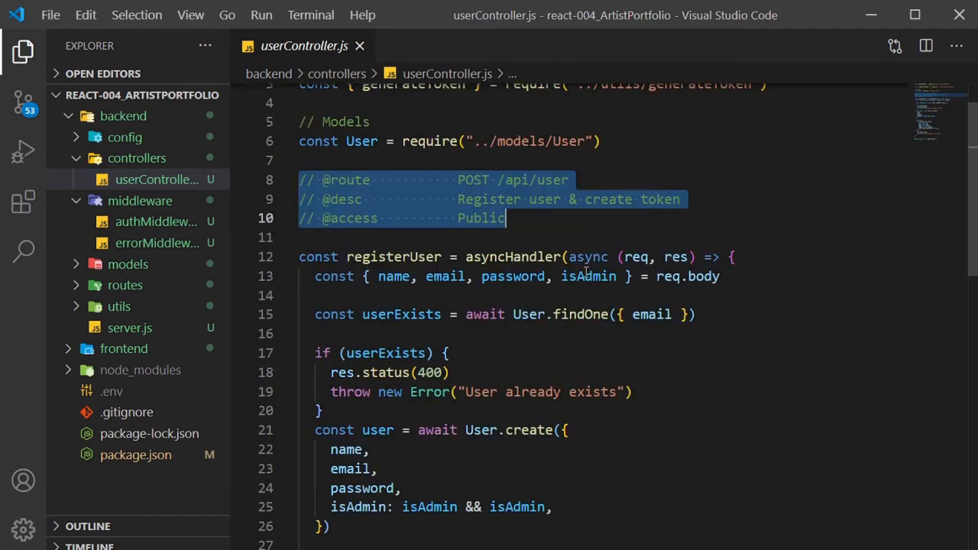
scroll("down", 3)
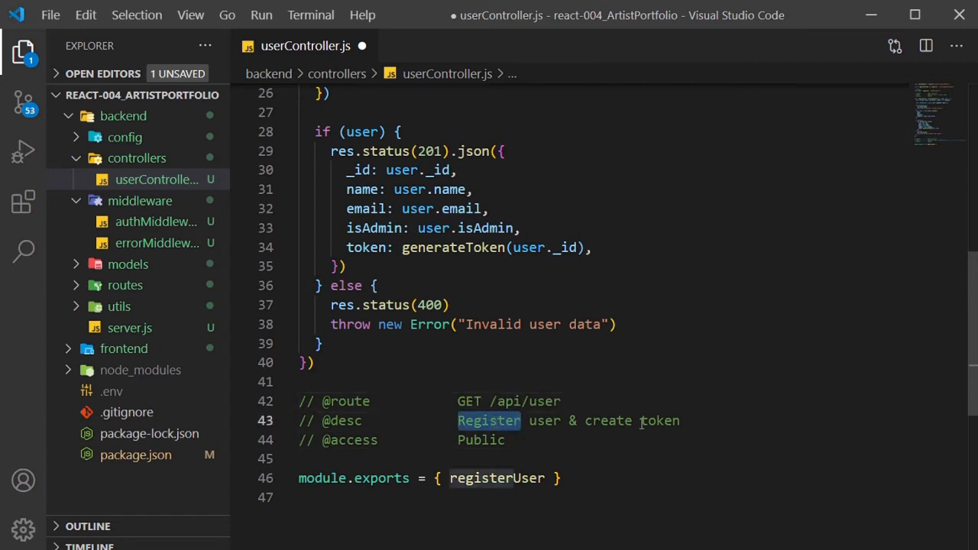
type("Get a")
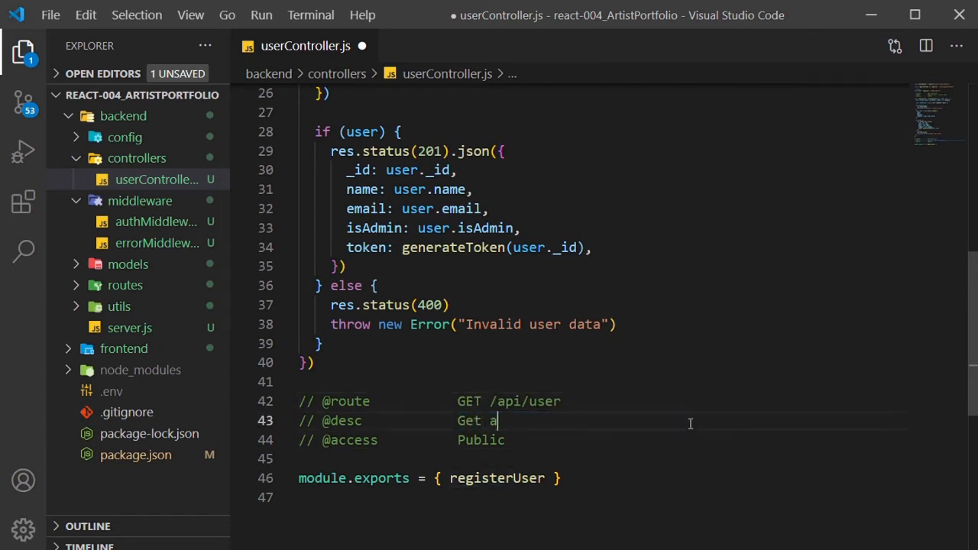
type("ll")
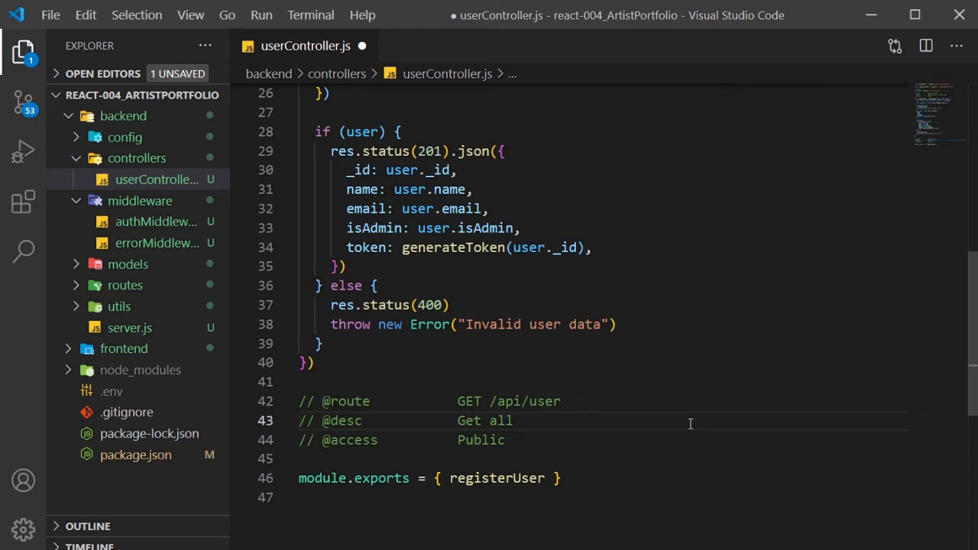
type("users")
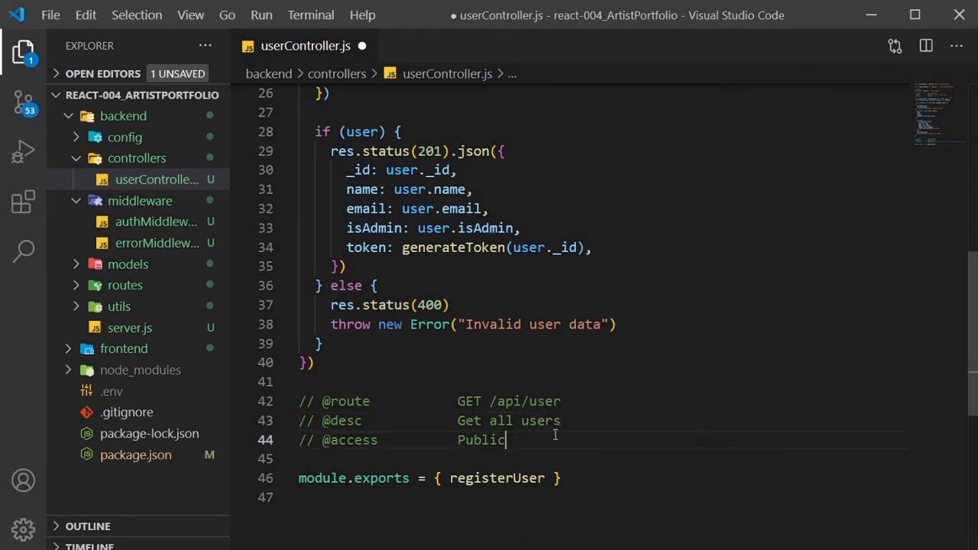
type("const g")
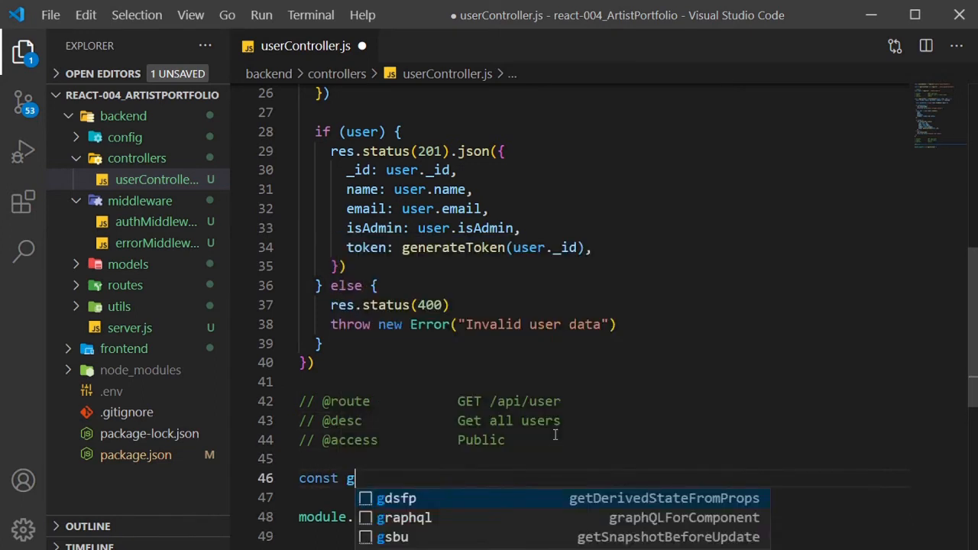
type("etAll")
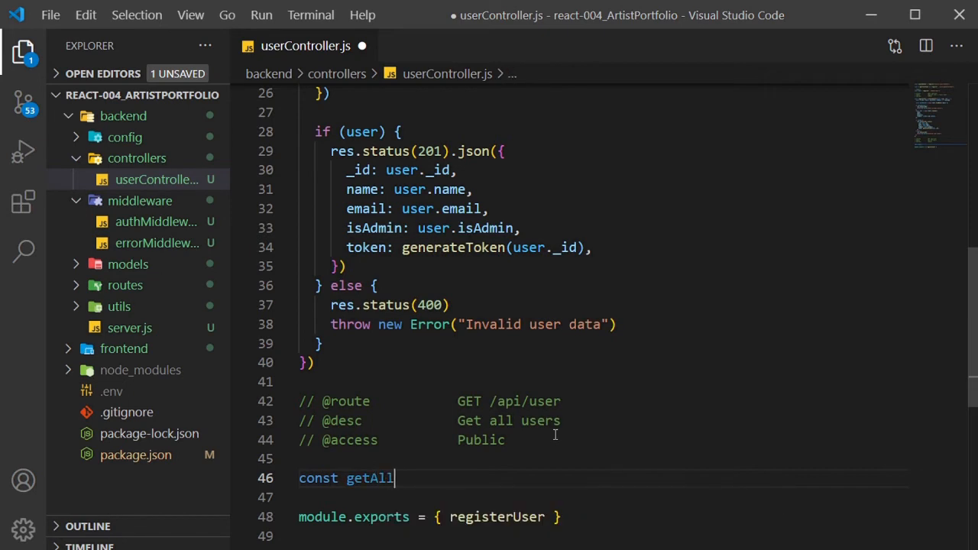
type("Users = asyncHandler(")
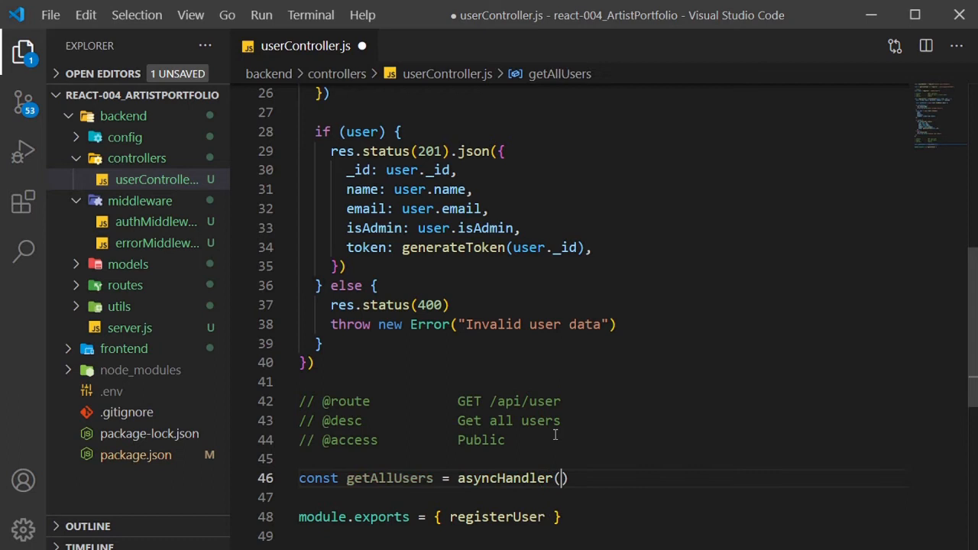
type("async")
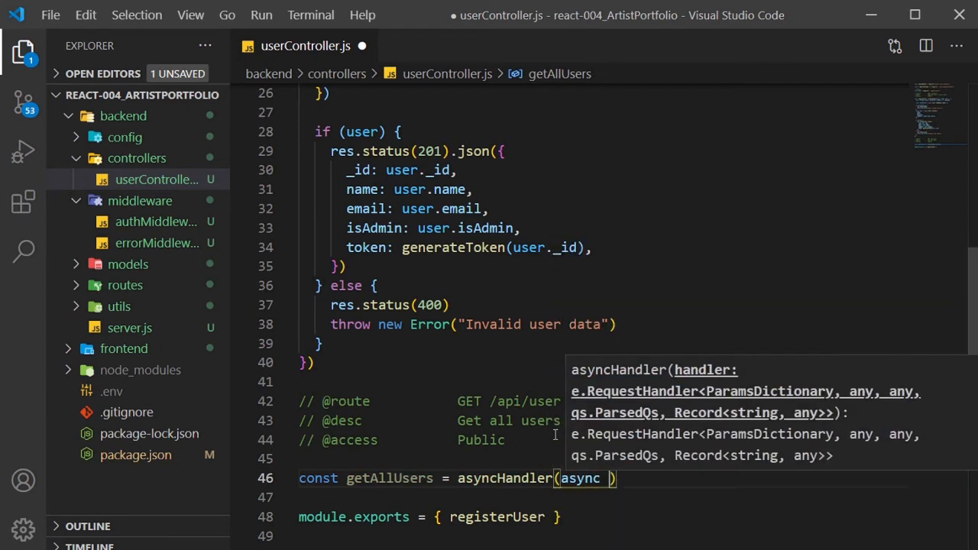
type("()")
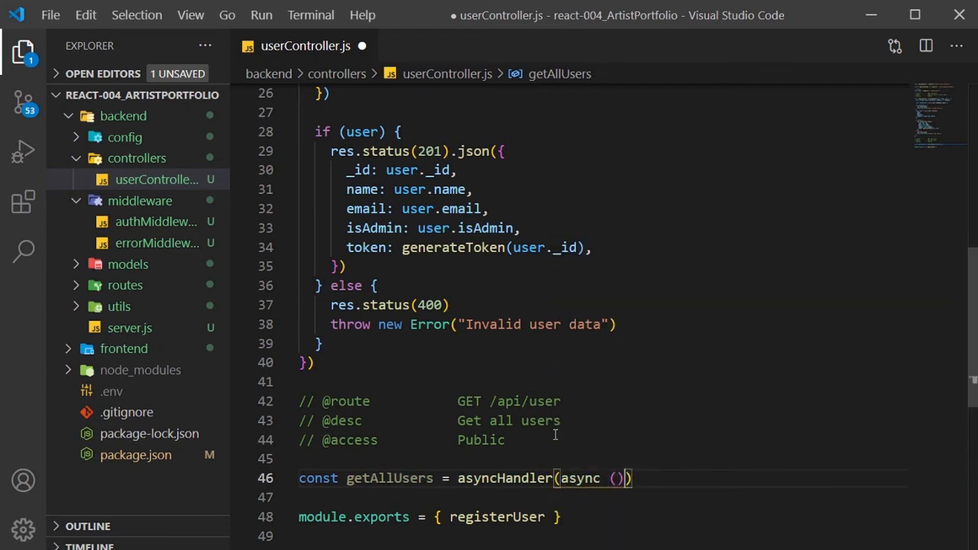
type("=> {}")
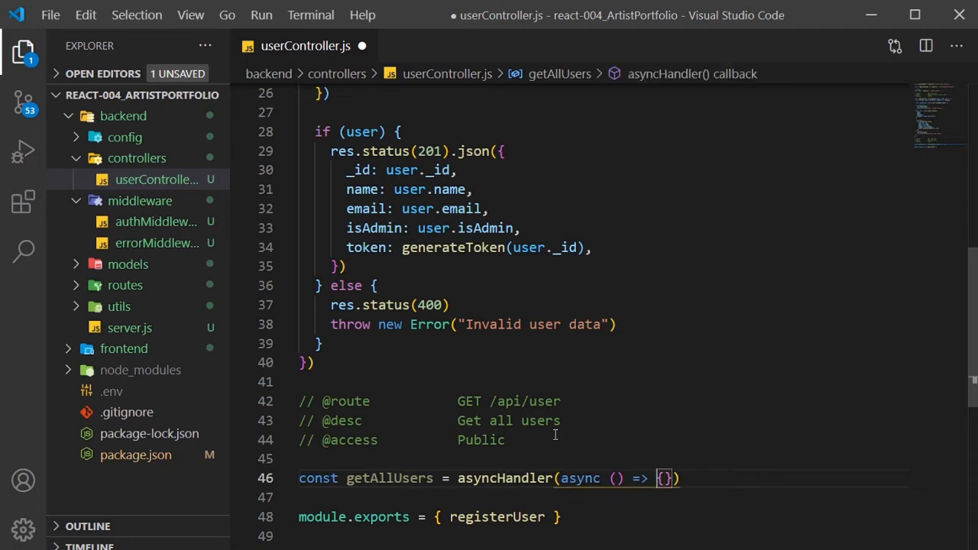
type("req,r")
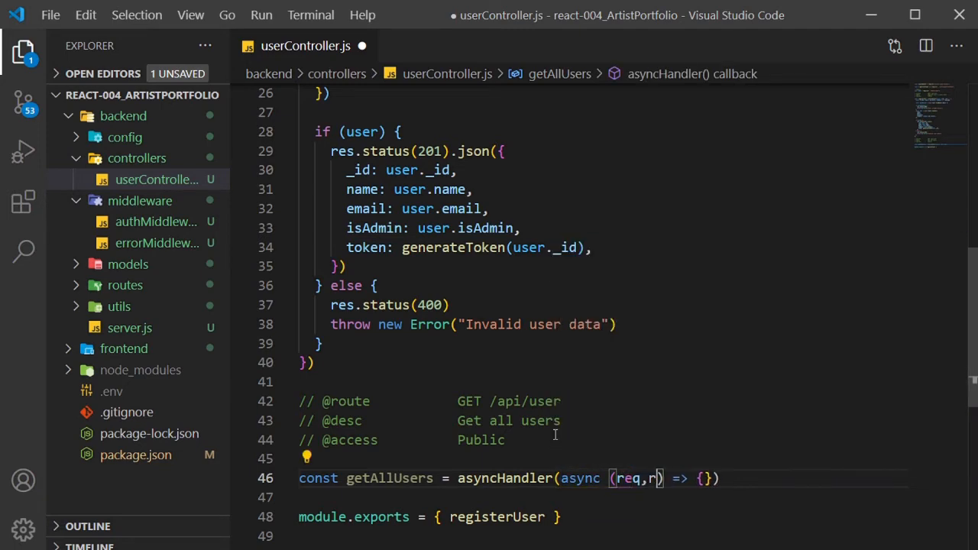
type("es")
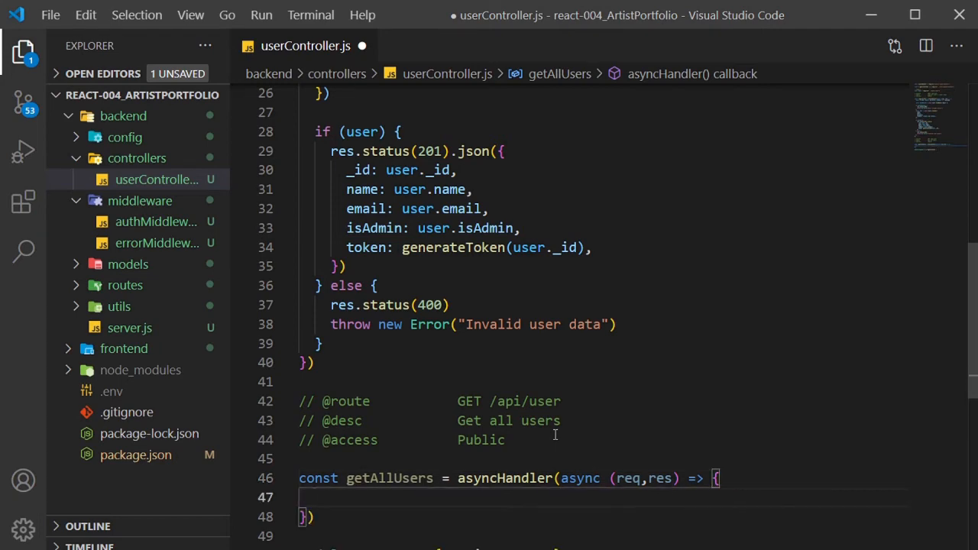
Fetch every user with await User.find(), respond with them, and select getAllUsers for export.
type("const users")
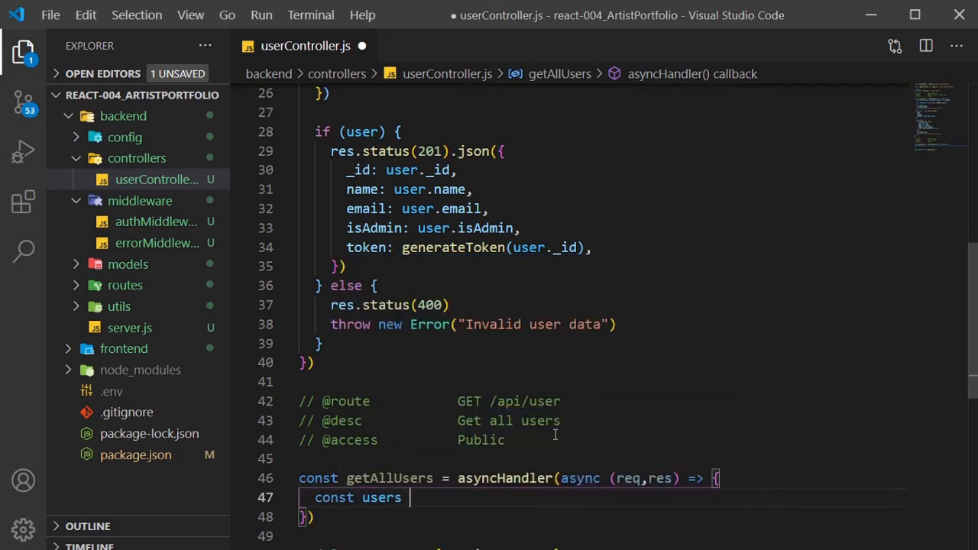
type("= await")
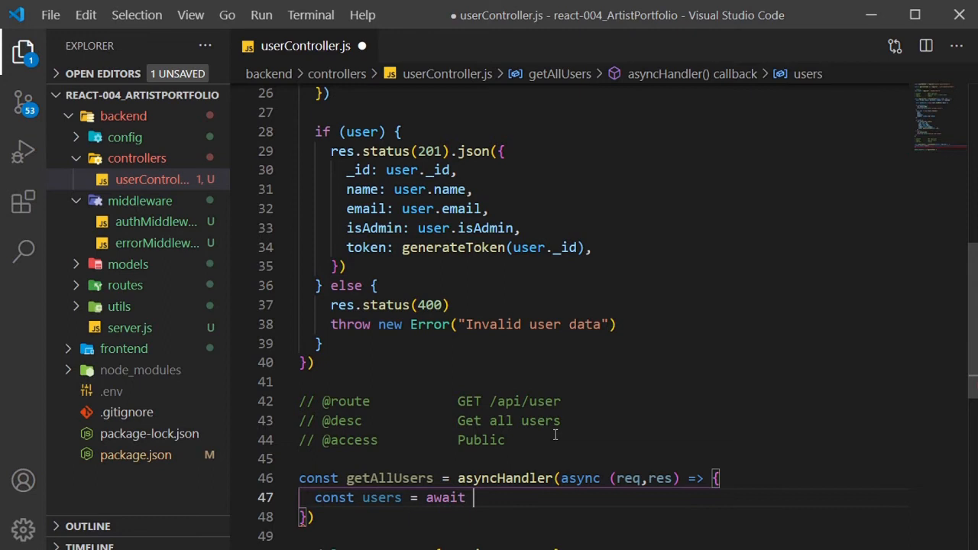
type("User.find()")
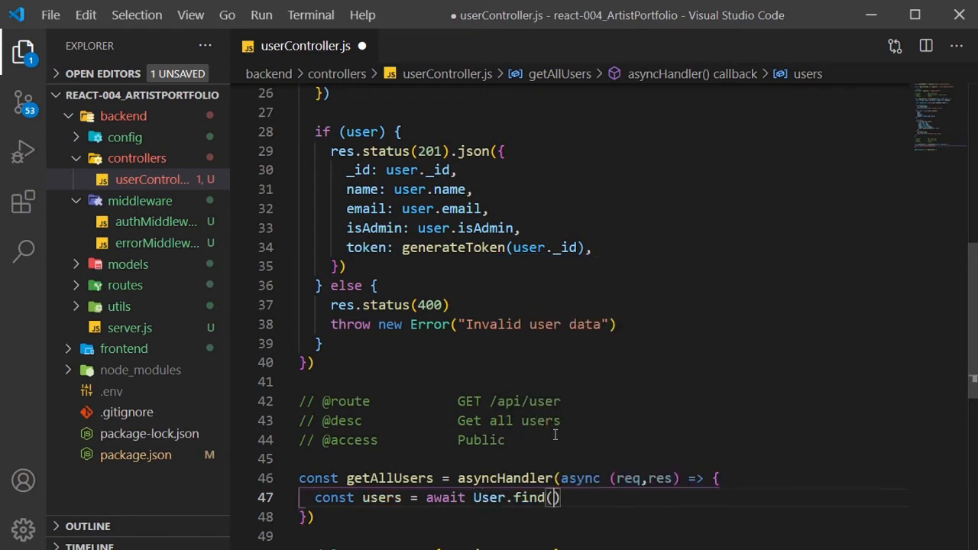
key("Enter")
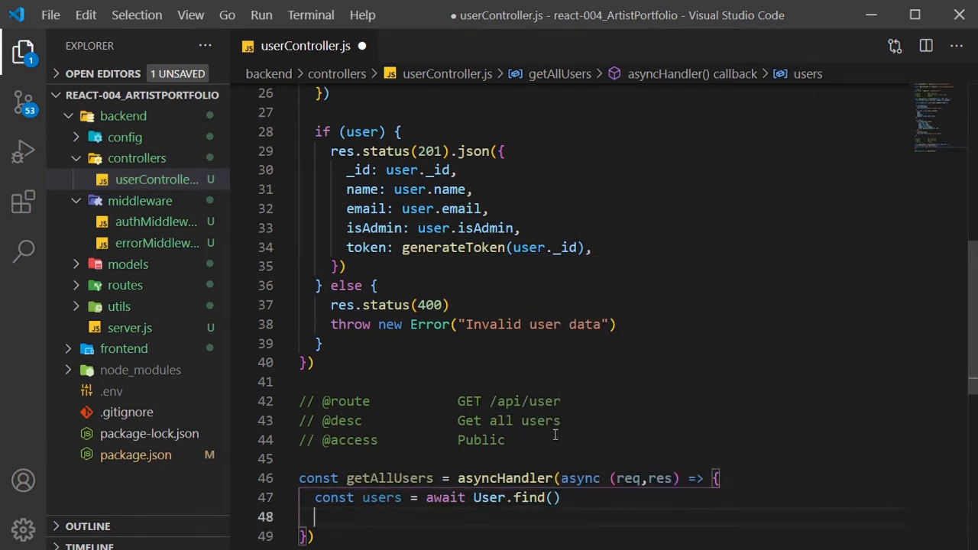
type("res.json(users")
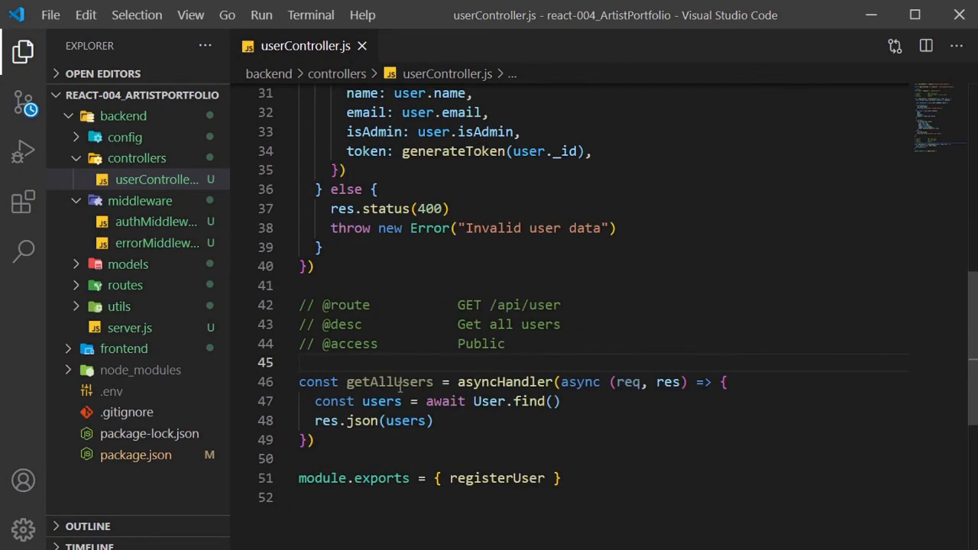
double_click(496, 477)
type(", getAllUsers")
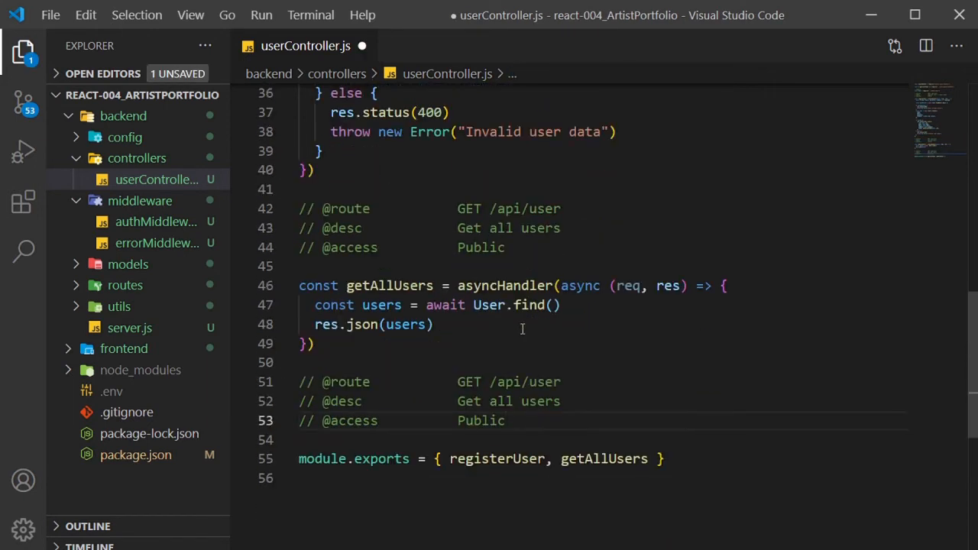
Label the new comment block POST /api/user/login, 'Login user & get user', and begin loginUser.
type("POST")
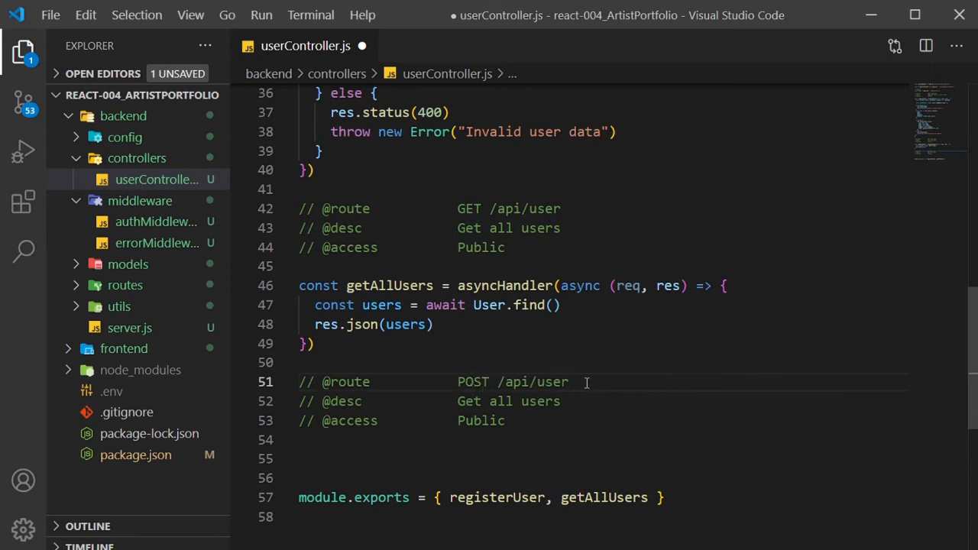
type("/login")
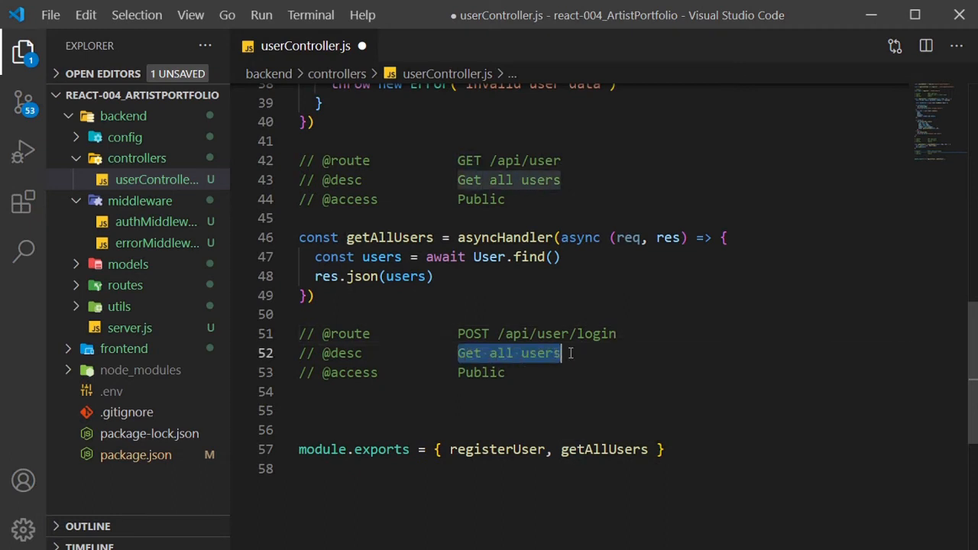
type("Login")
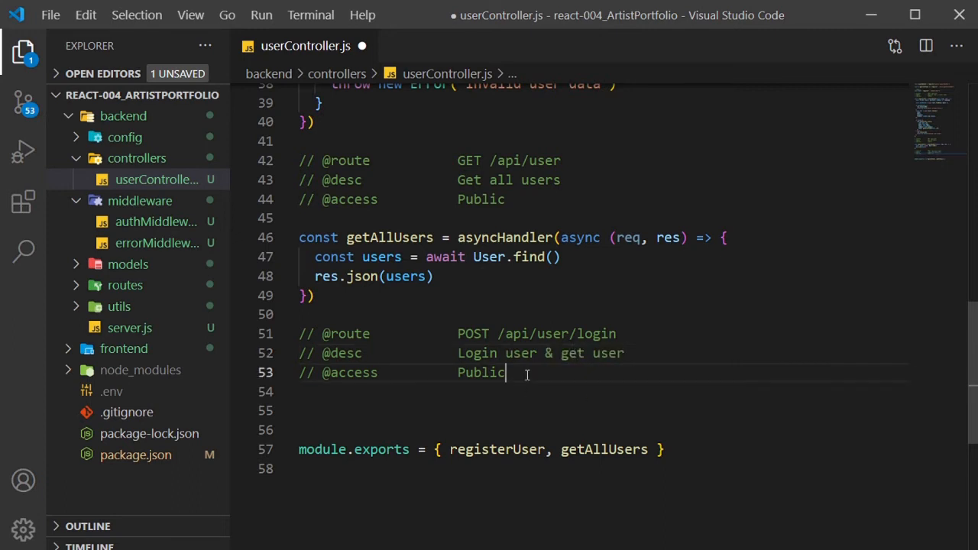
type("const loginUser = asyncHandler(")
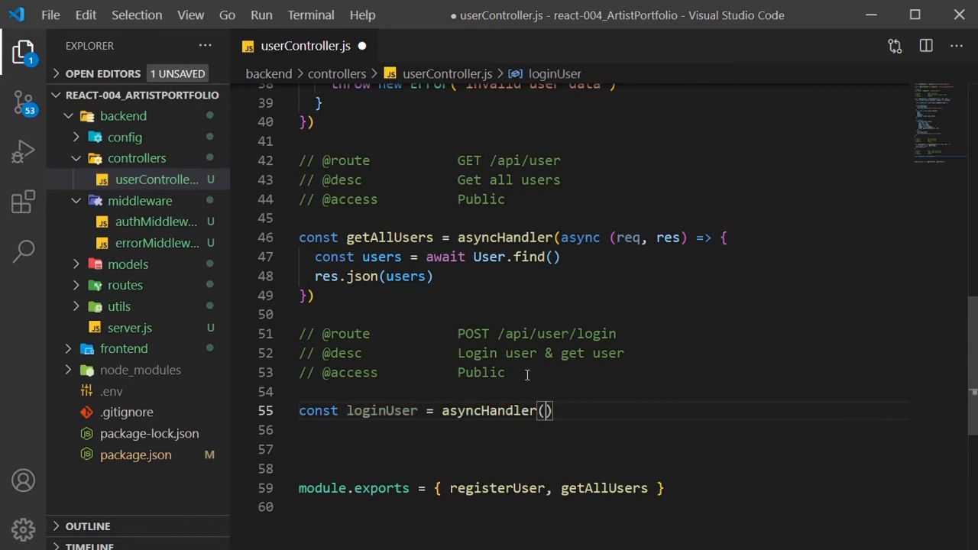
Make loginUser an async handler that destructures email and password from req.body.
type("async (req,res")
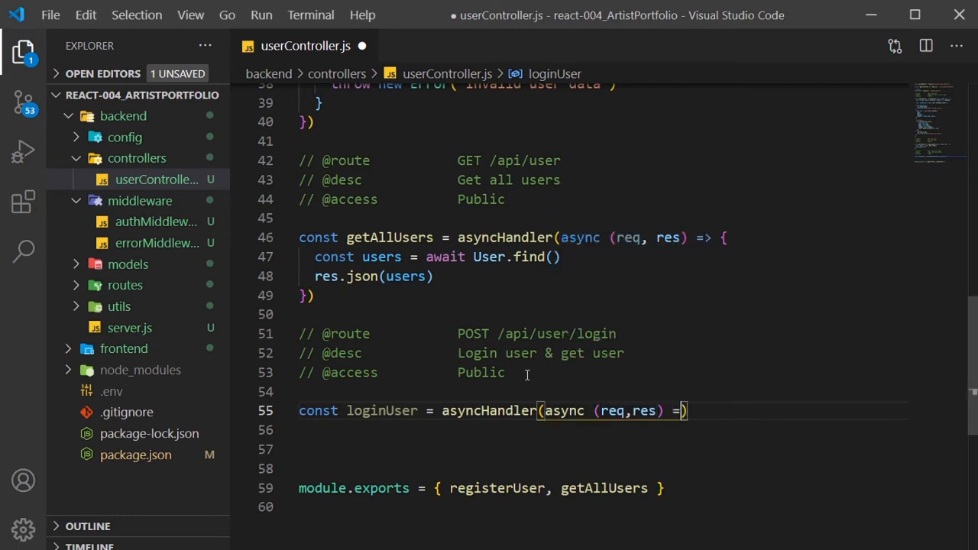
type("{")
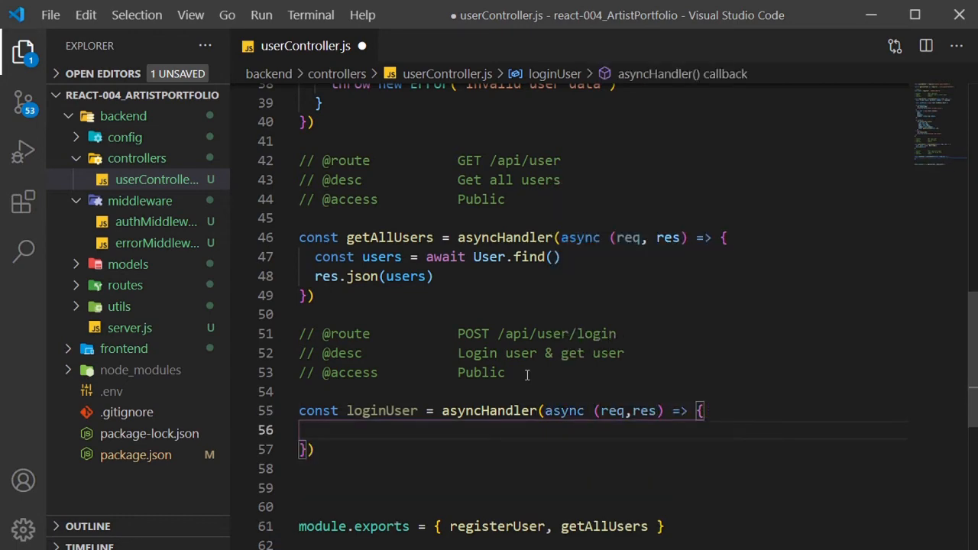
type("const {")
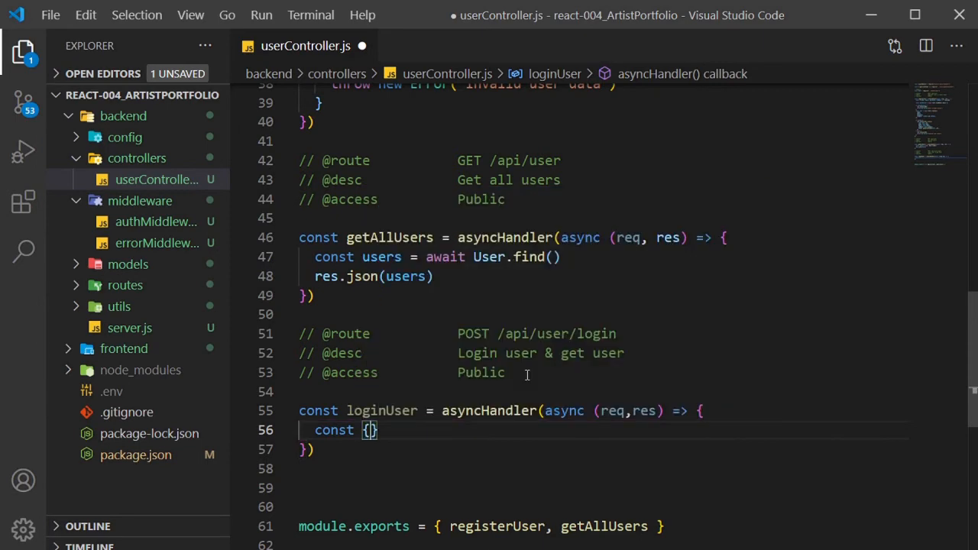
type("email, password")
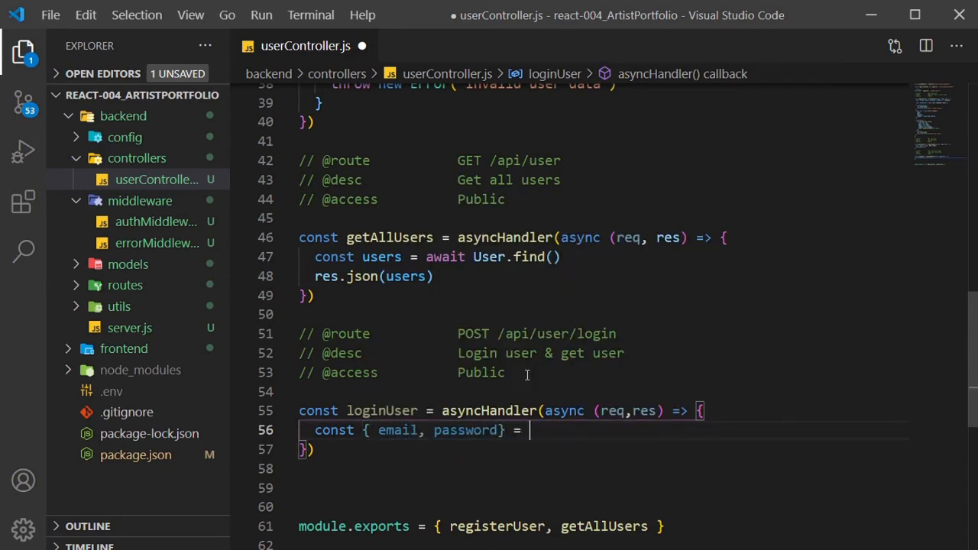
type("req.body")
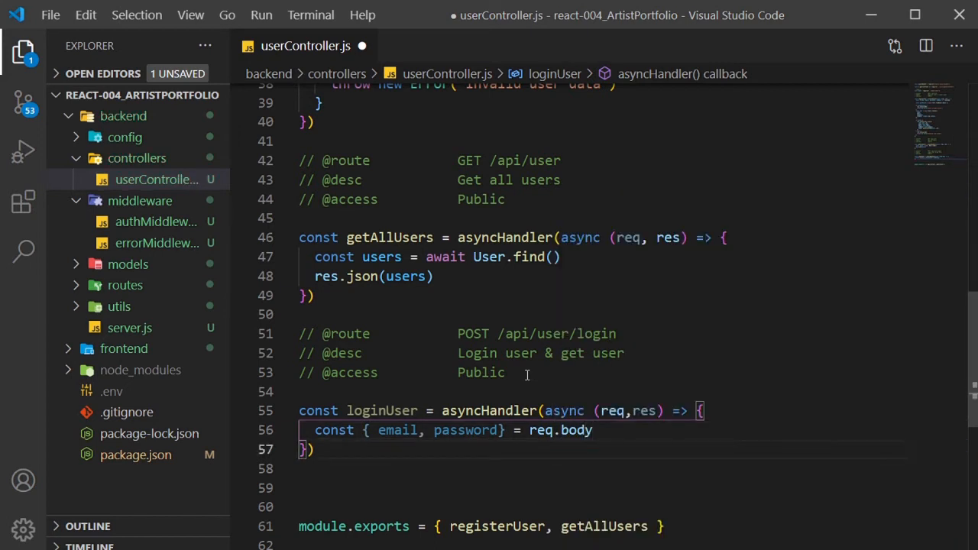
key("enter")
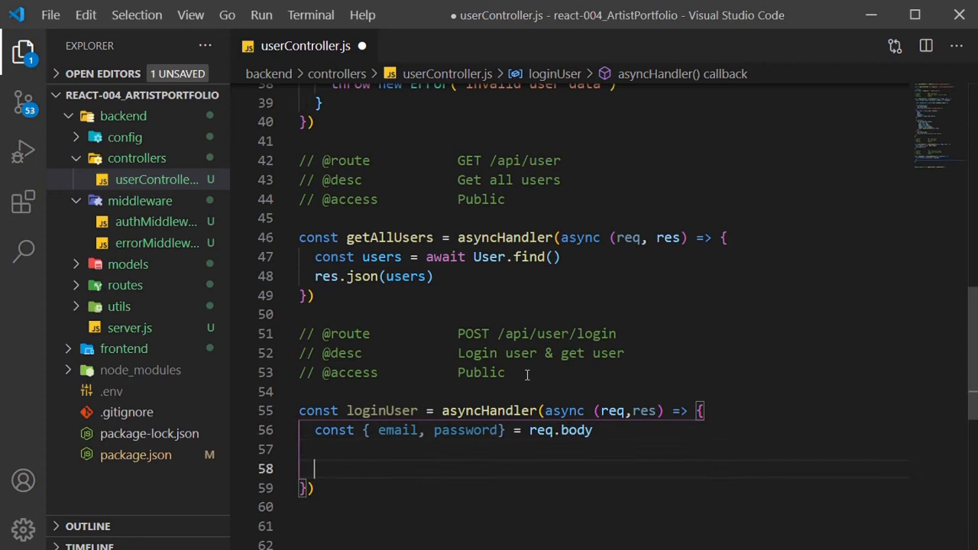
Look up the user with User.findOne({email}) and check the password via matchPassword.
type("const user")
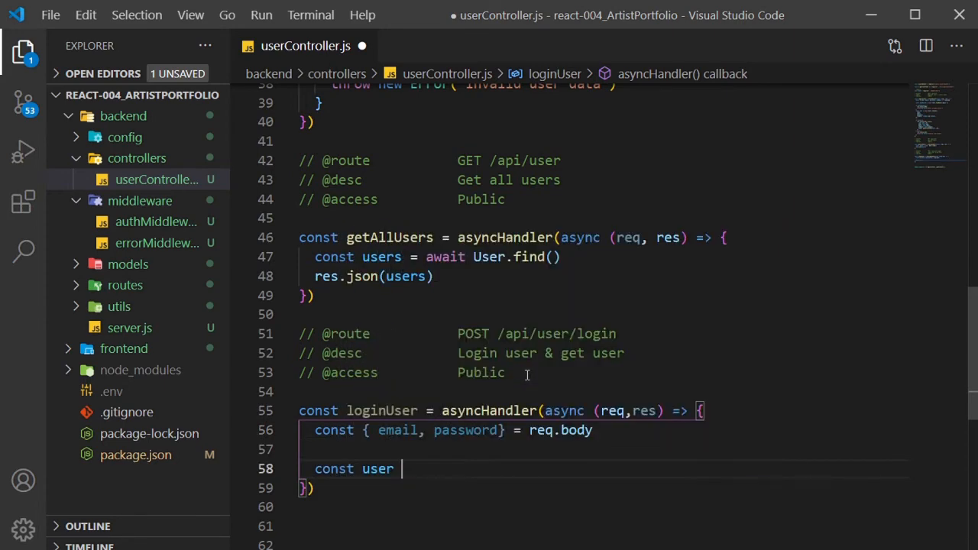
type("= await User.fi")
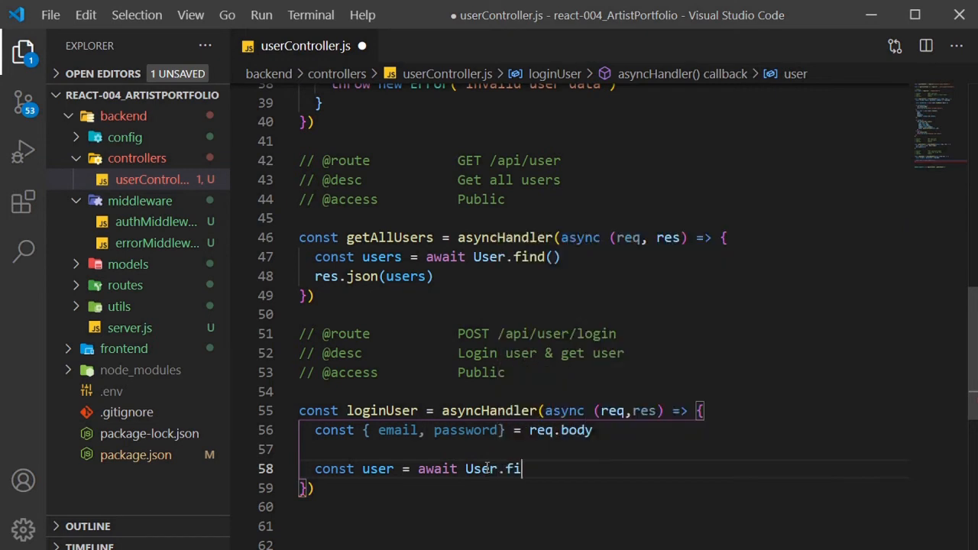
type("ndOne()")
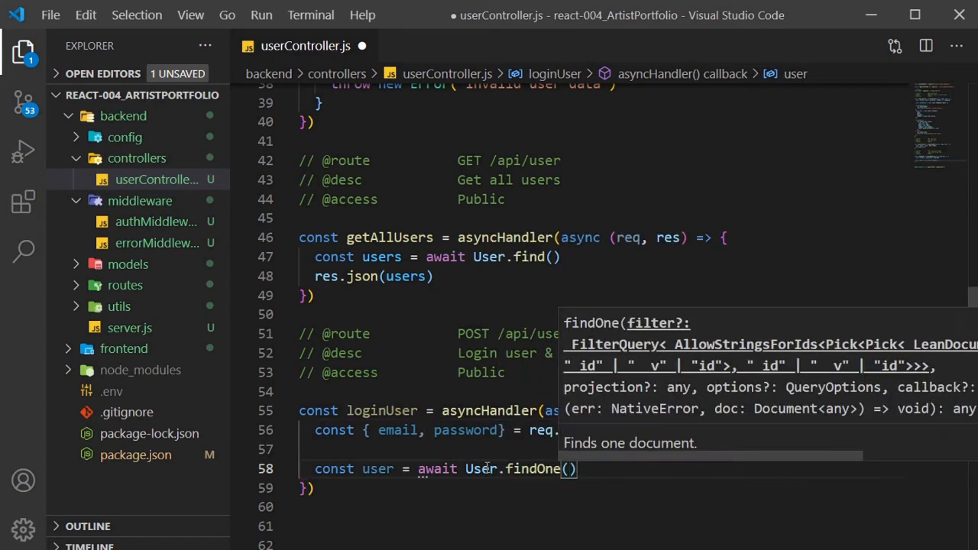
type("{email}")
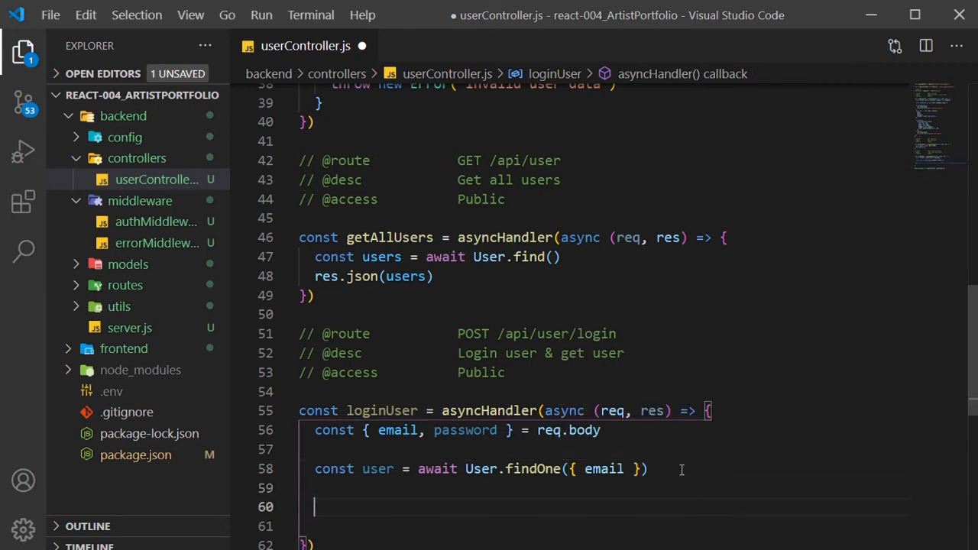
type("if(user &&")
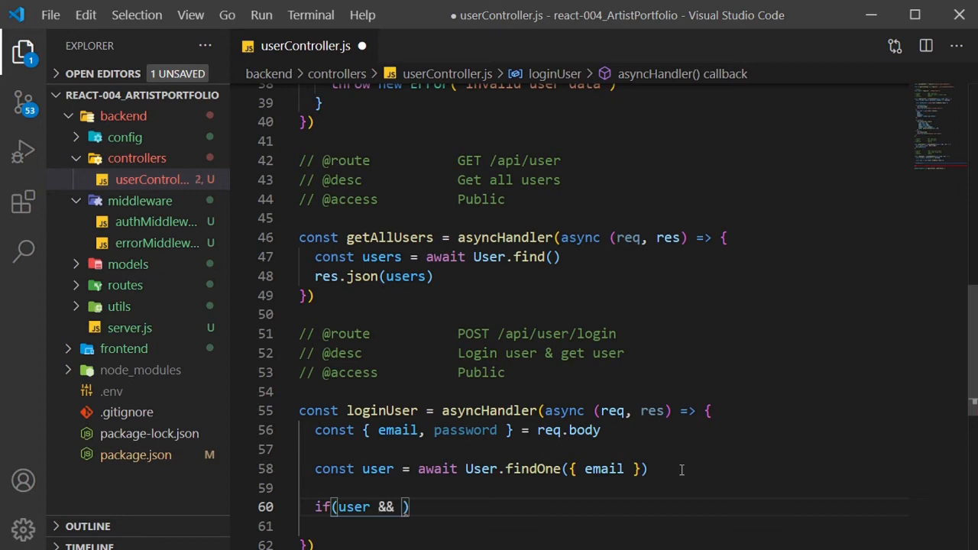
type("(")
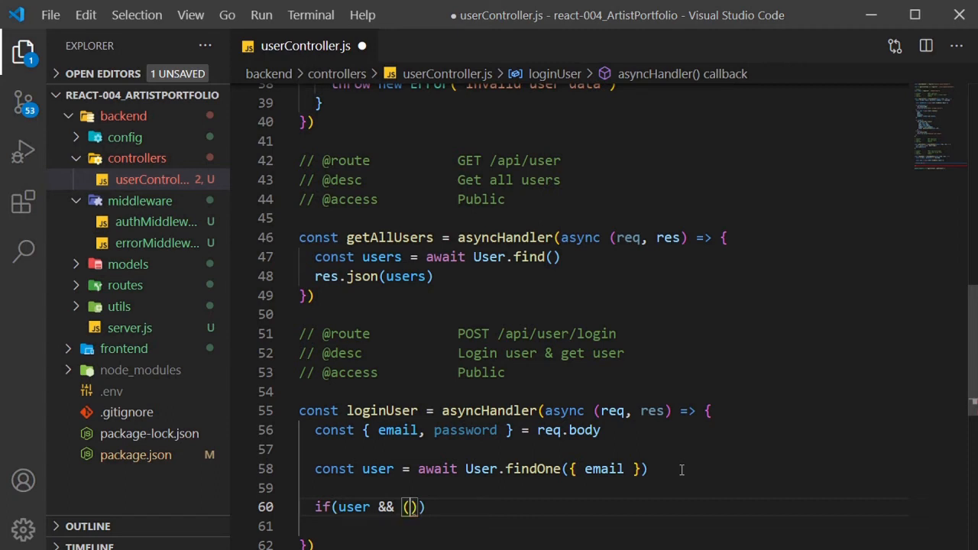
type("await user.matchPassword(password")
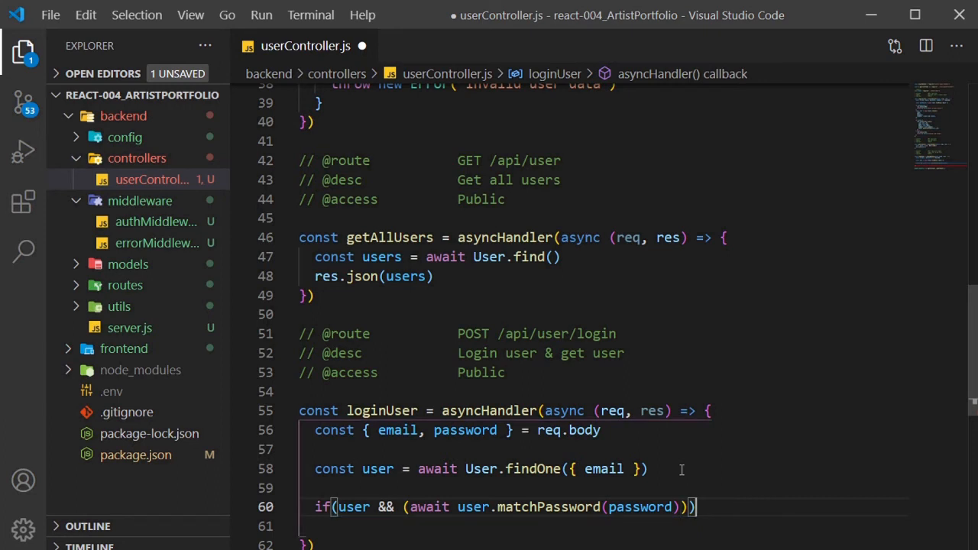
type("res.json({")
type("_id: user._id,")
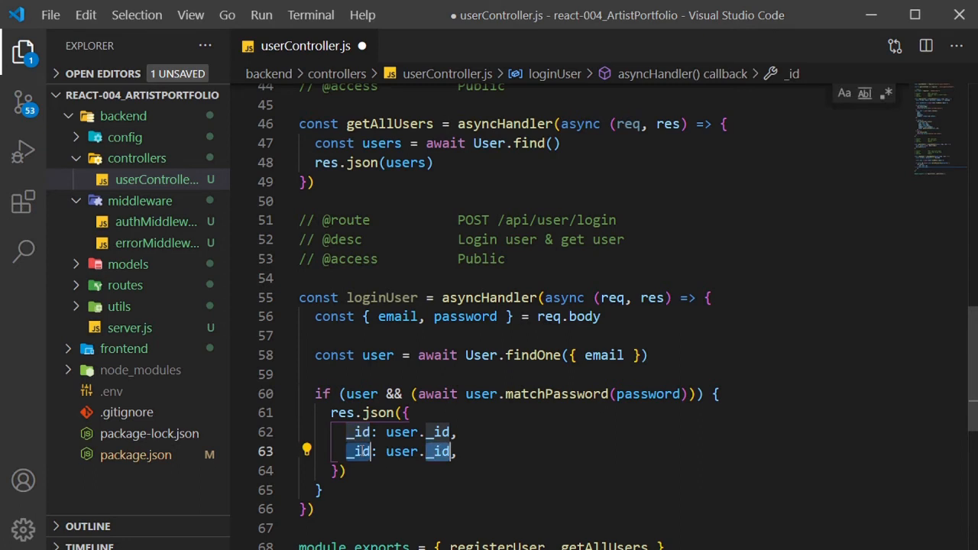
Return _id, name, email, isAdmin and token generateToken(user._id) in the login JSON response.
type("name")
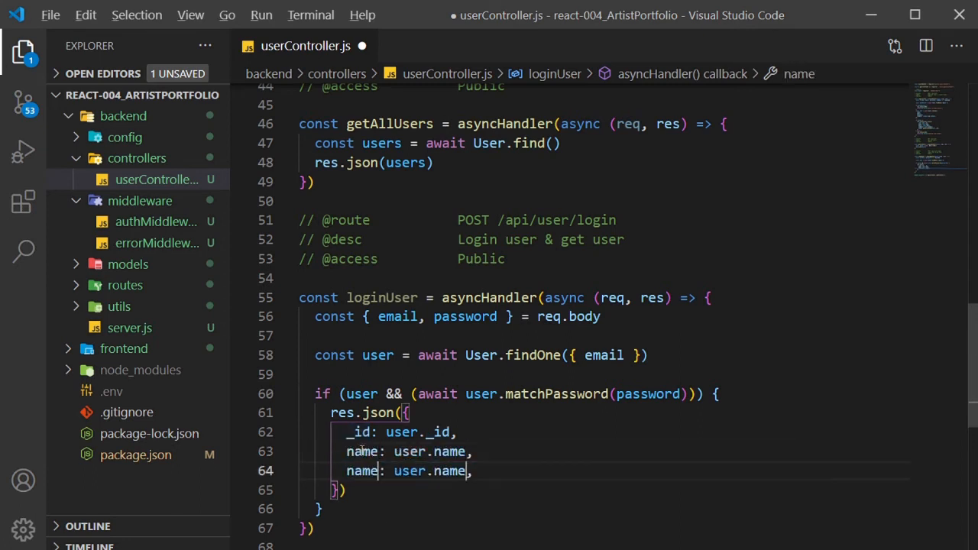
double_click(363, 471)
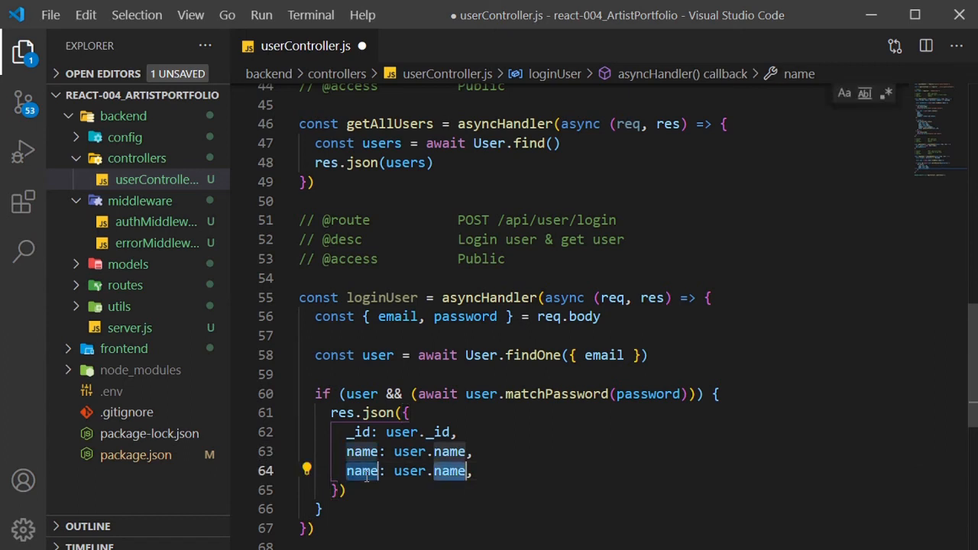
type("email")
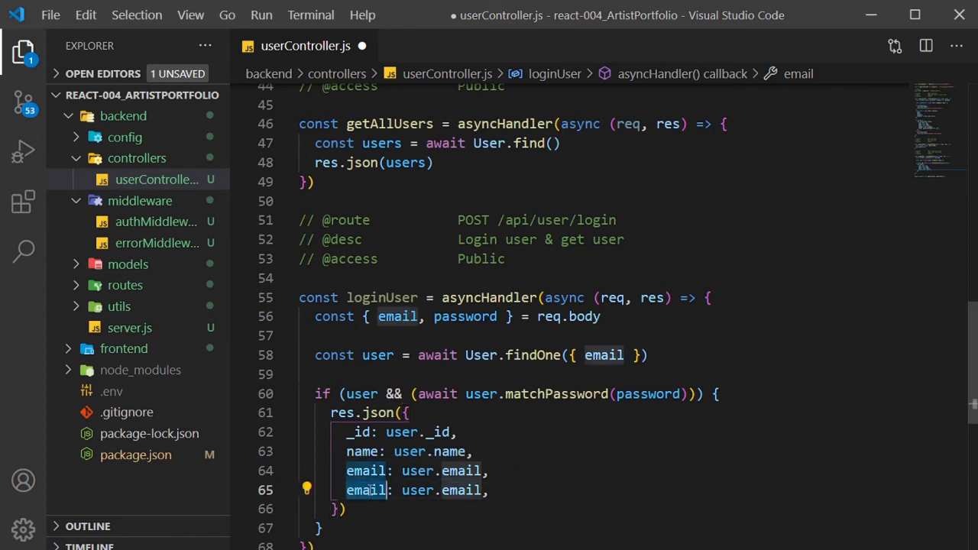
type("isAdmin")
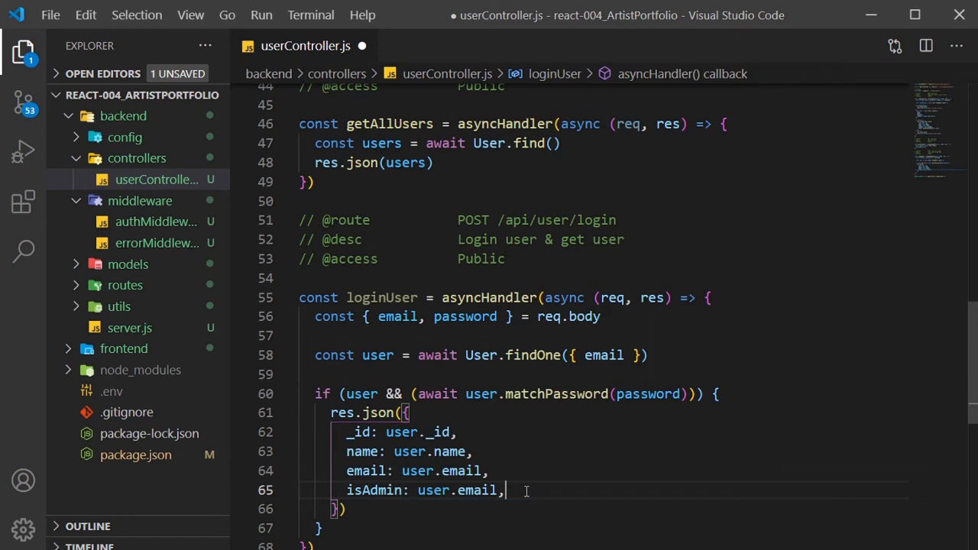
type("t")
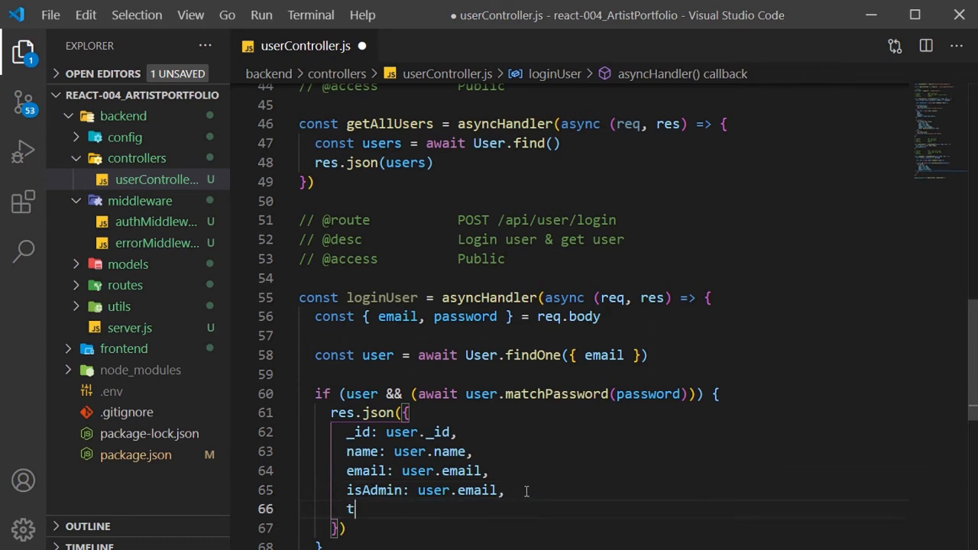
type("oken")
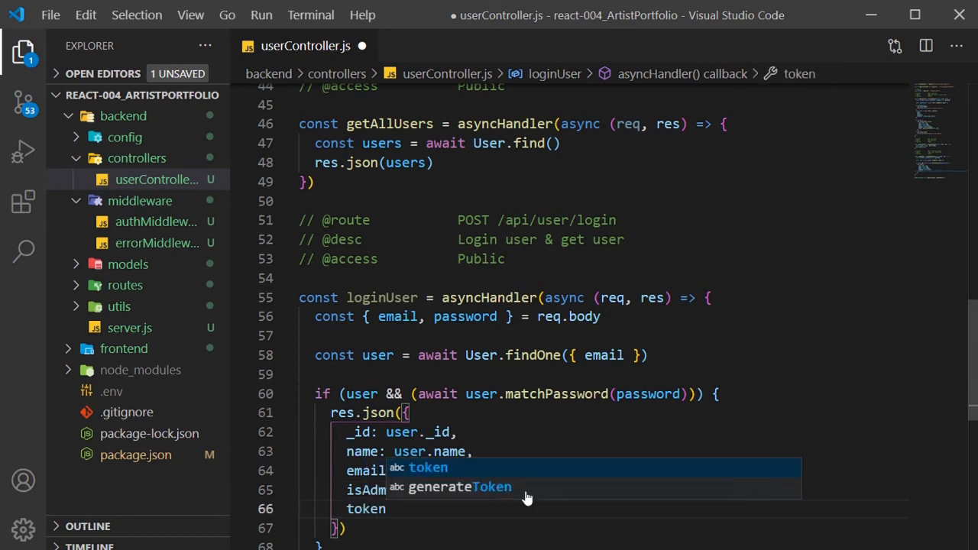
type("generateToken")
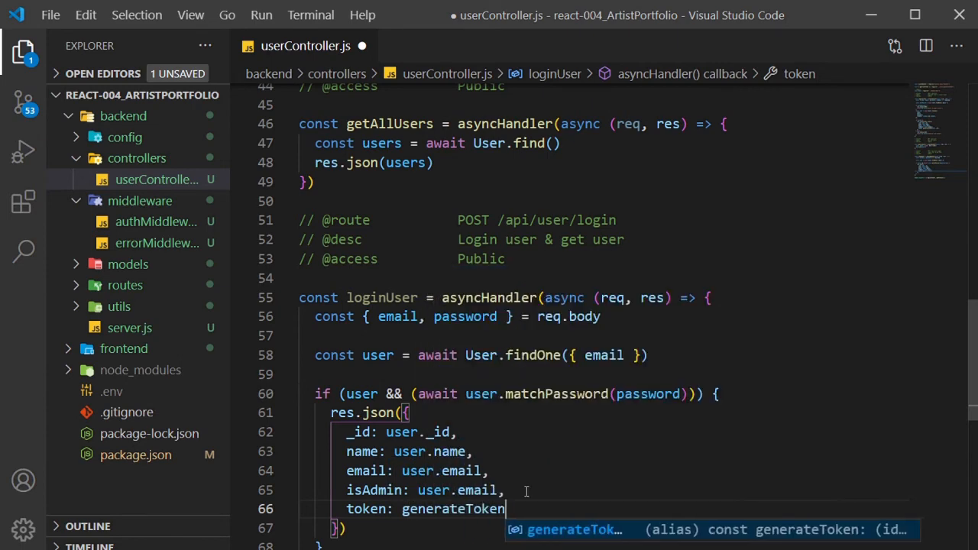
type("(user")
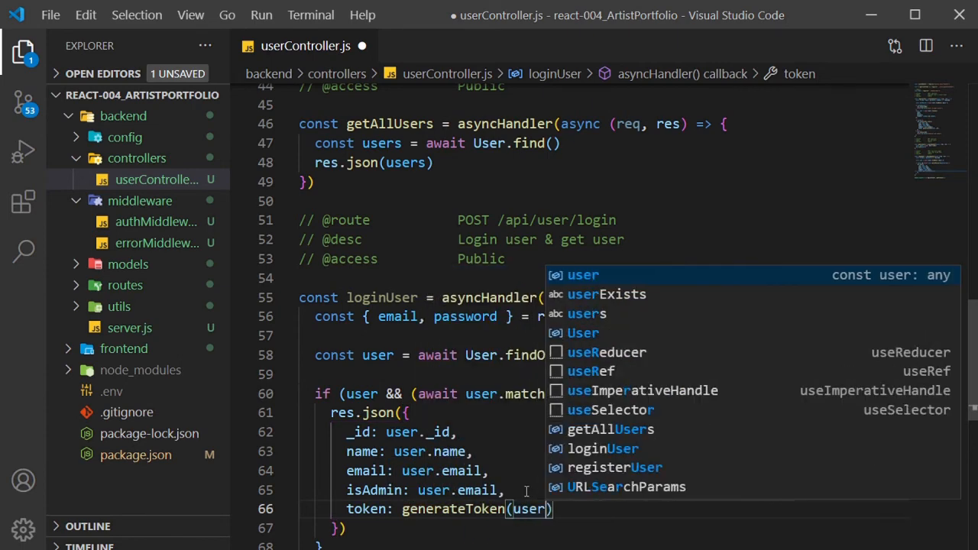
type("._id")
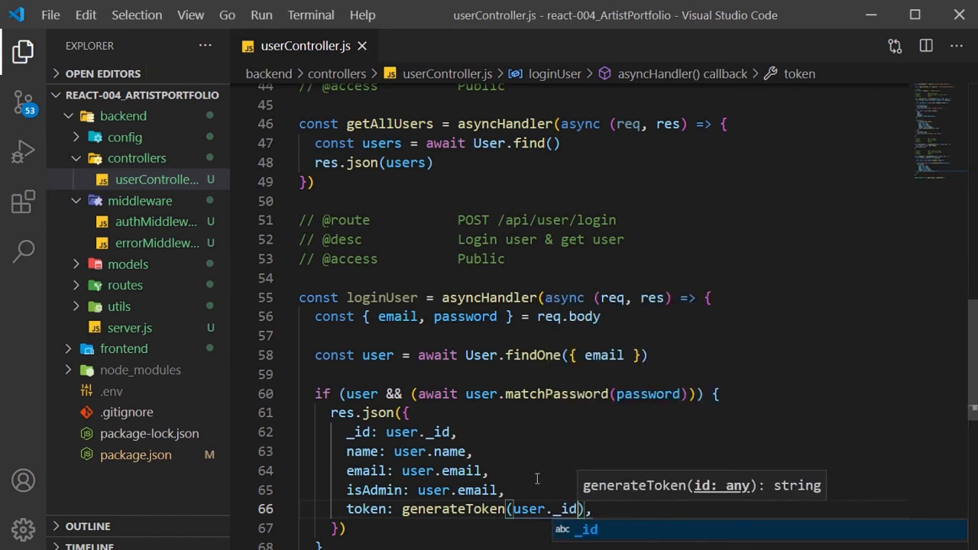
scroll("down", 3)
type(" else {")
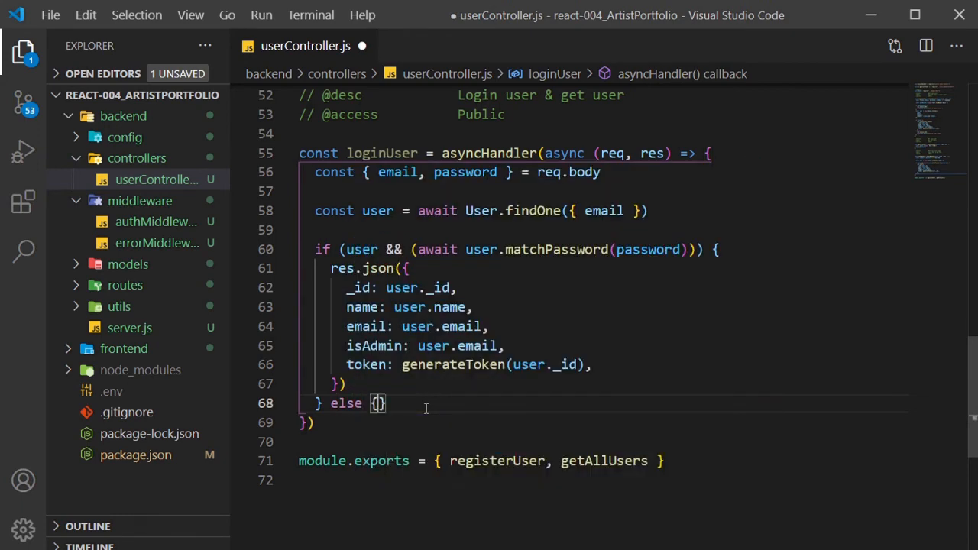
In the else branch, set status 401 and throw 'Invalid email or password'.
type("res.status(401")
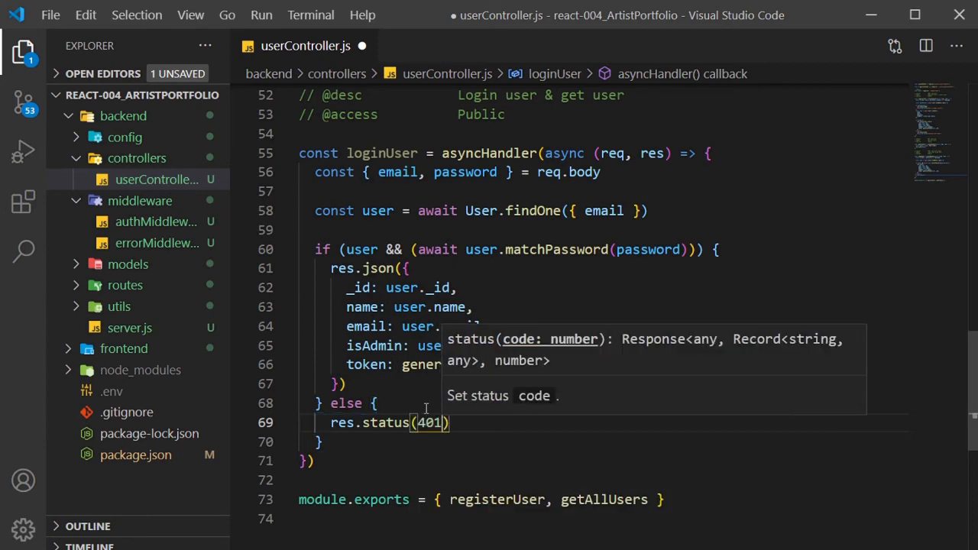
type("t")
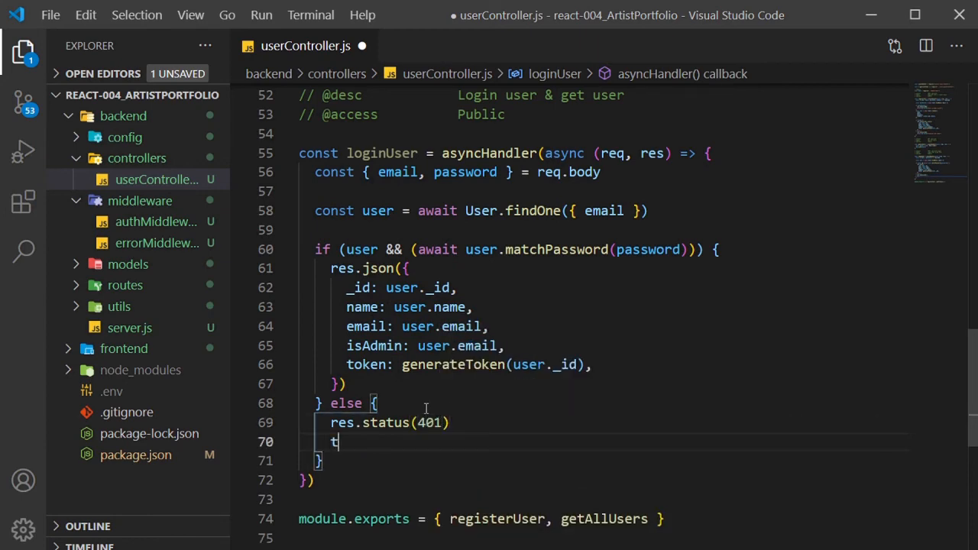
type("hrow new Er")
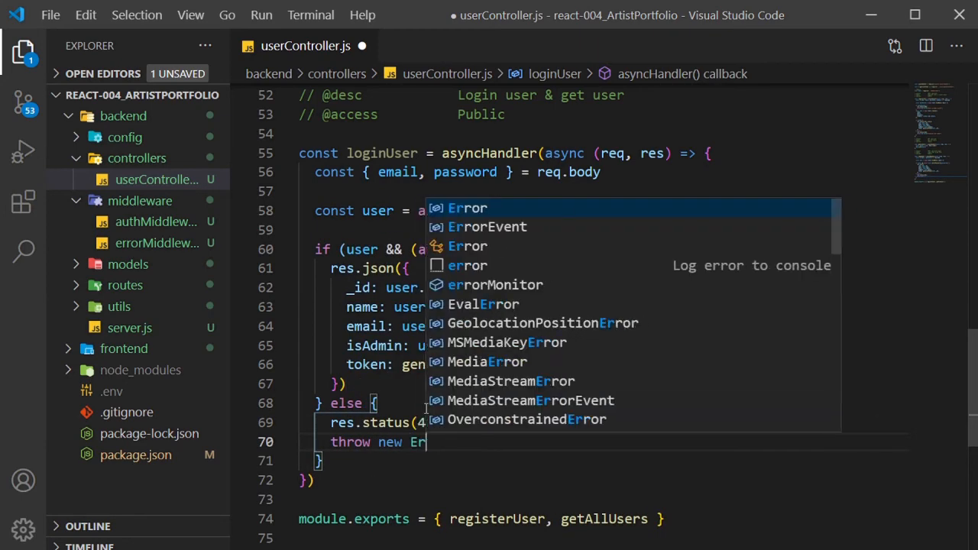
type("Error('Inv'")
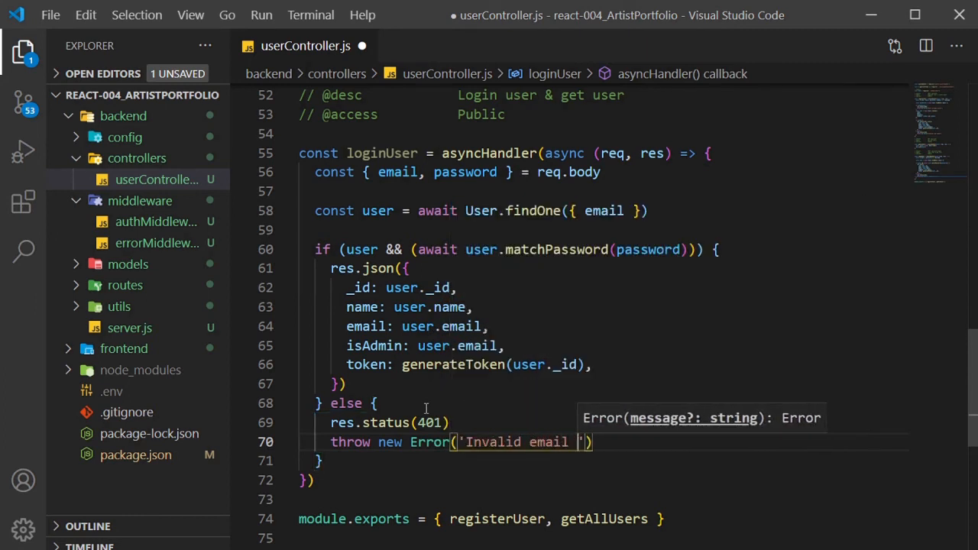
type("or password\"")
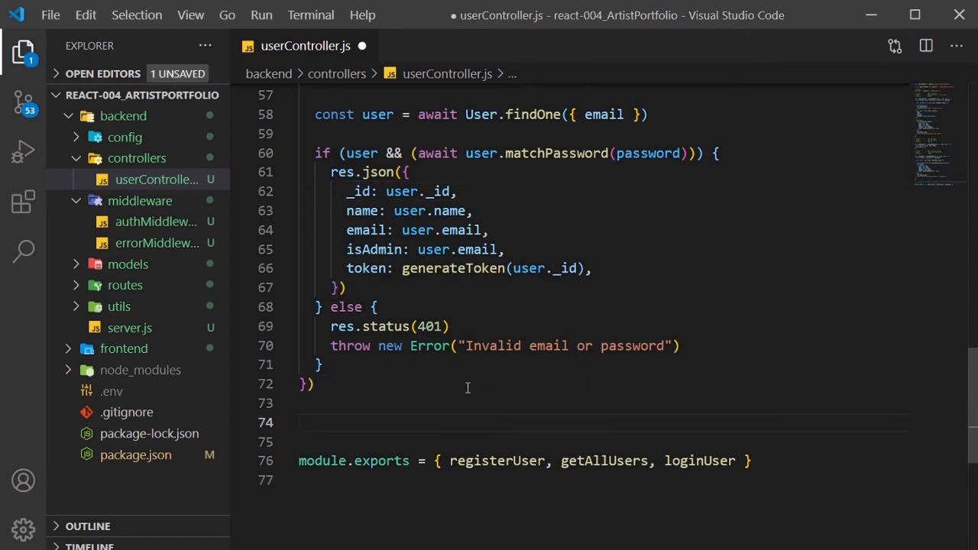
In userRoutes.js, chain .get(getAllUsers) on the root route and add router.post('/login', loginUser).
left_click(151, 306)
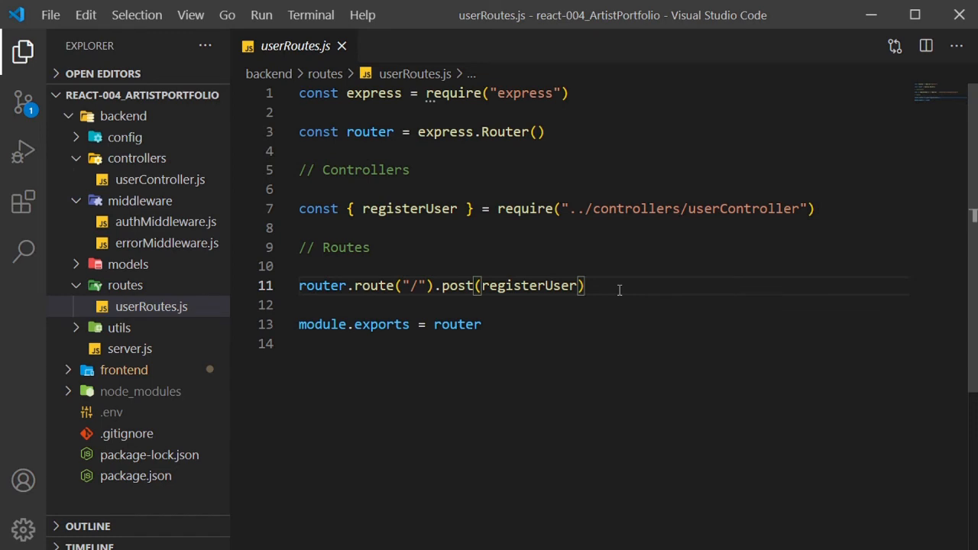
type("rout")
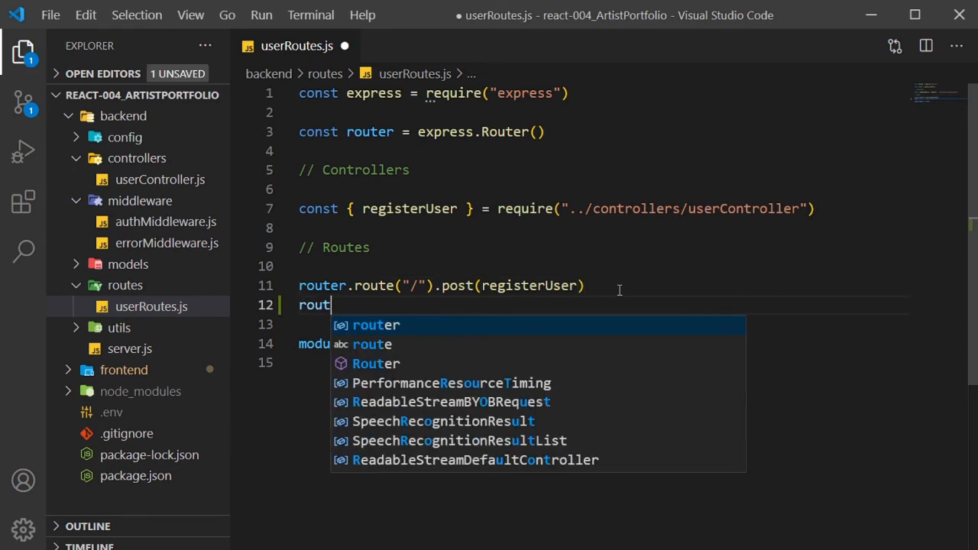
type("er")
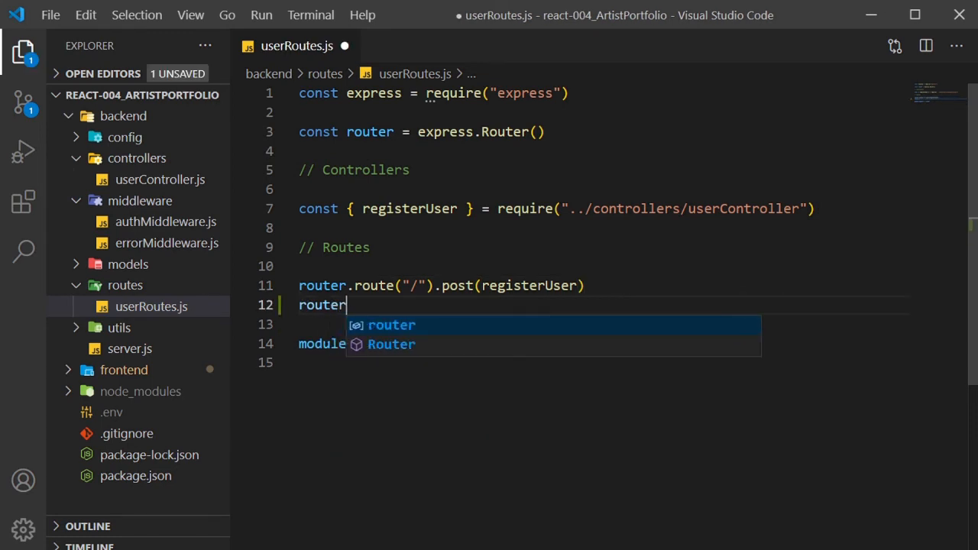
left_click(604, 285)
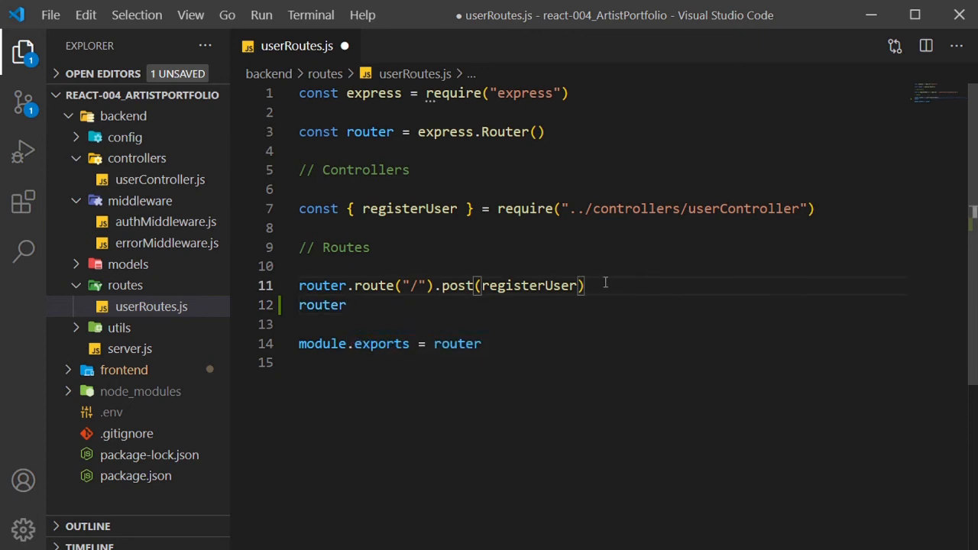
type(".get")
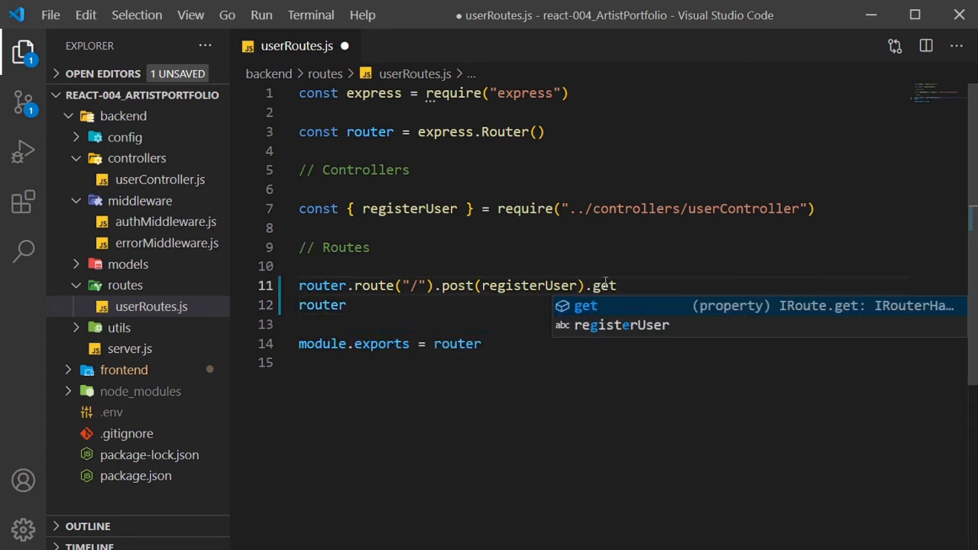
type("(getAllUsers")
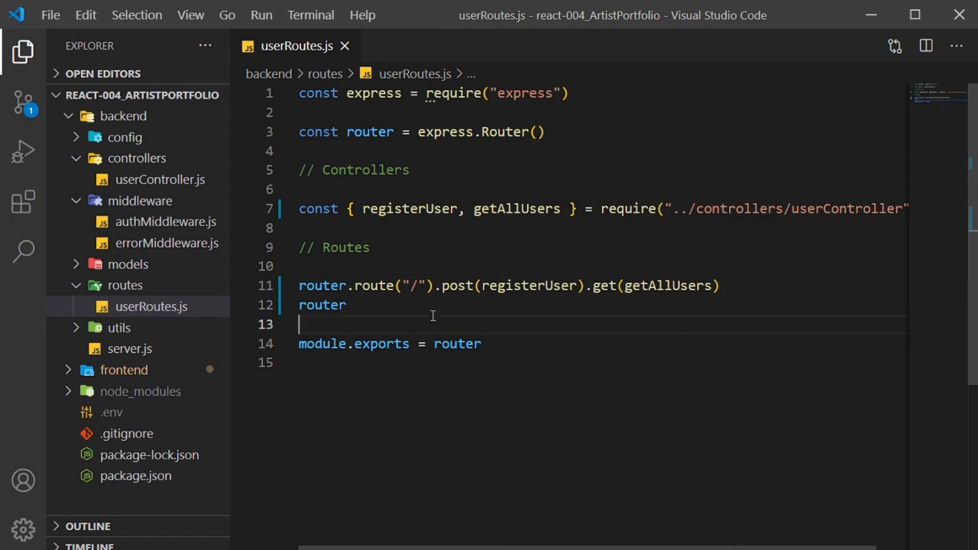
type(".post")
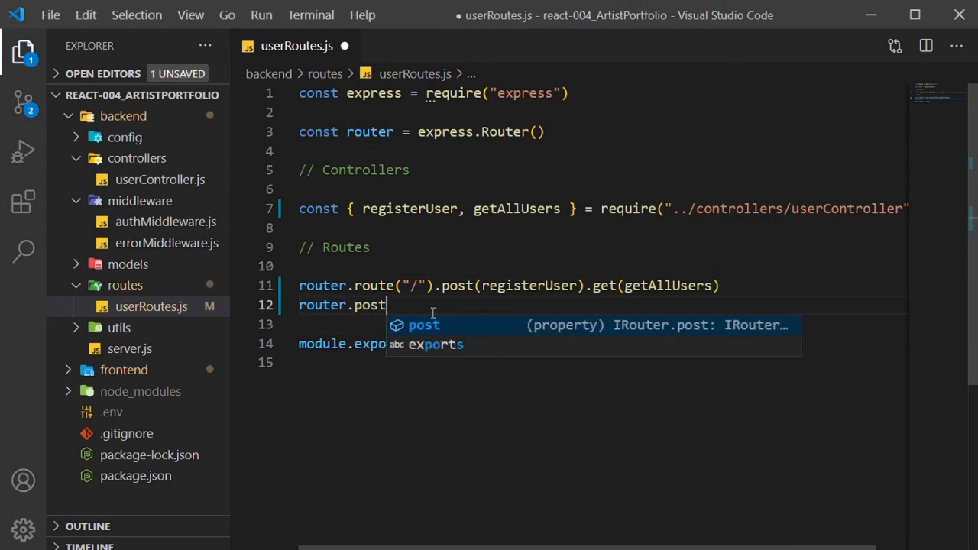
type("('/')")
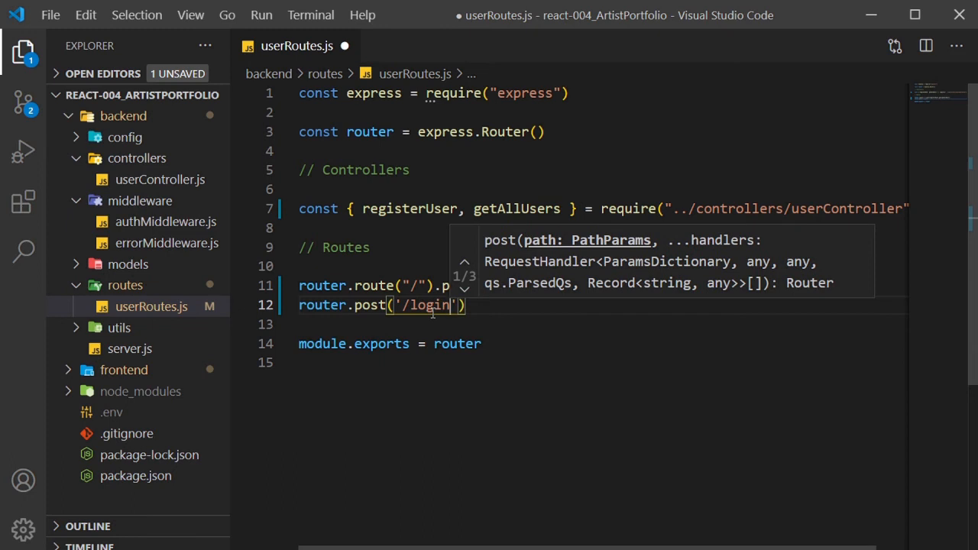
type(", 1")
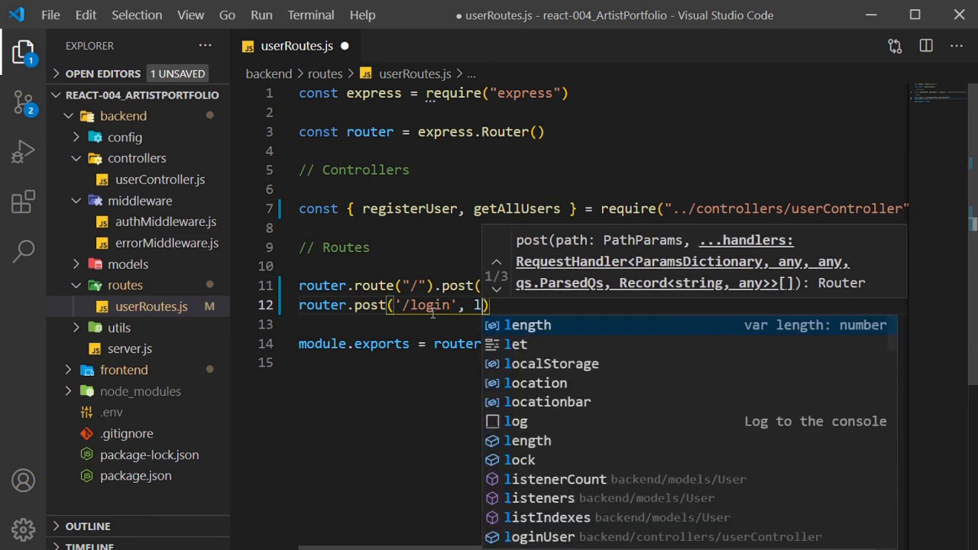
type("oginUser")
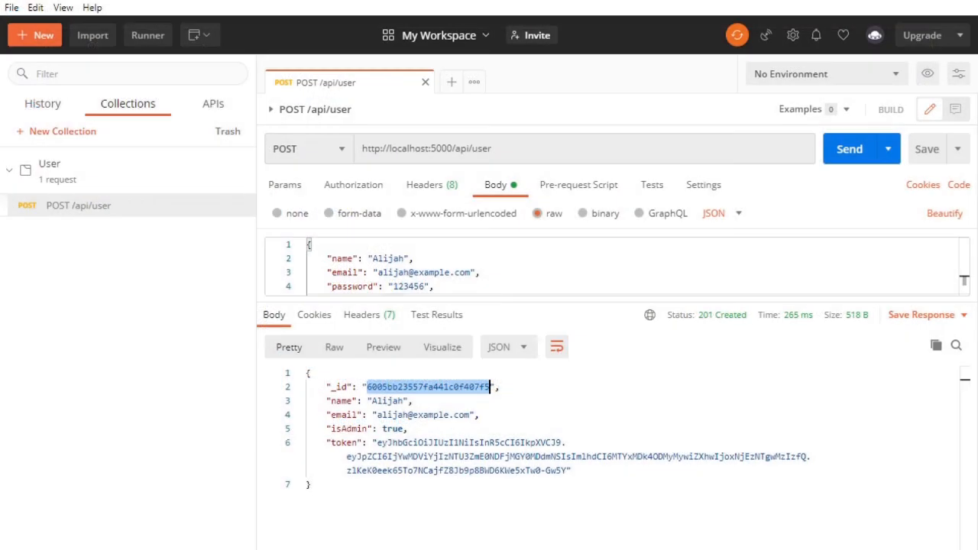
Save a new request named 'GET /api/user', described 'Get all users', to the User collection.
left_click(548, 400)
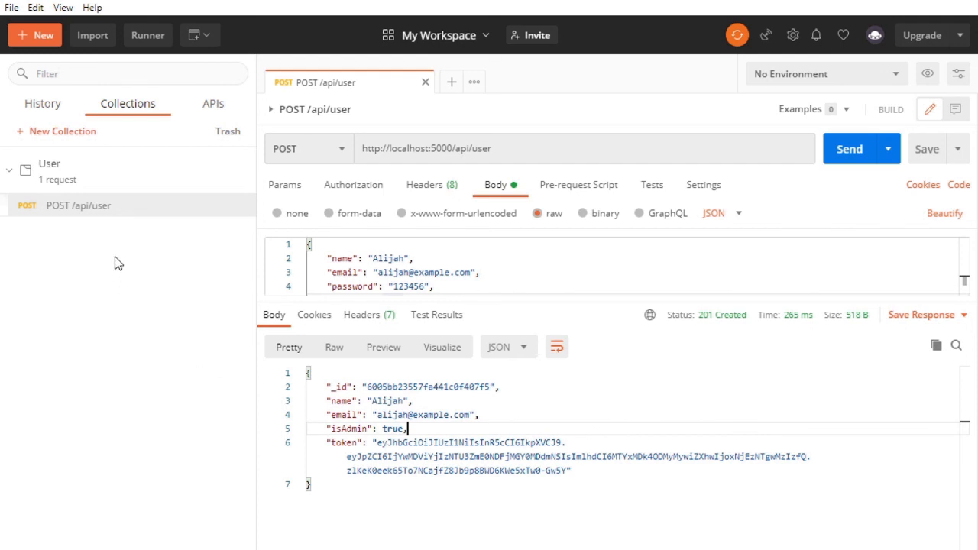
left_click(245, 182)
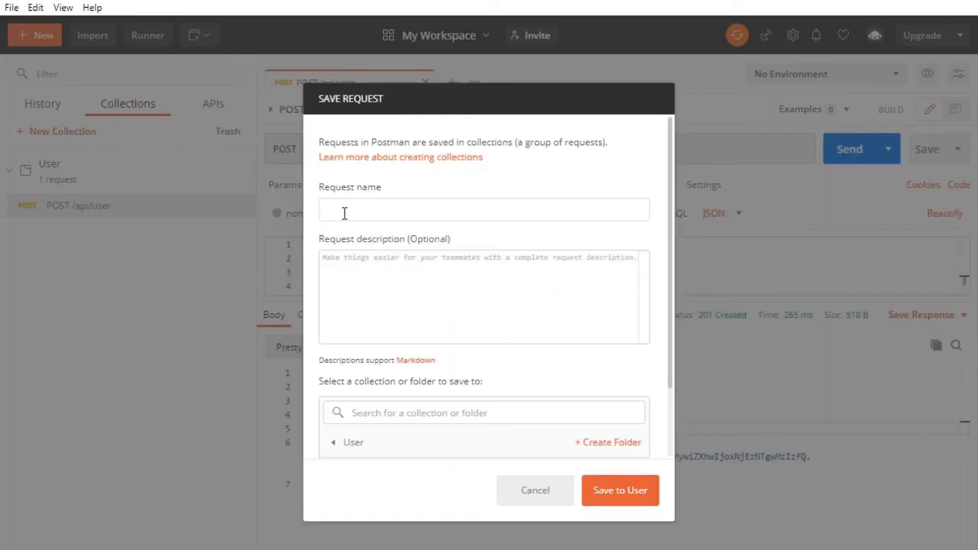
type("GET /api/")
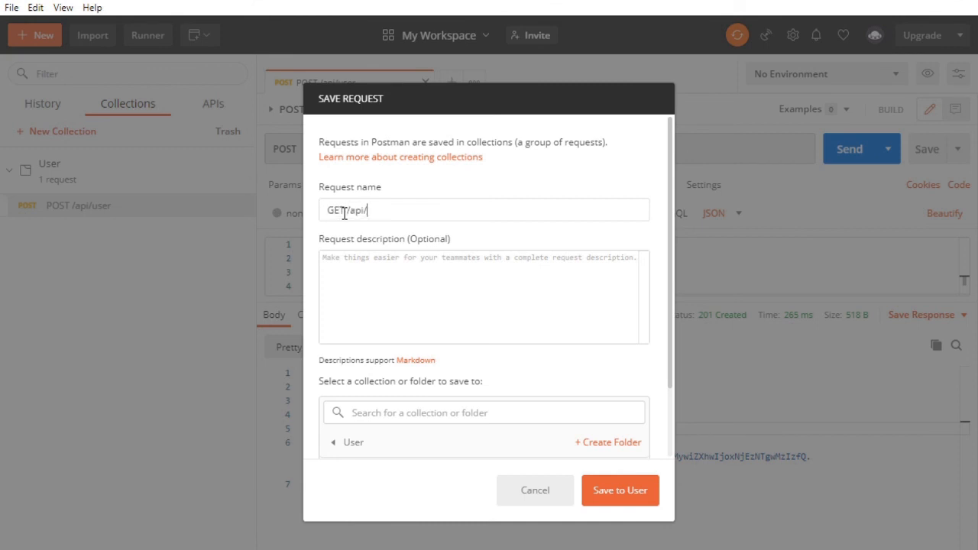
type("Get all users")
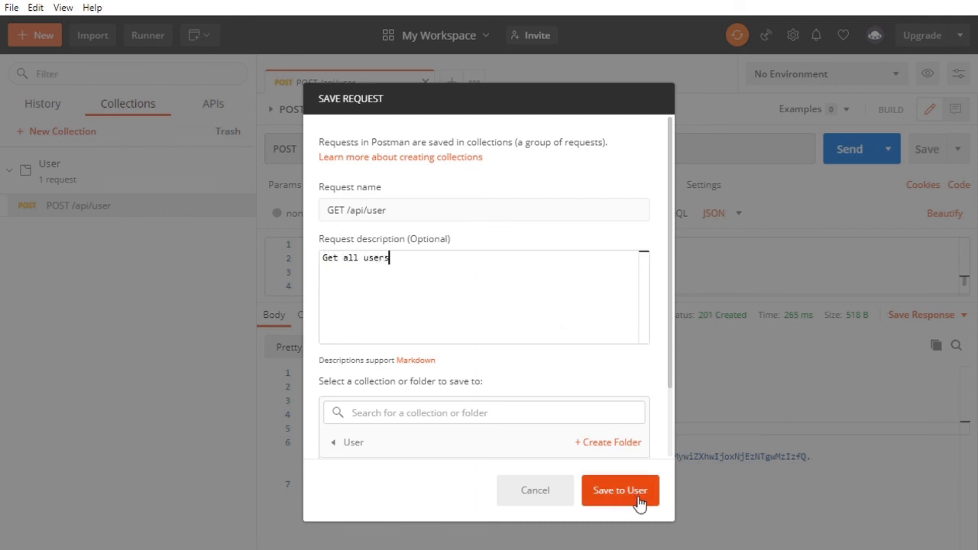
left_click(620, 489)
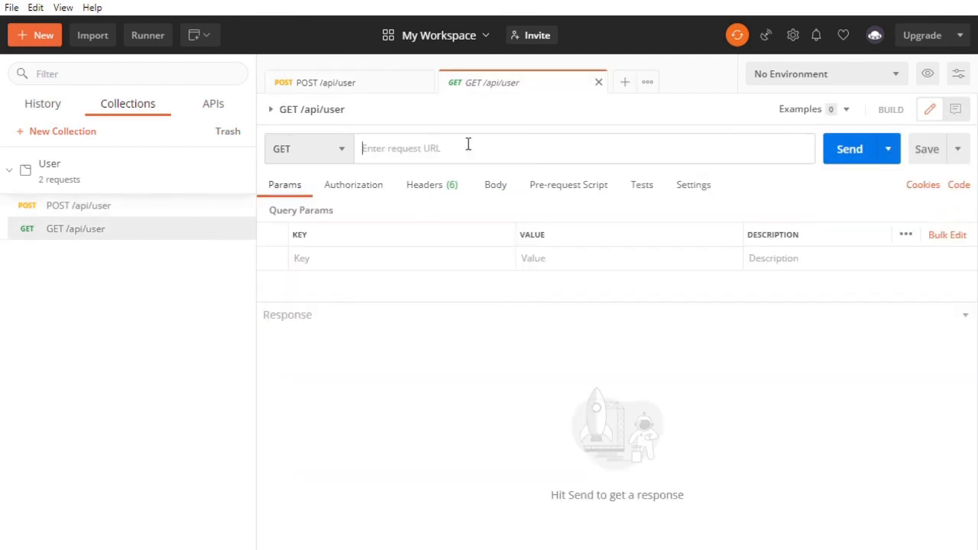
type("http://localhost:5000/api/user")
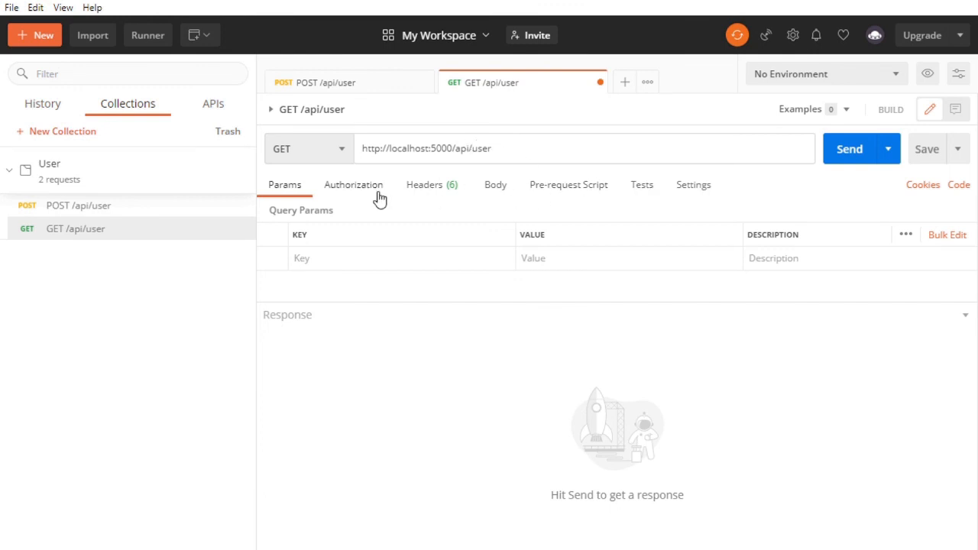
left_click(850, 148)
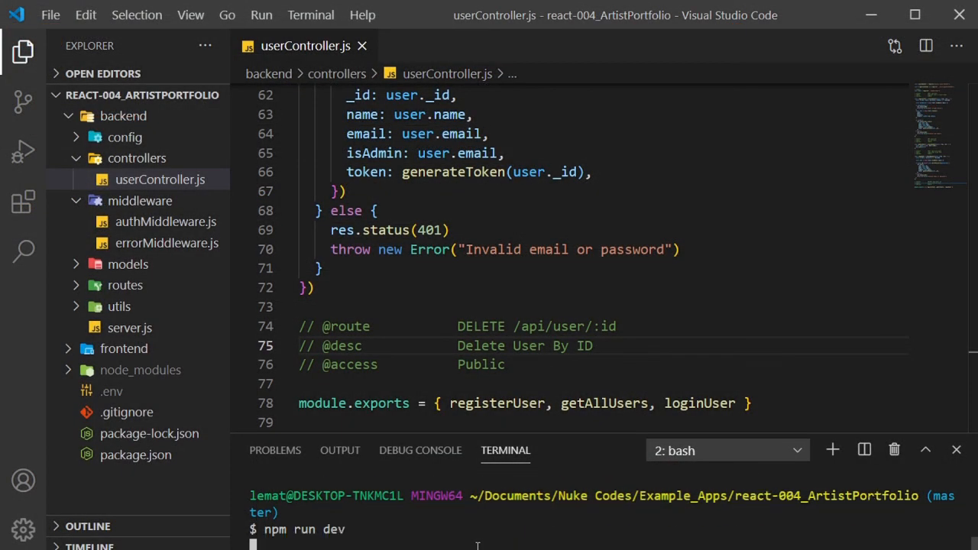
key("Enter")
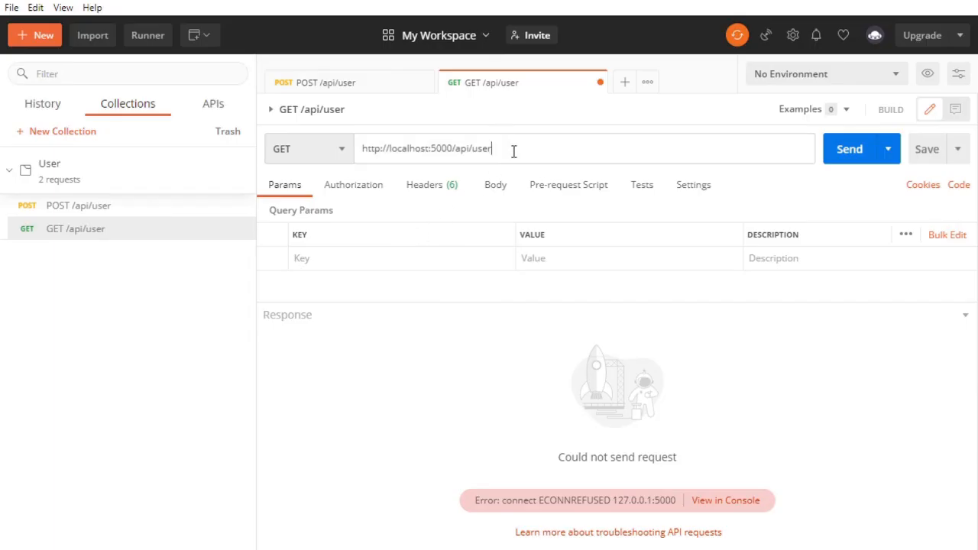
left_click(850, 149)
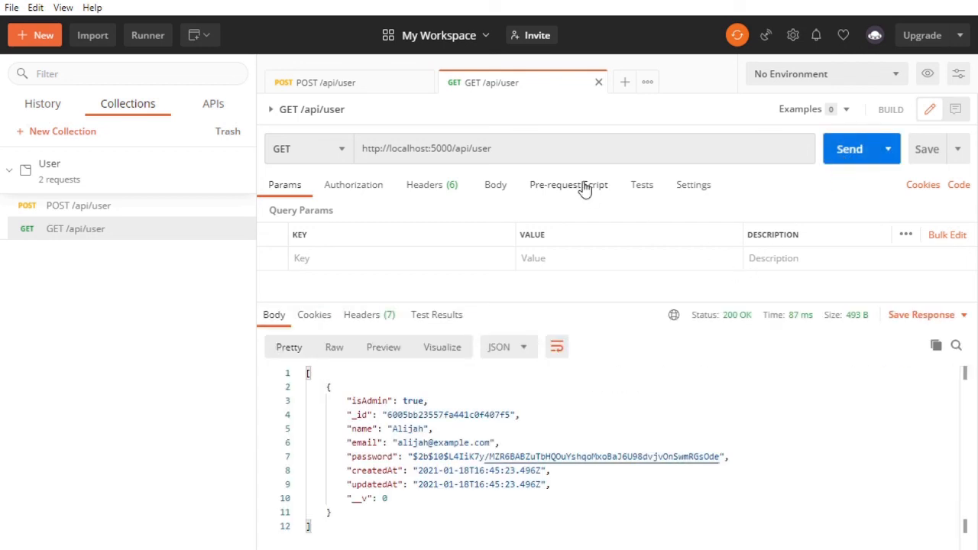
mouse_move(574, 212)
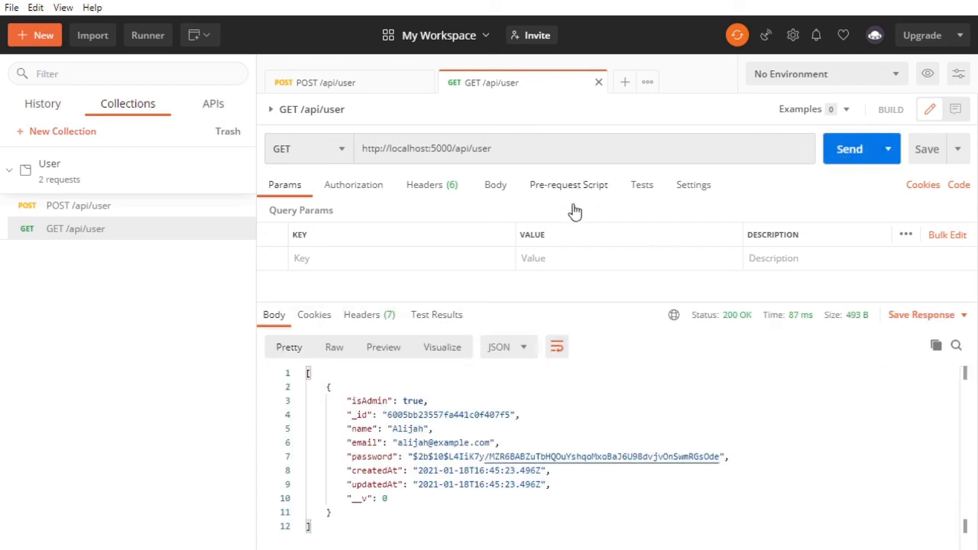